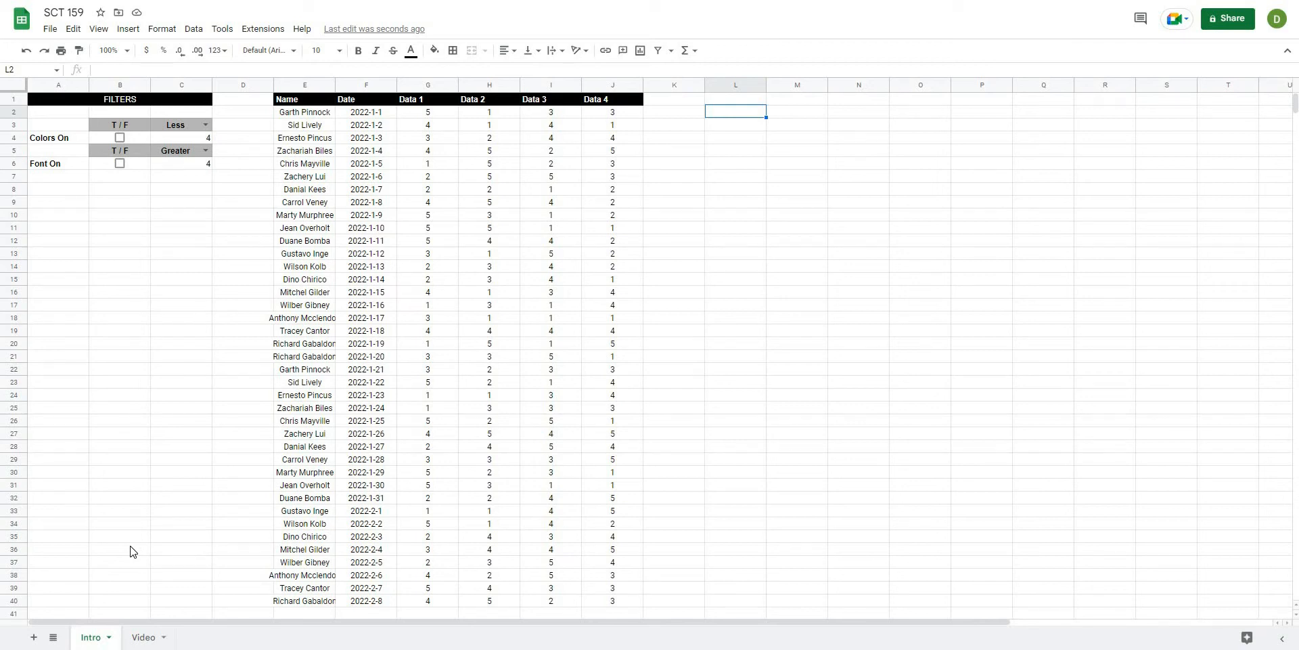
{"action": "mouse_move", "coordinate": [183, 509]}
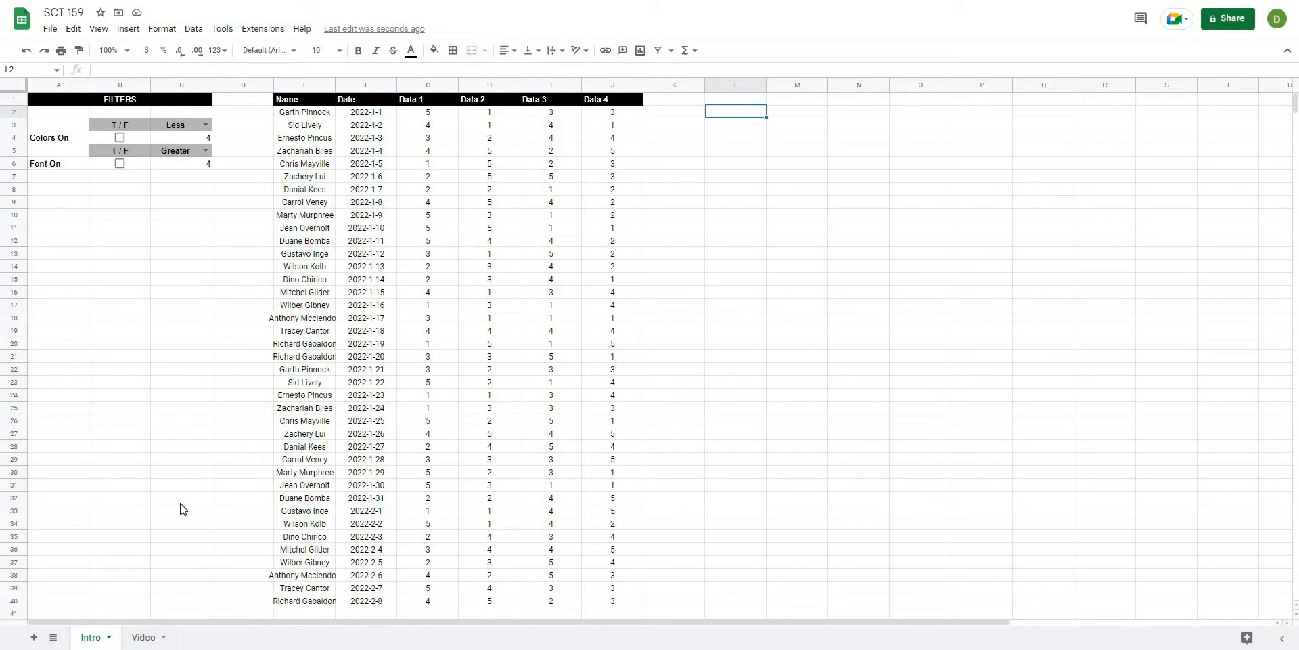
{"action": "mouse_move", "coordinate": [140, 520]}
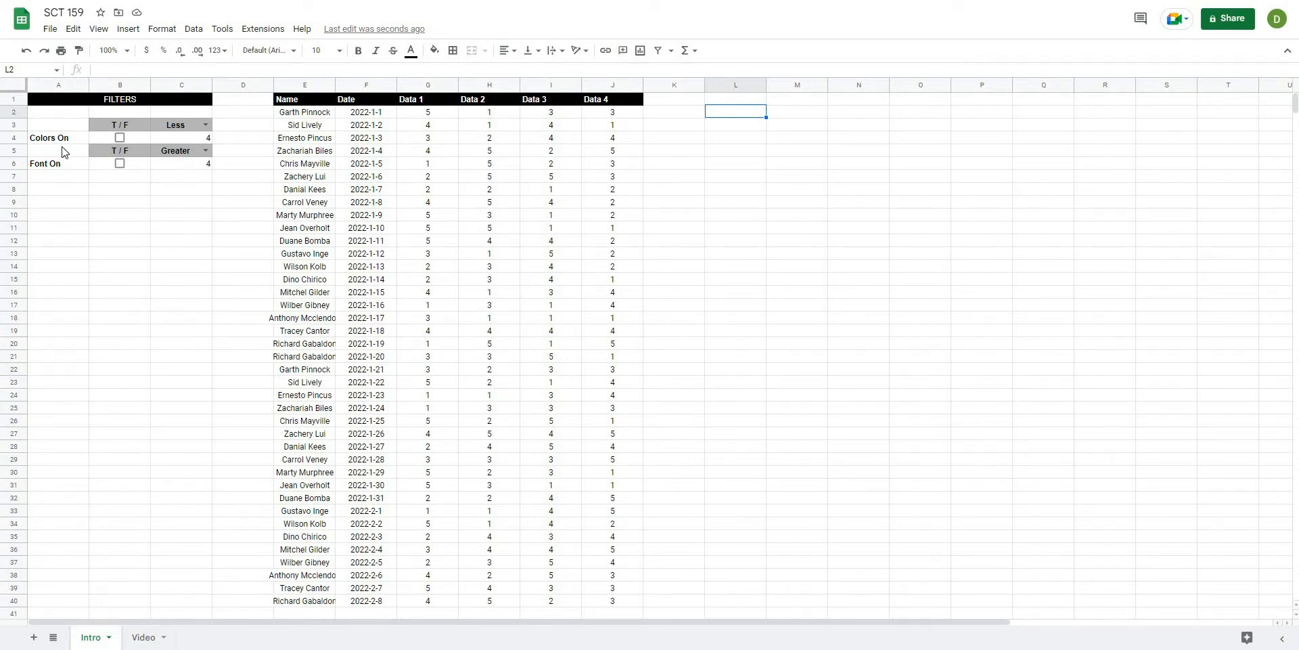
Step: Tick Colors On and set the C4 threshold value to 4
{"action": "left_click", "coordinate": [119, 138]}
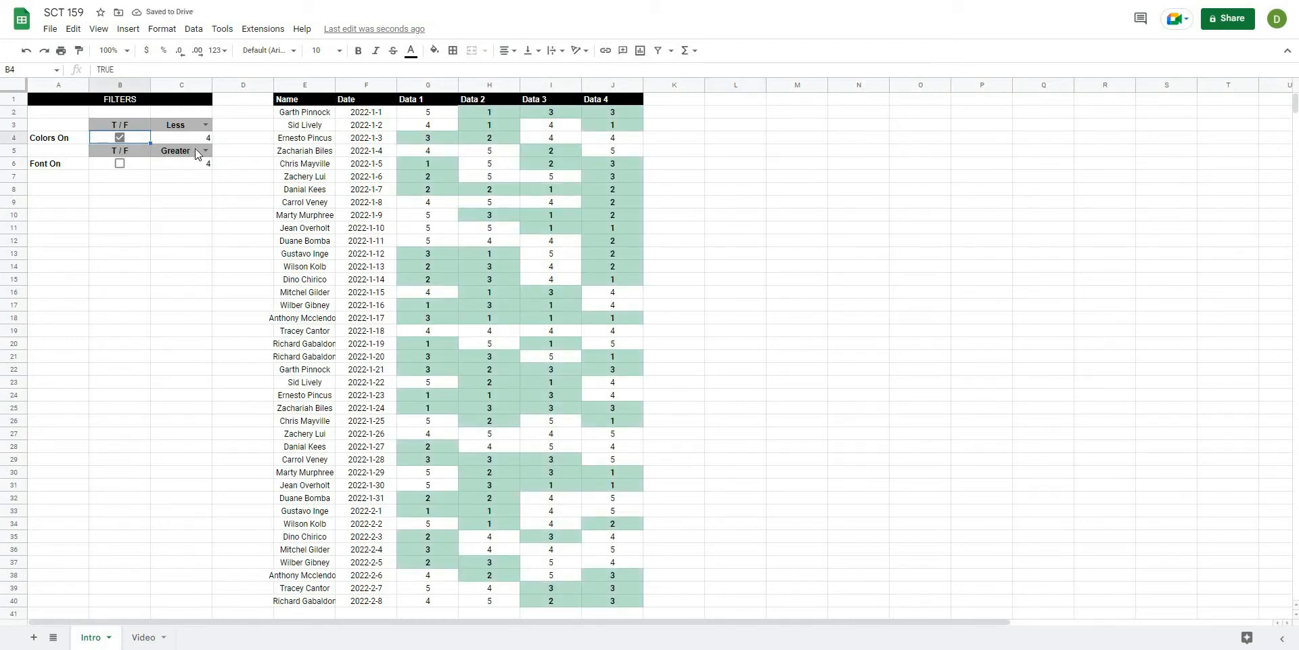
{"action": "left_click", "coordinate": [182, 138]}
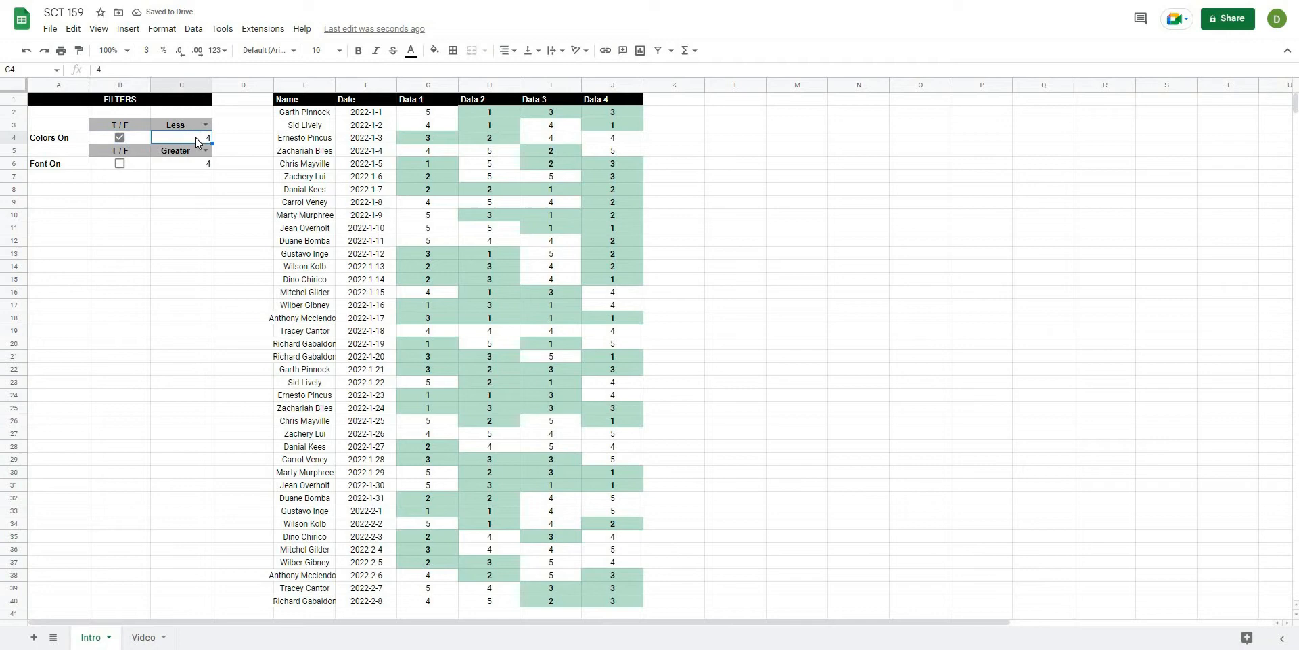
{"action": "type", "text": "3"}
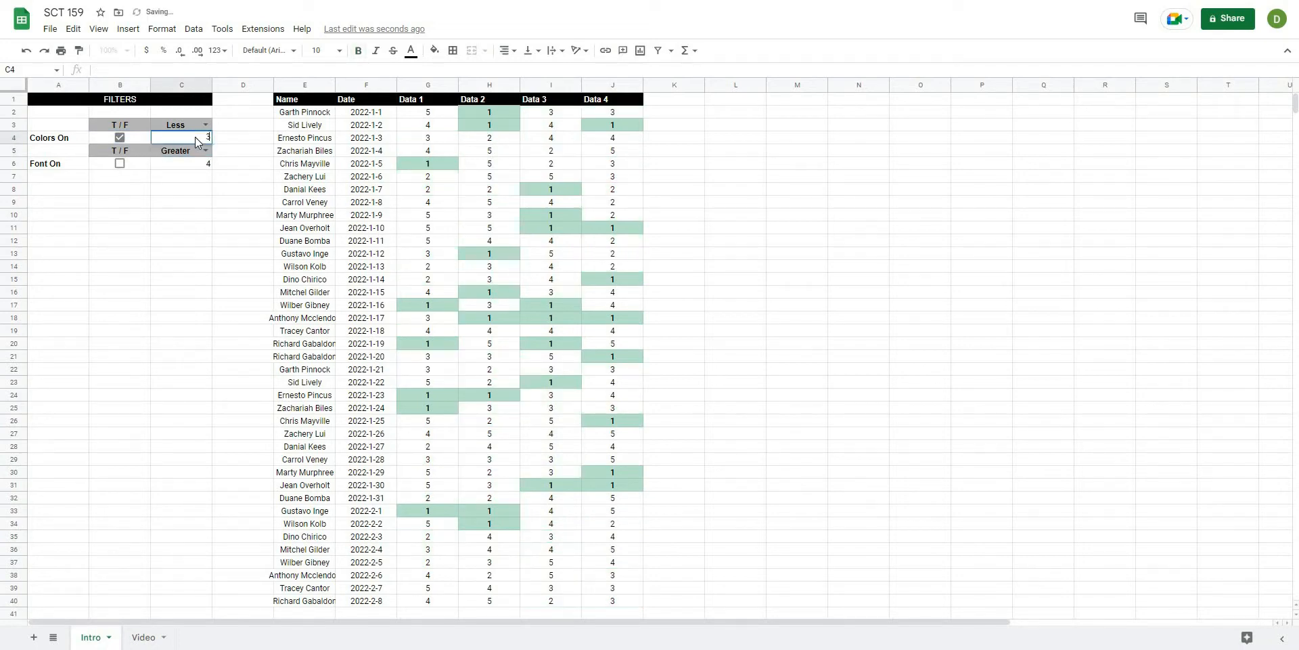
{"action": "type", "text": "4"}
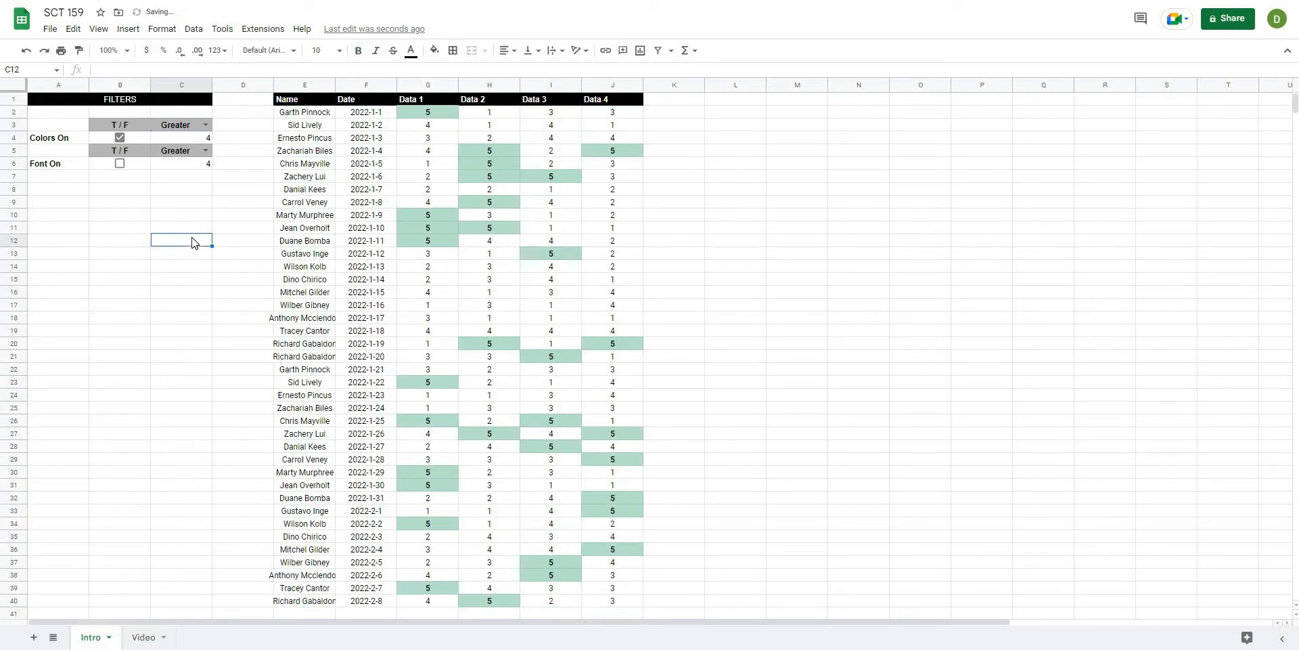
Step: Untick Colors On and tick Font On so values above 4 turn bold, the rest light gray
{"action": "left_click", "coordinate": [119, 136]}
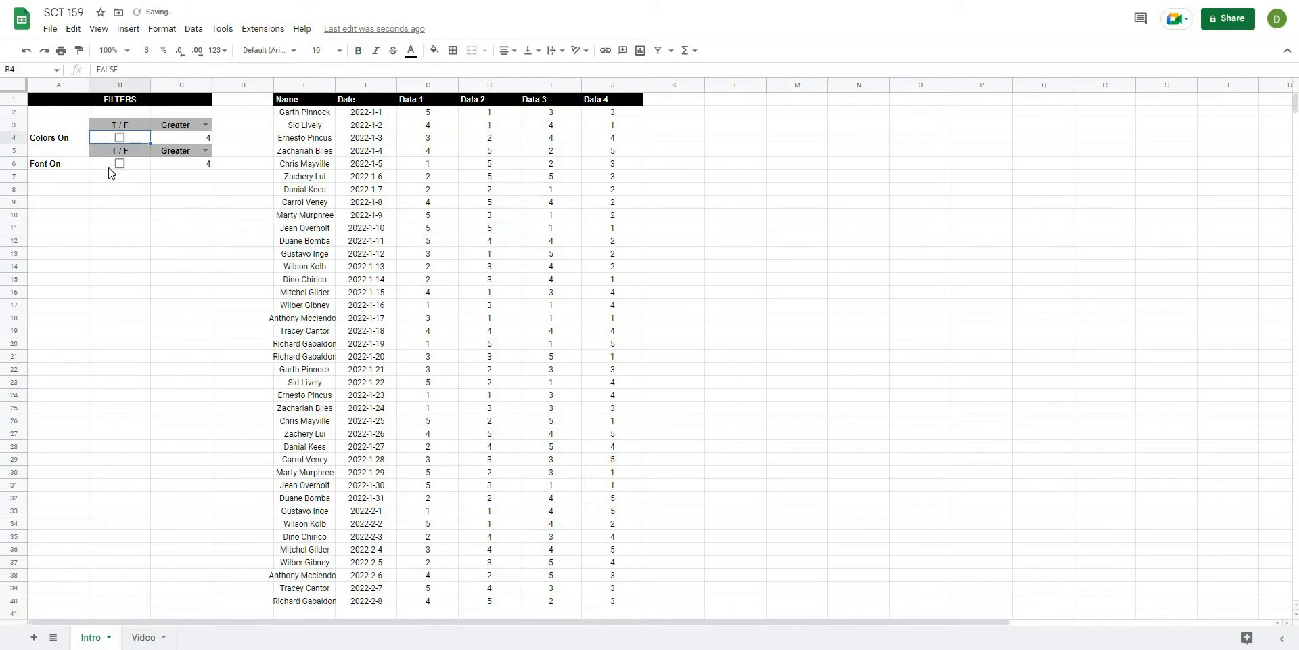
{"action": "left_click", "coordinate": [119, 164]}
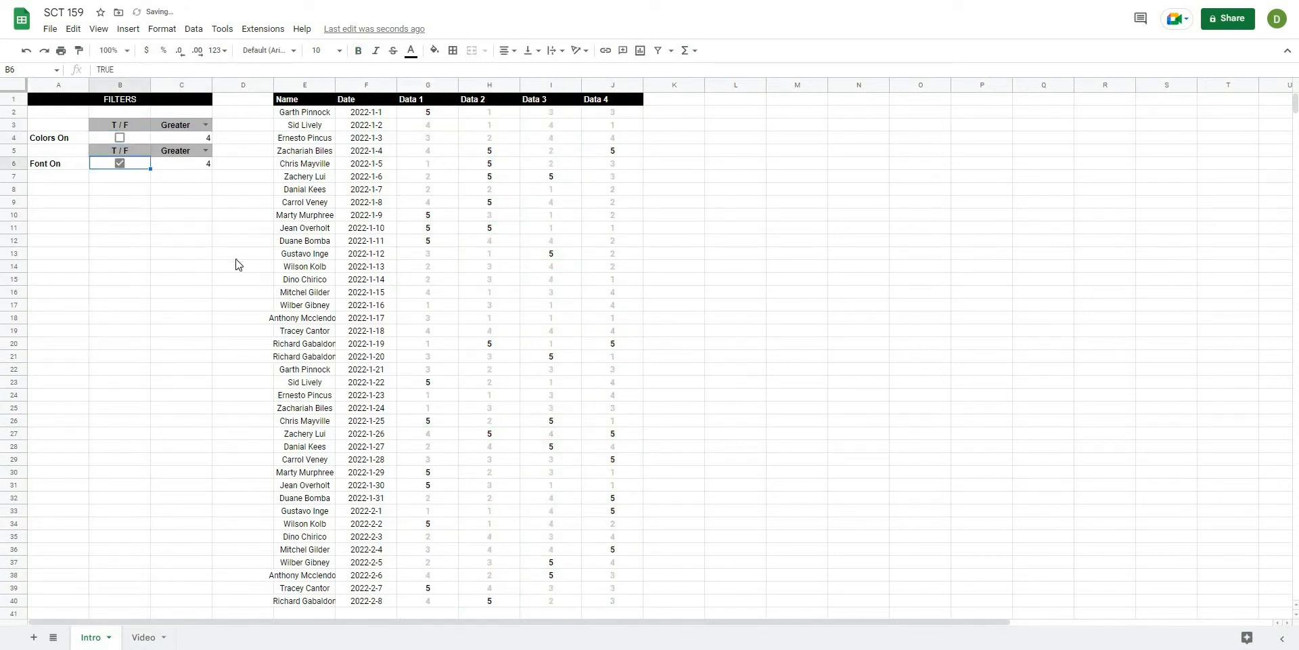
{"action": "left_click", "coordinate": [181, 293]}
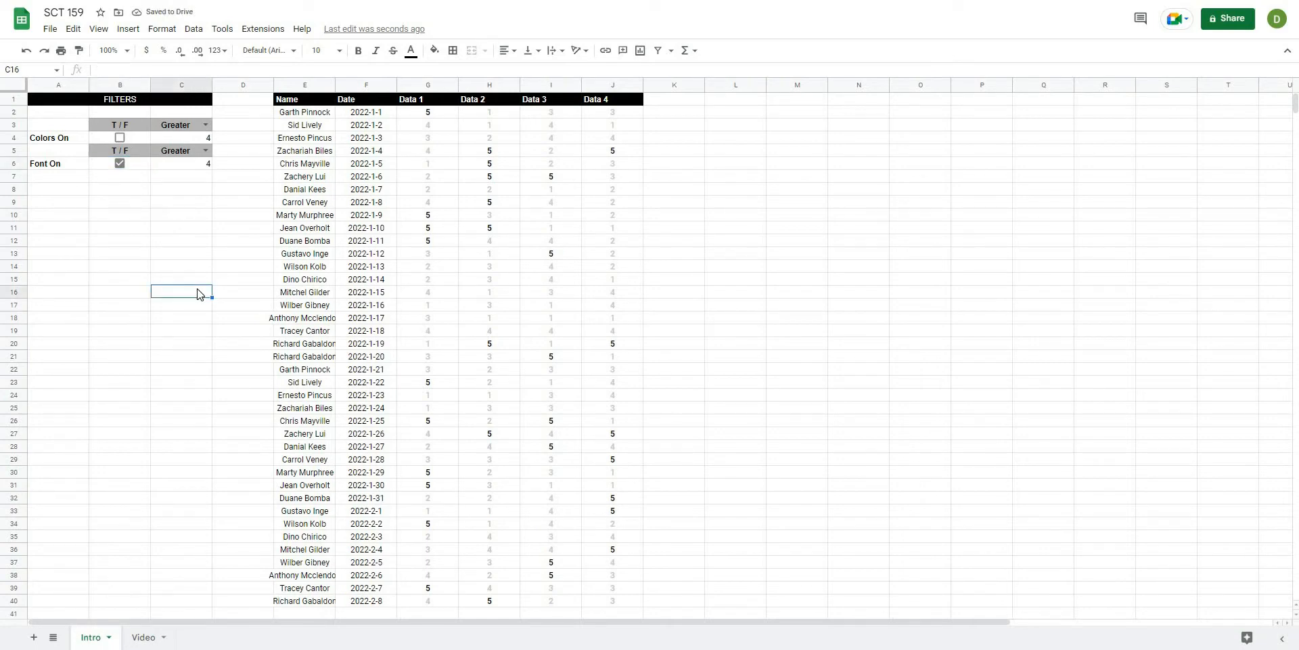
{"action": "mouse_move", "coordinate": [198, 222]}
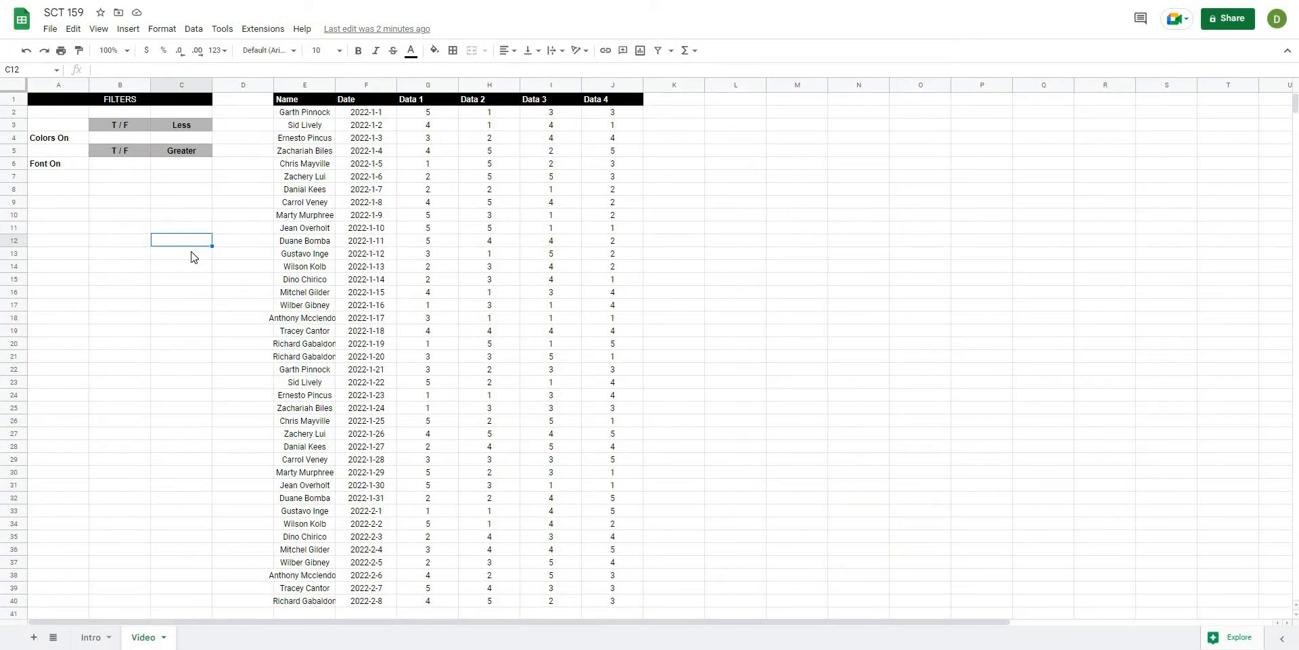
{"action": "mouse_move", "coordinate": [294, 119]}
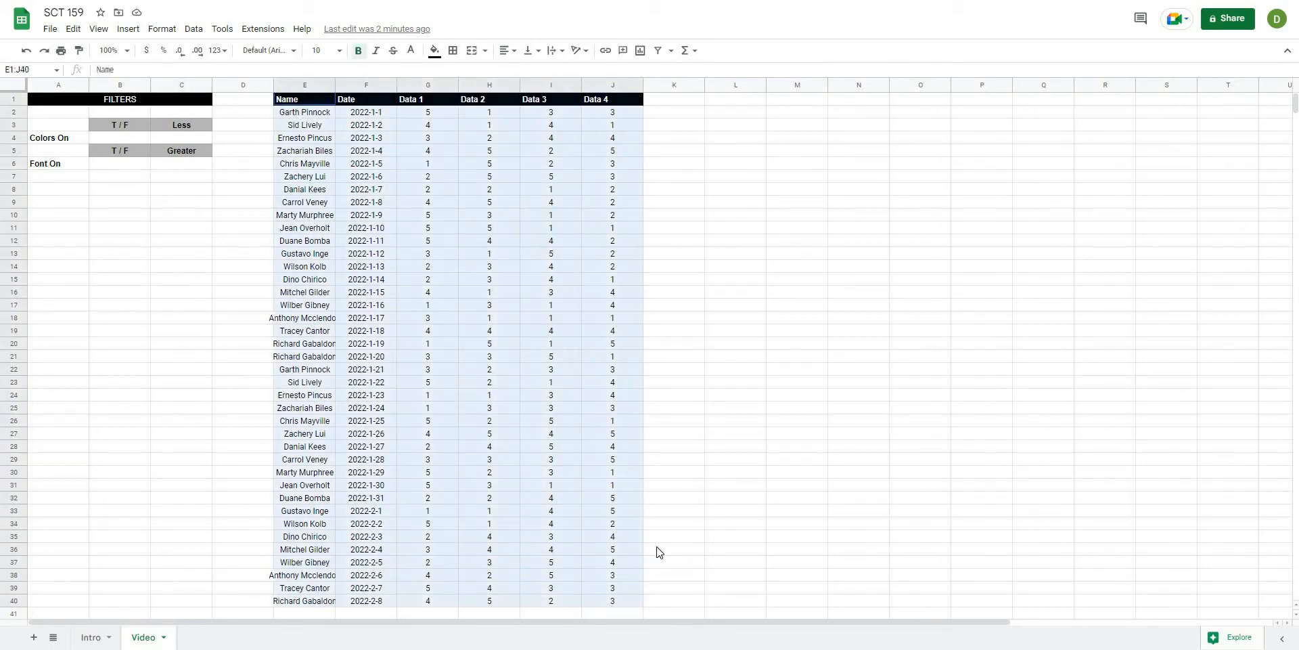
{"action": "left_click", "coordinate": [734, 509]}
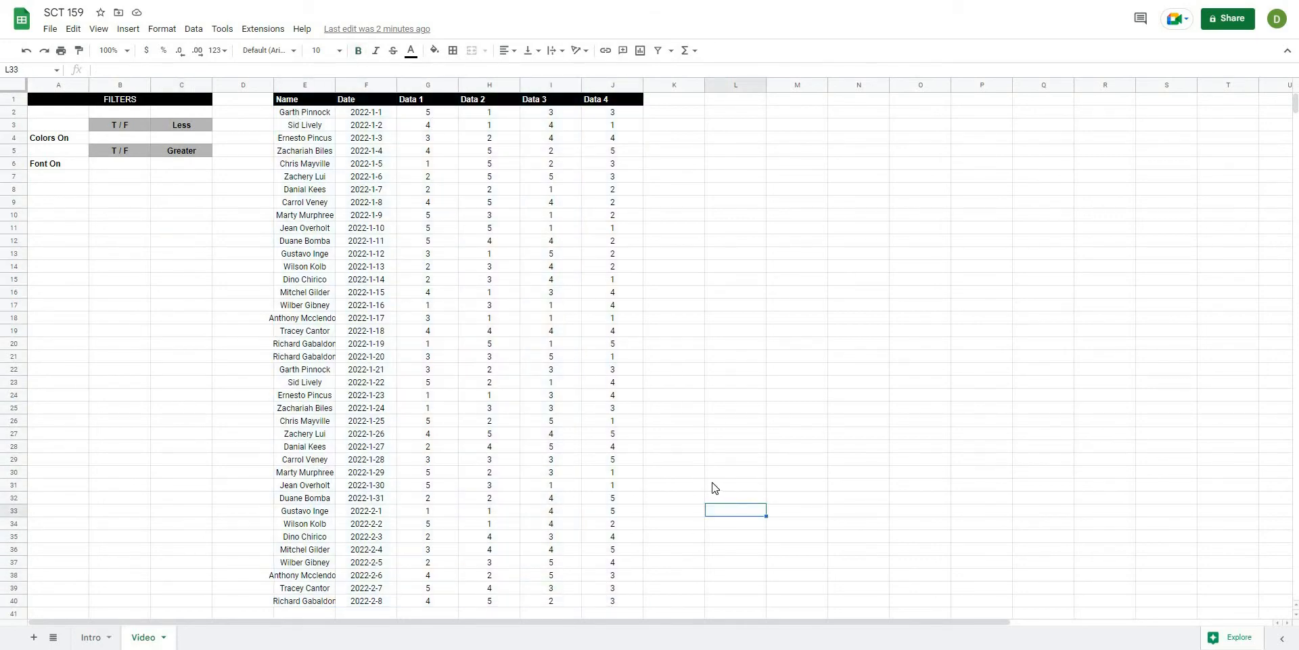
{"action": "left_click", "coordinate": [919, 446]}
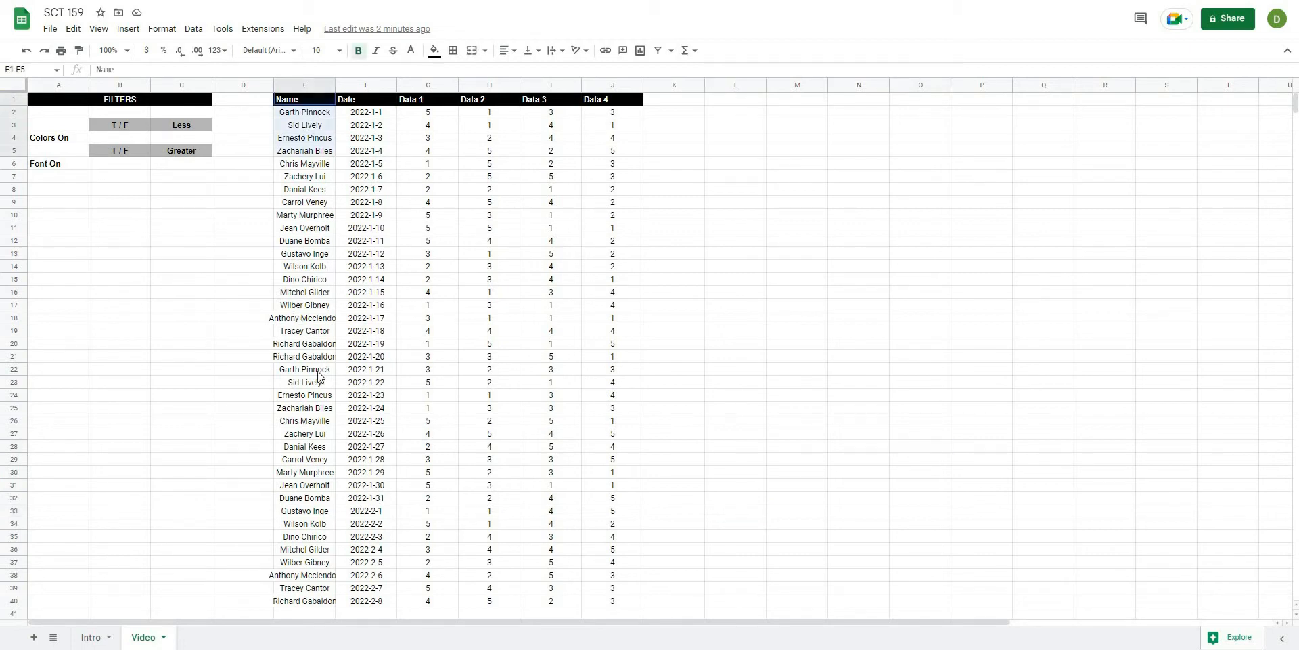
{"action": "left_click", "coordinate": [367, 99]}
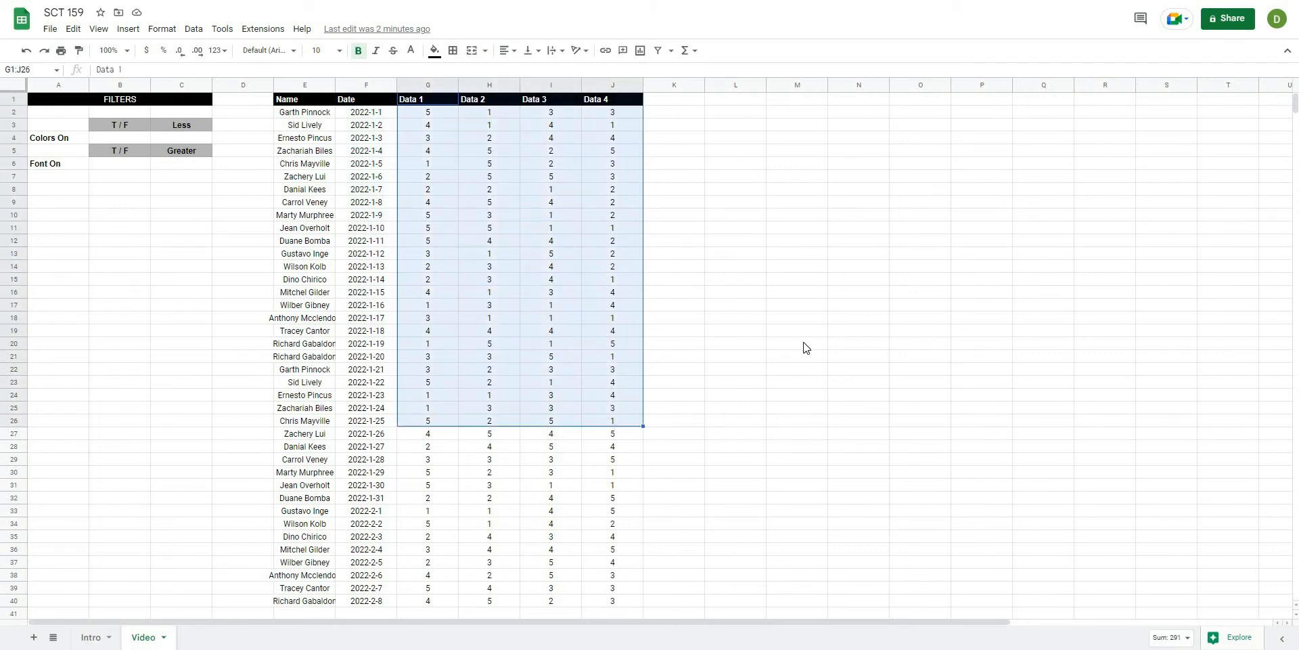
{"action": "left_click", "coordinate": [796, 343]}
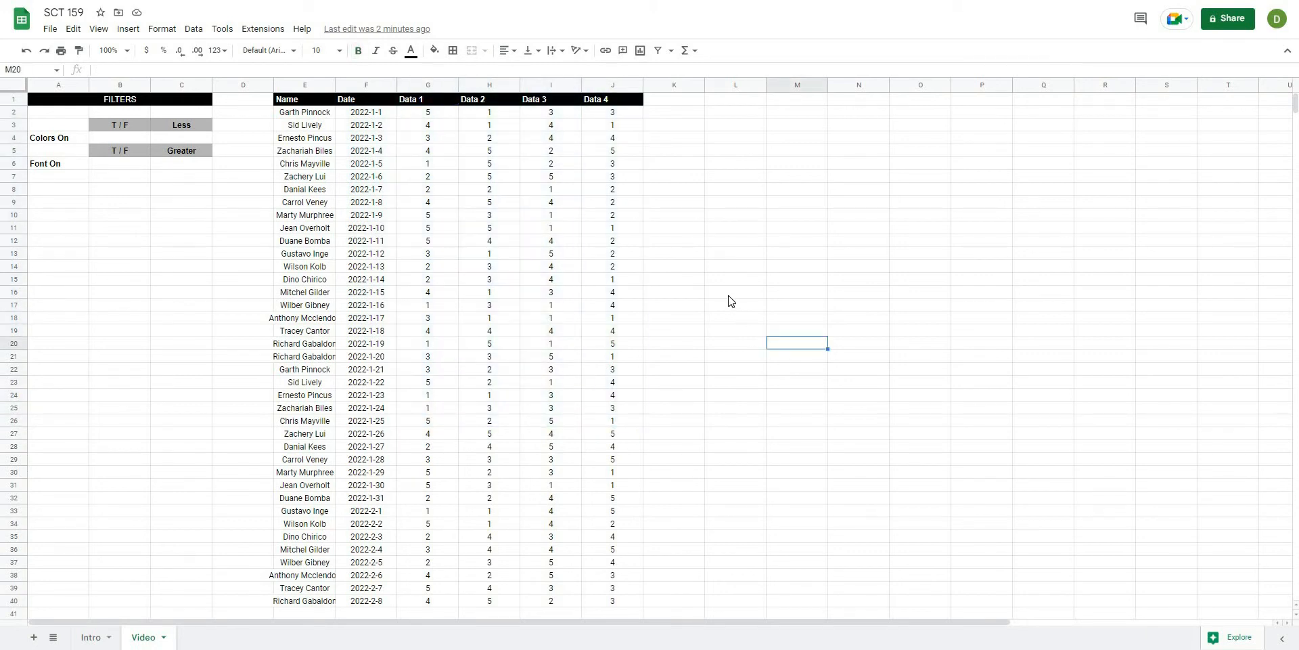
{"action": "mouse_move", "coordinate": [628, 282]}
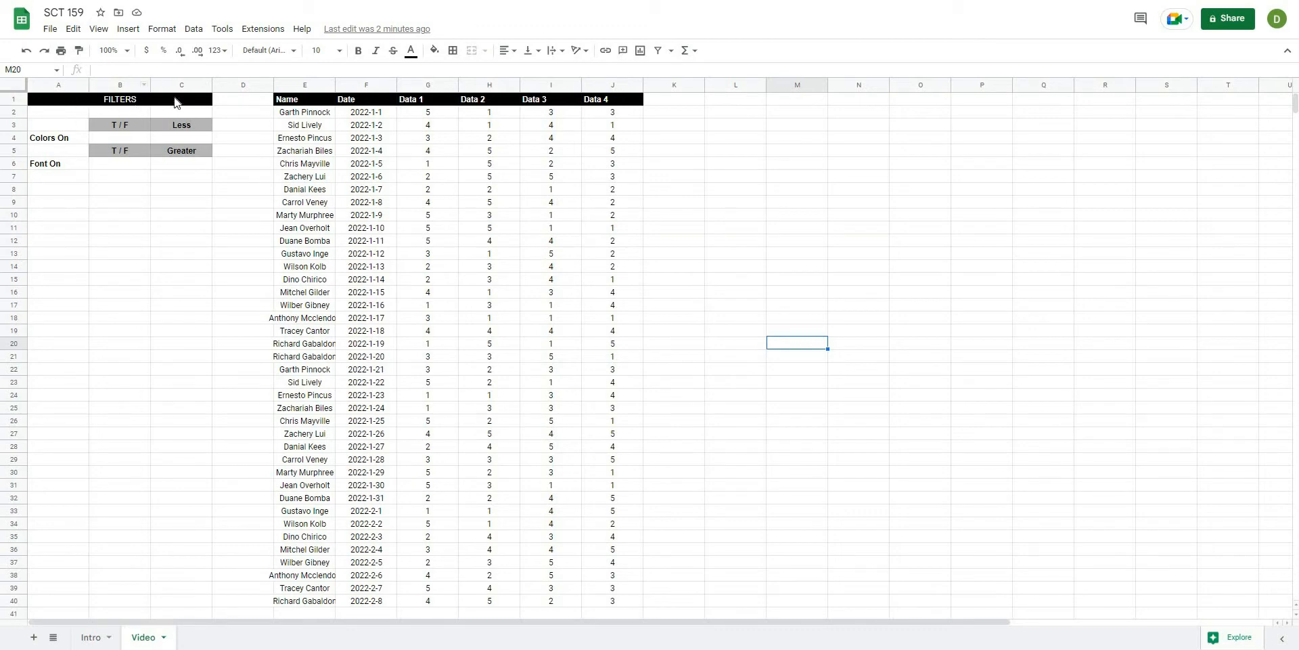
{"action": "left_click", "coordinate": [243, 189]}
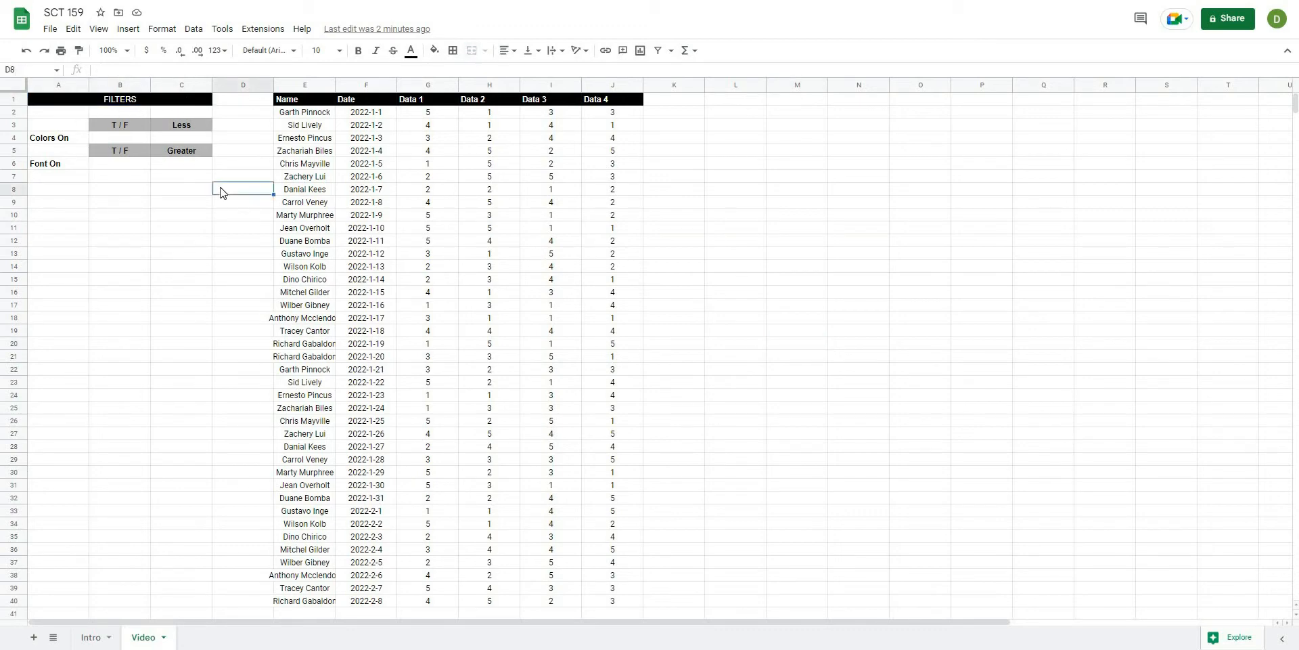
{"action": "left_click", "coordinate": [57, 139]}
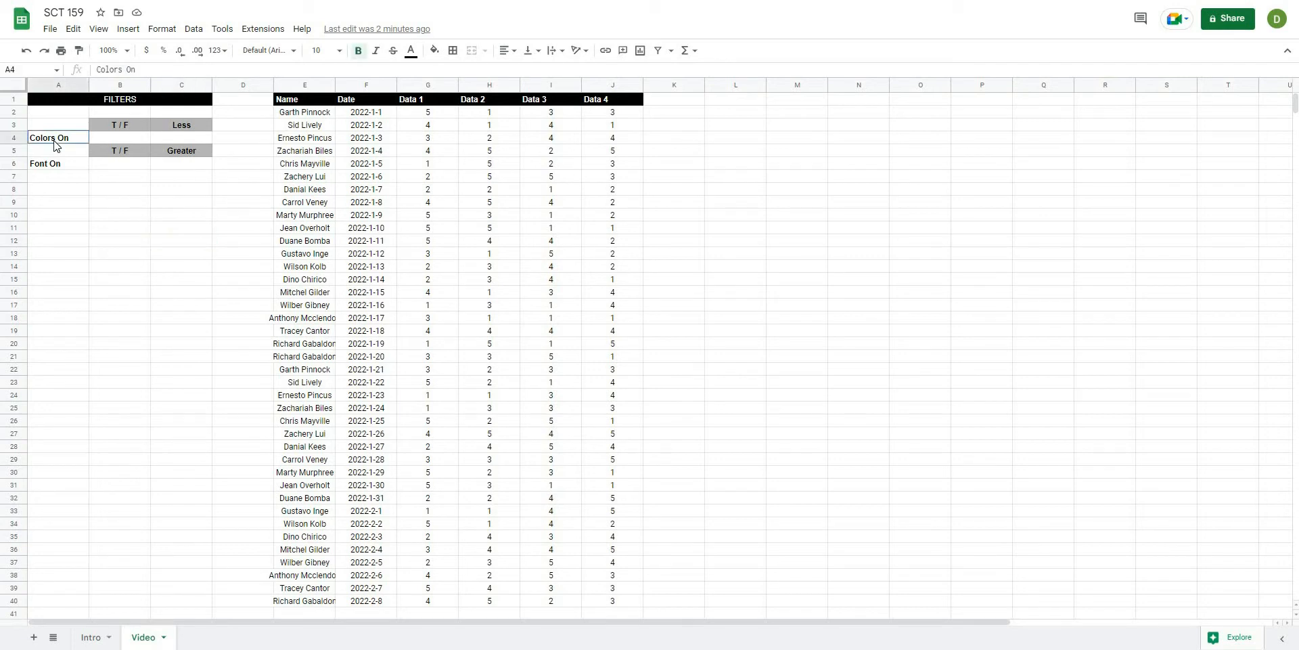
{"action": "left_click", "coordinate": [57, 164]}
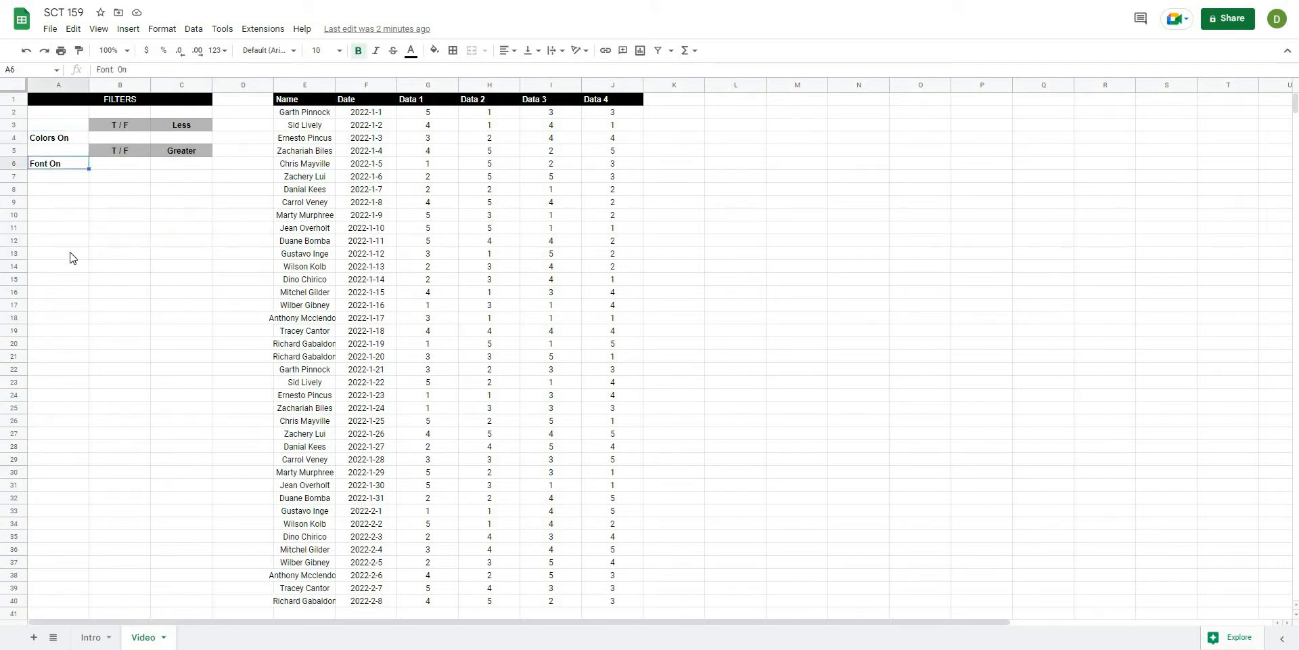
{"action": "left_click", "coordinate": [119, 125]}
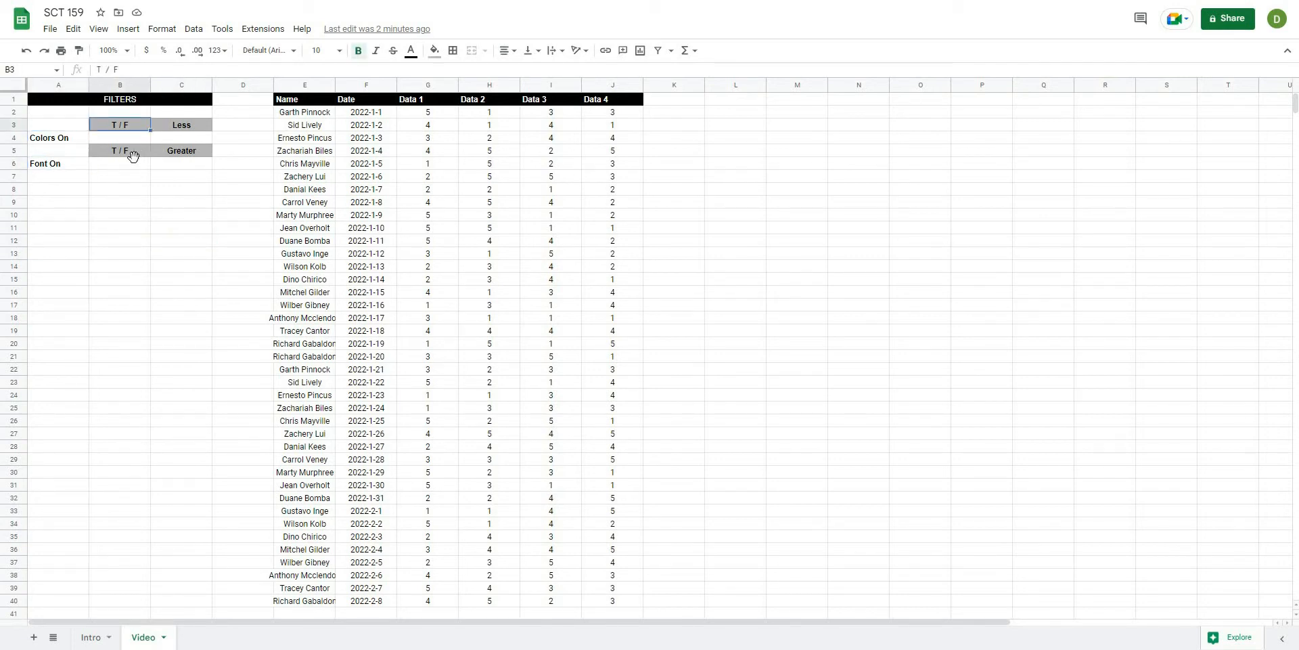
{"action": "left_click", "coordinate": [119, 189]}
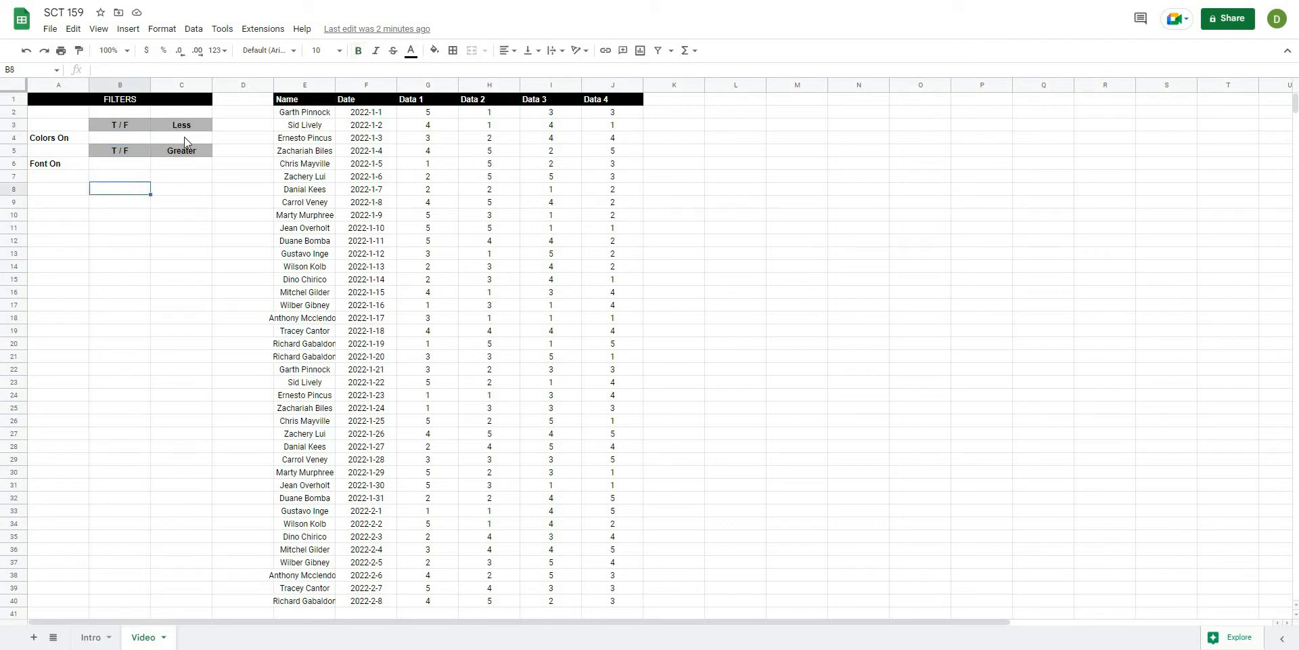
{"action": "left_click", "coordinate": [181, 266]}
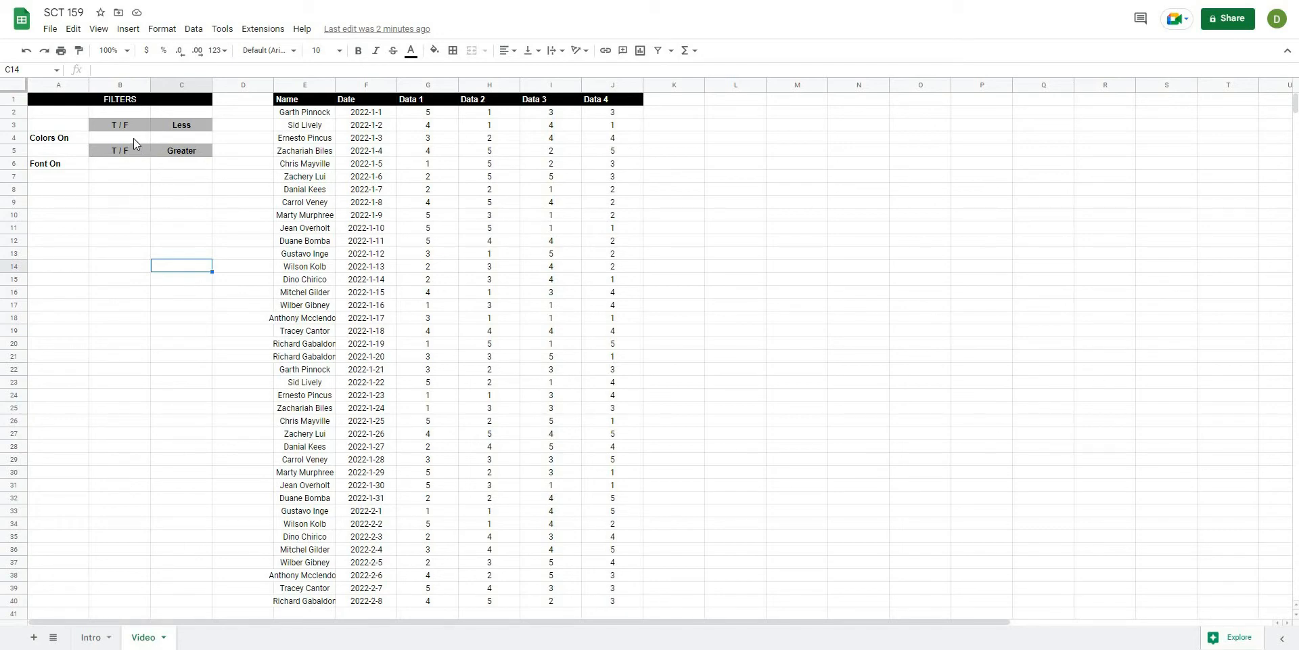
{"action": "left_click", "coordinate": [119, 138]}
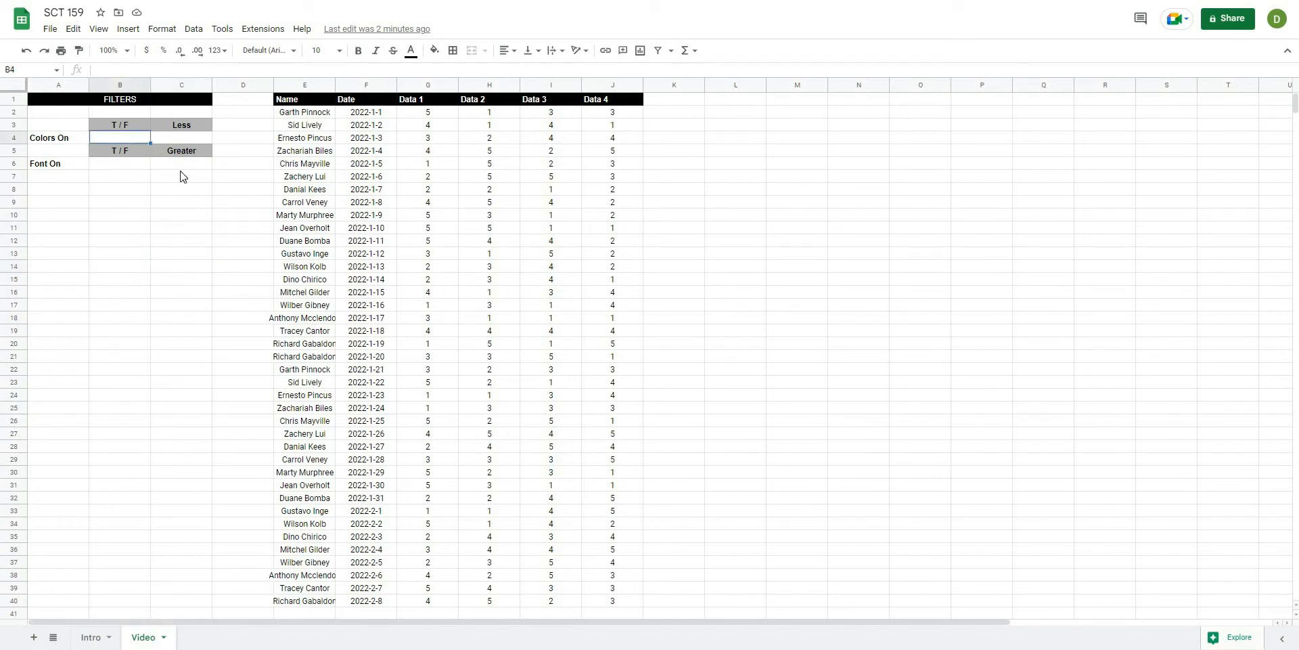
{"action": "mouse_move", "coordinate": [128, 46]}
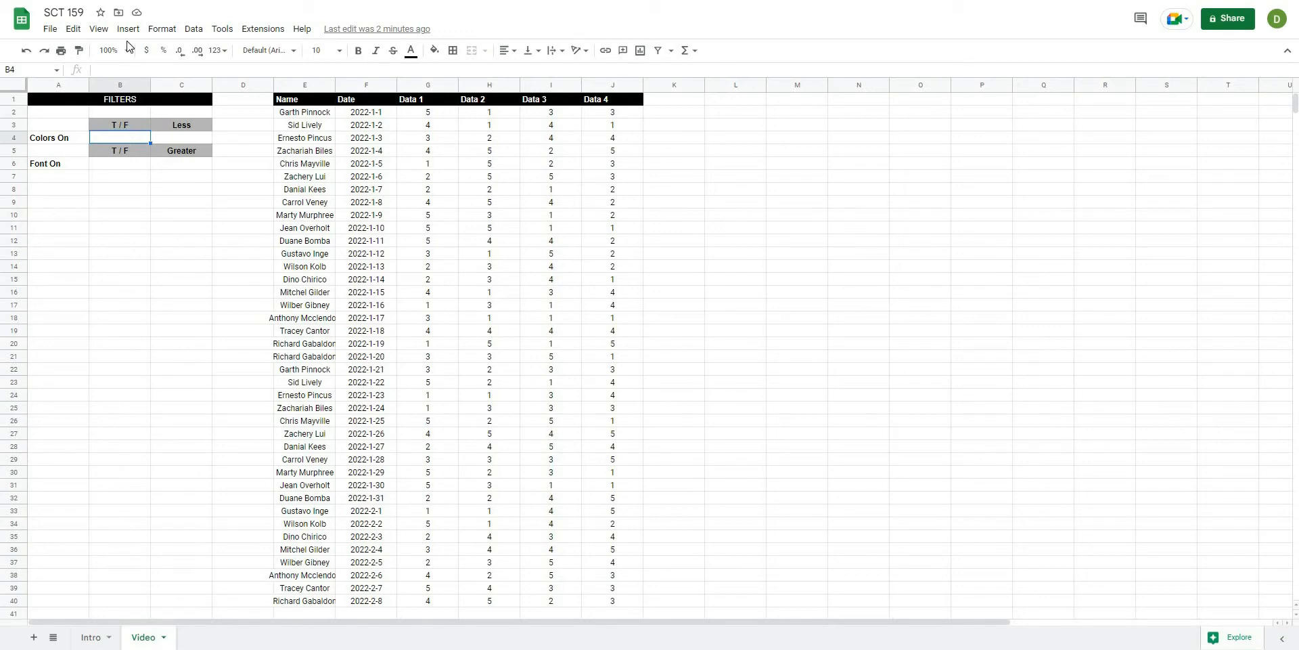
Step: Insert checkboxes into B4 and B6 beside Colors On and Font On
{"action": "left_click", "coordinate": [127, 29]}
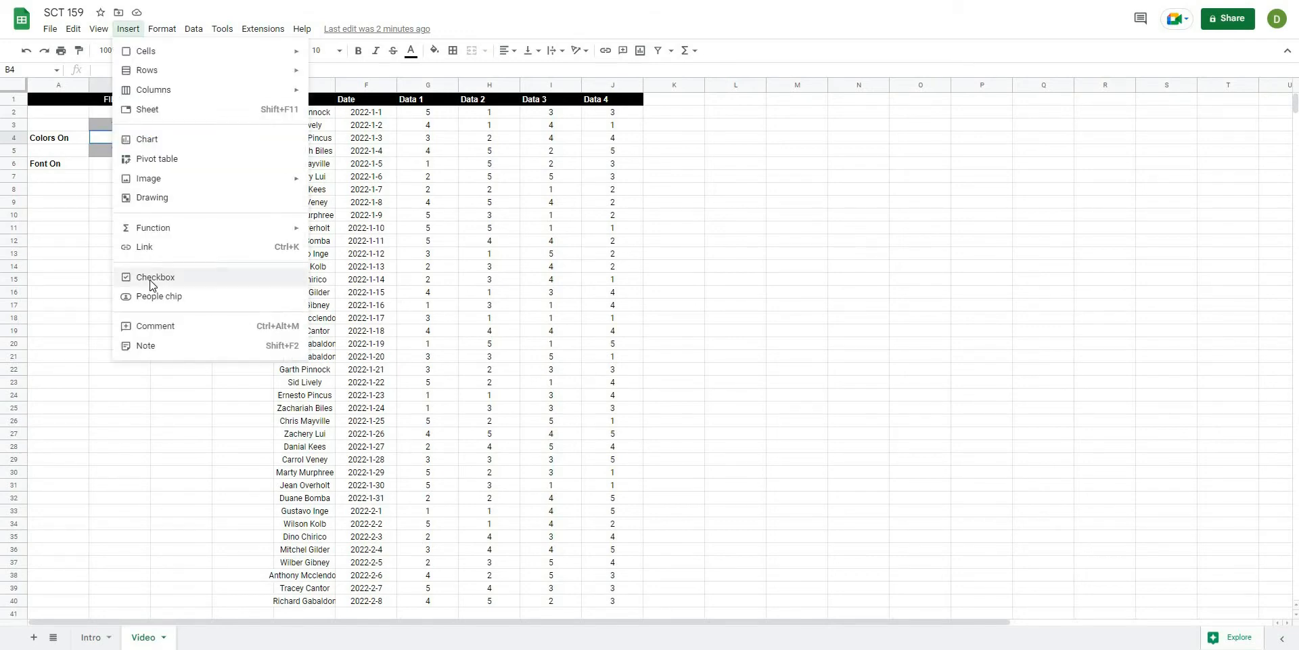
{"action": "left_click", "coordinate": [154, 276]}
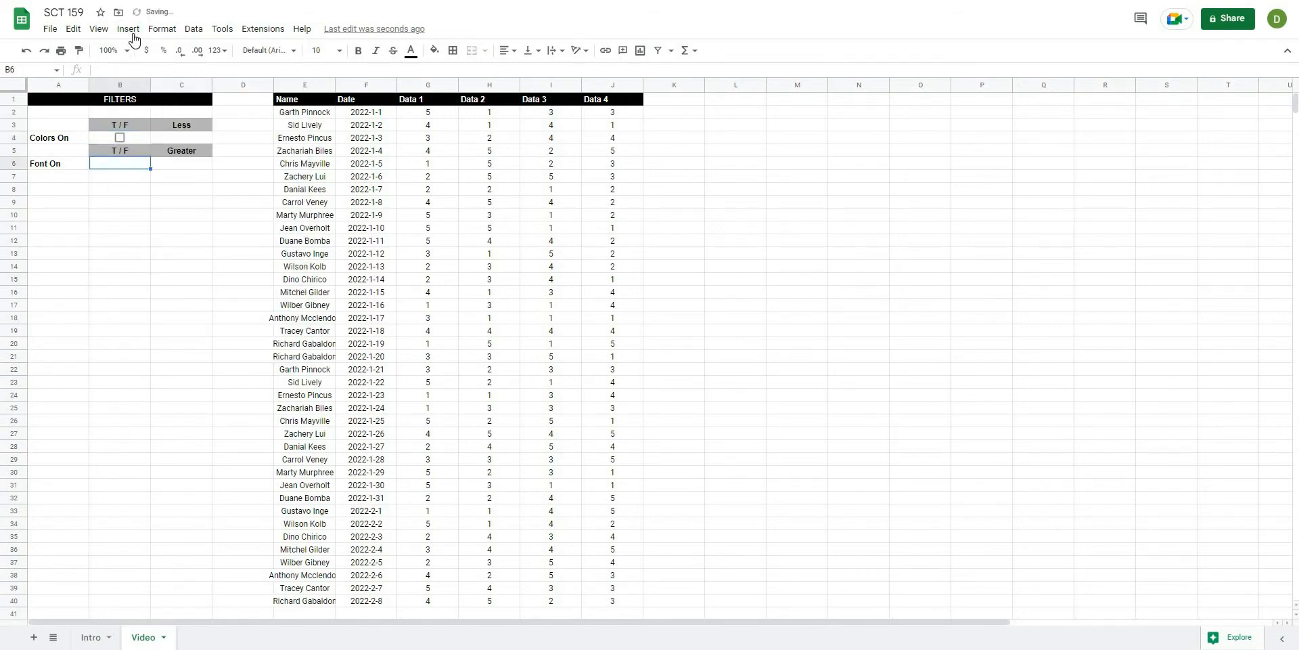
{"action": "left_click", "coordinate": [128, 28]}
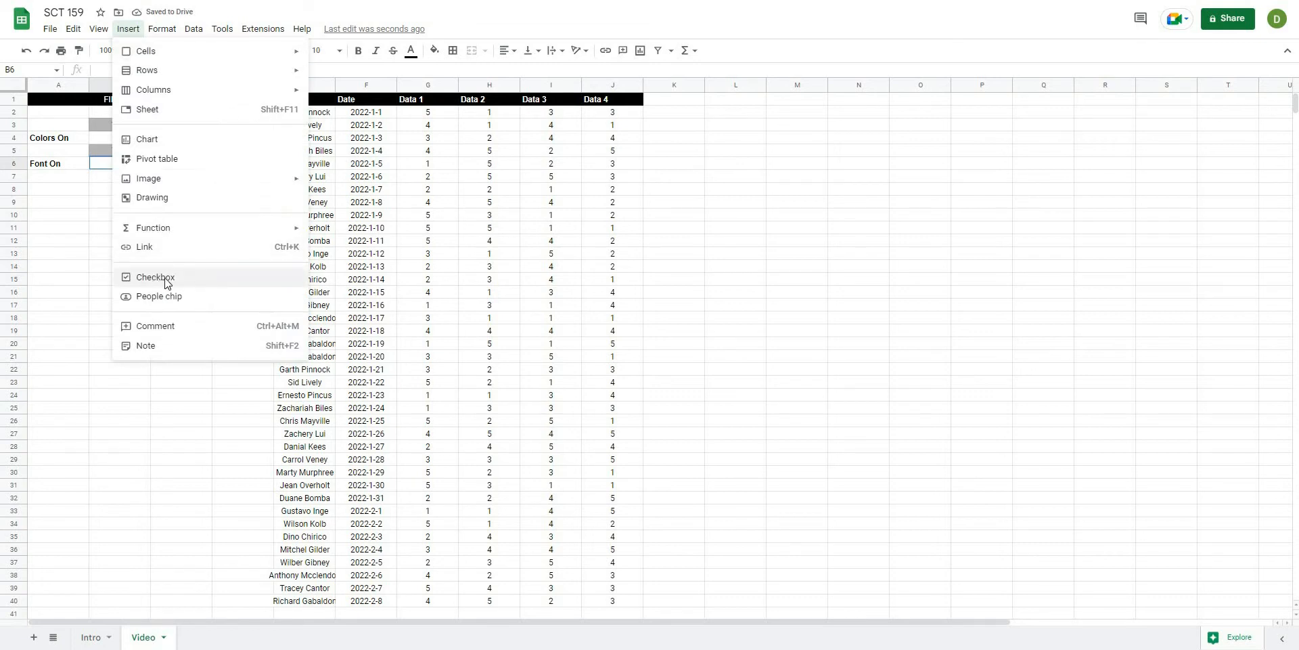
{"action": "left_click", "coordinate": [156, 276]}
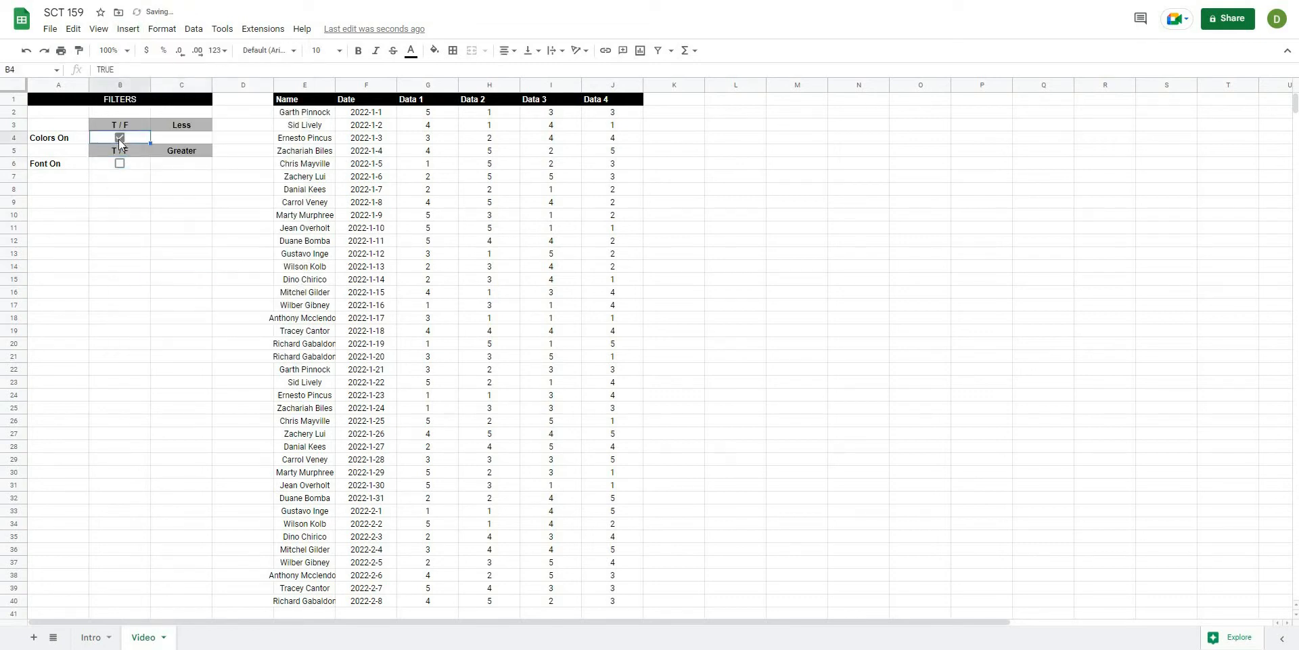
Step: Toggle the Colors On checkbox to see its TRUE value, then leave it unchecked
{"action": "left_click", "coordinate": [119, 137]}
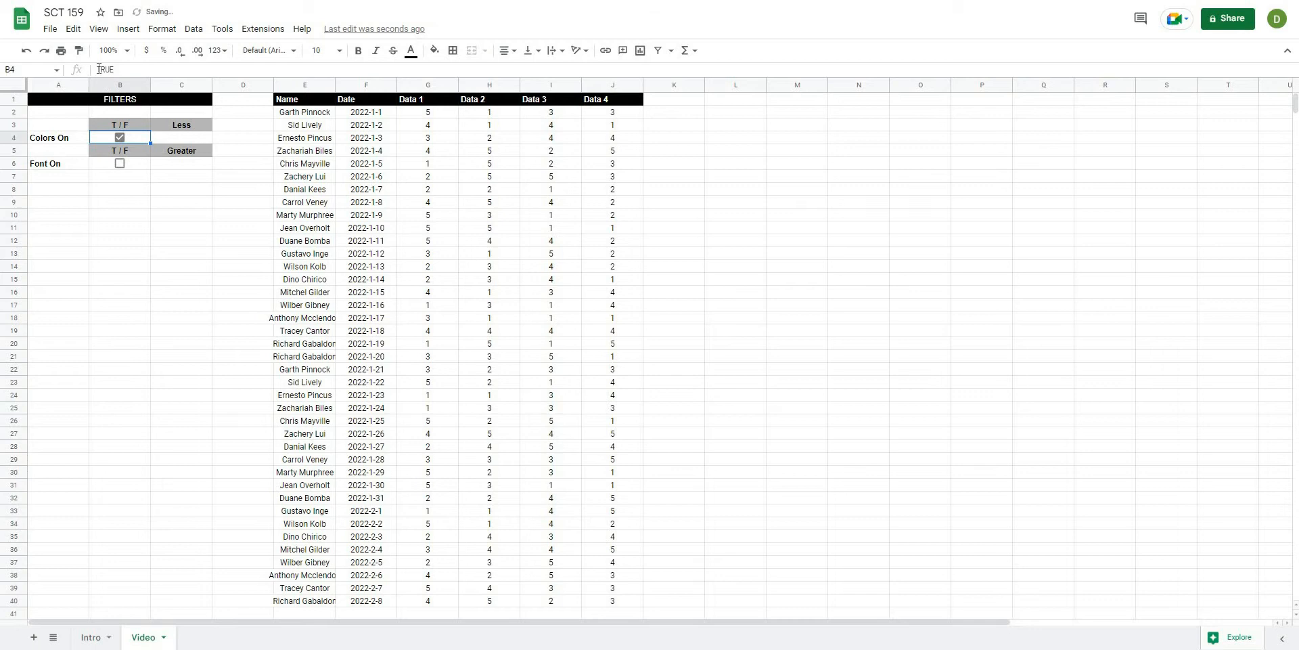
{"action": "left_click", "coordinate": [180, 188]}
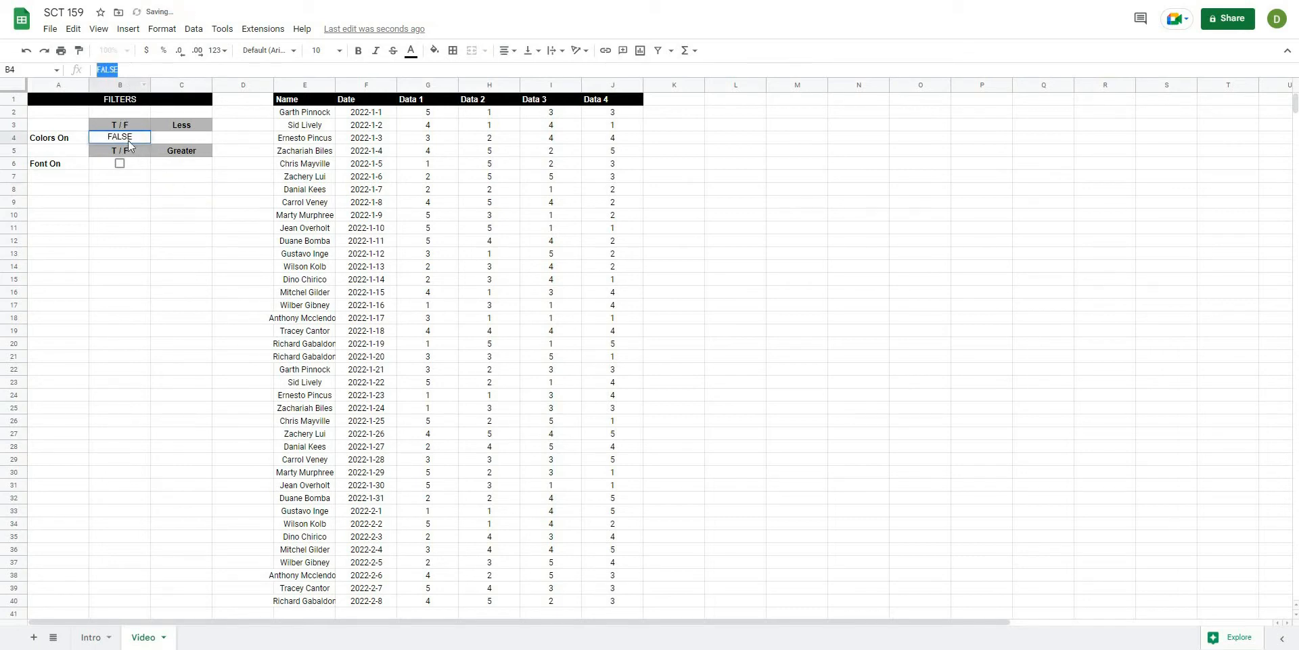
{"action": "left_click", "coordinate": [119, 137]}
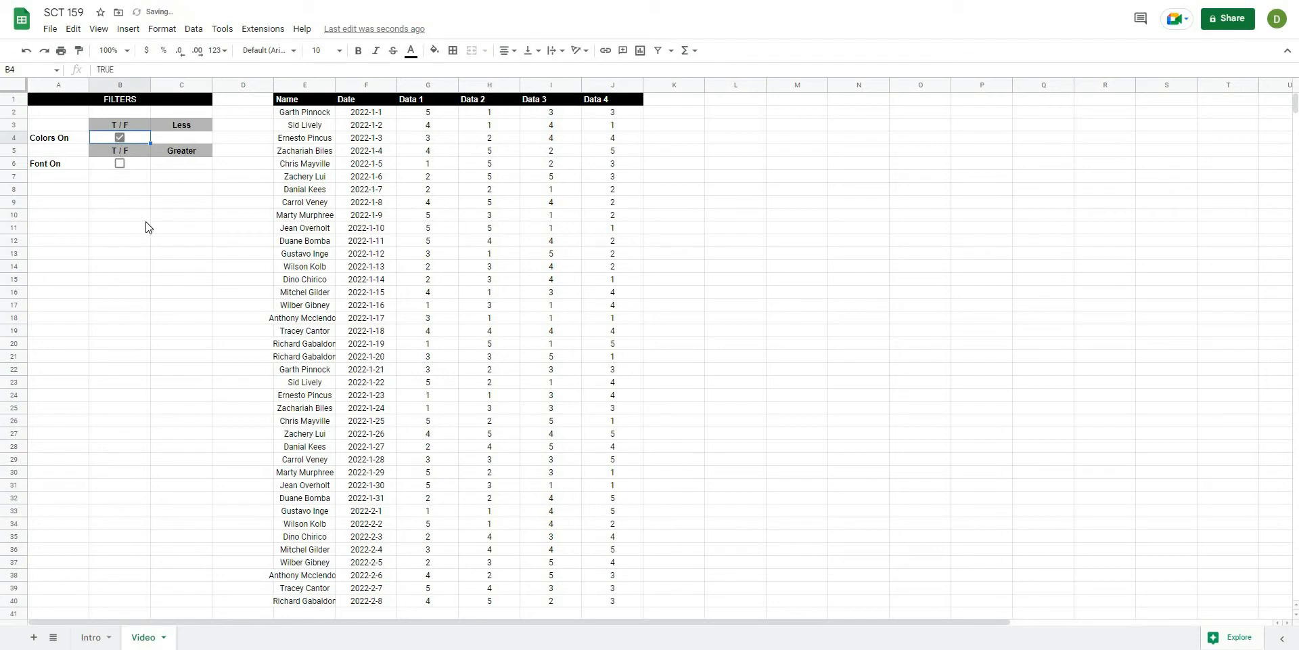
{"action": "left_click", "coordinate": [119, 138]}
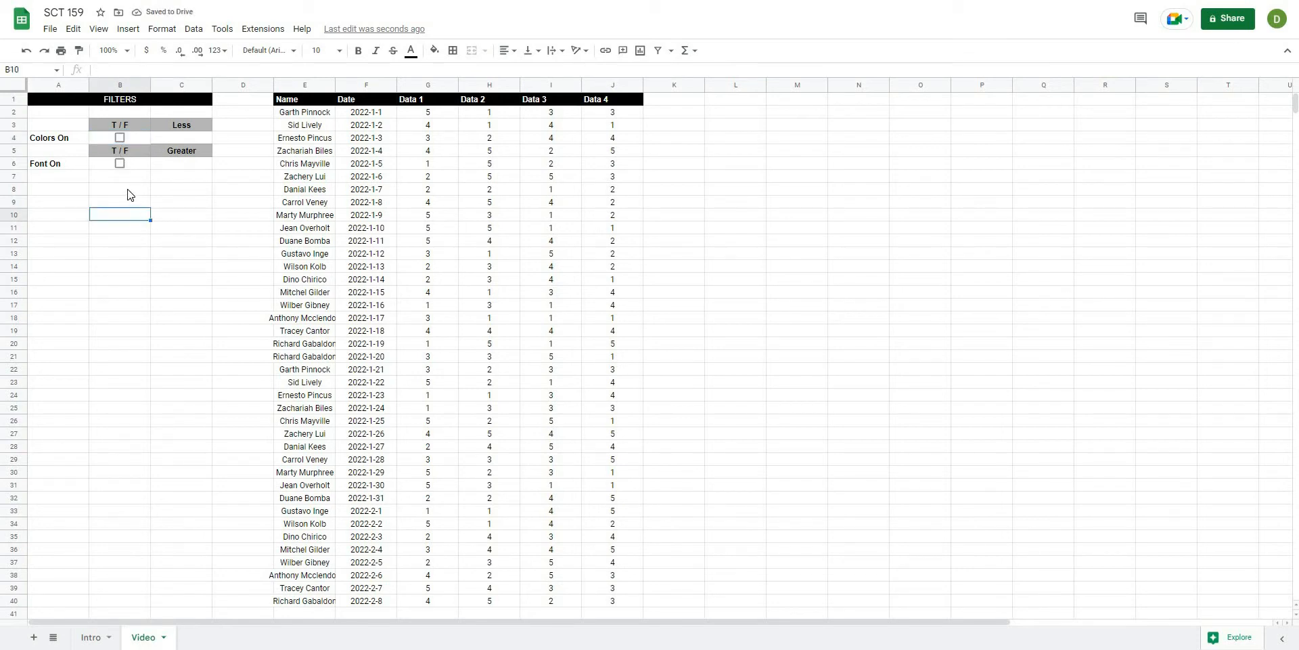
Step: Review the empty threshold cells and end with the Less heading cell C3 selected
{"action": "left_click", "coordinate": [180, 214]}
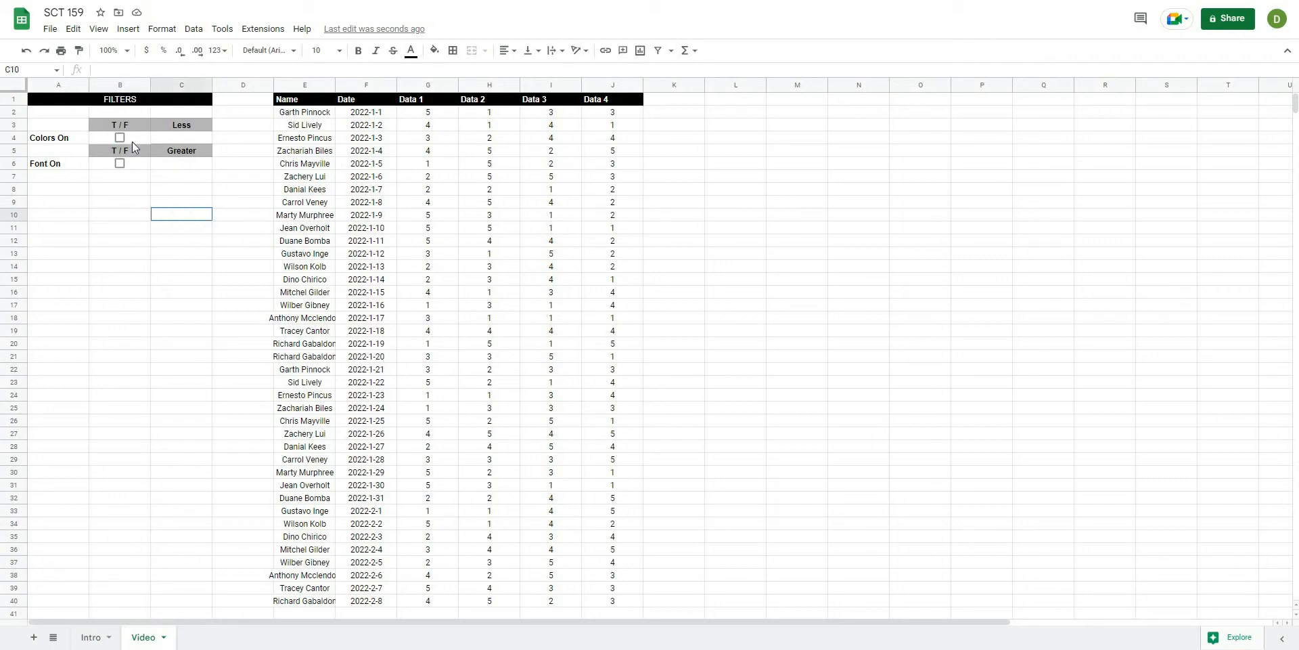
{"action": "left_click", "coordinate": [180, 174]}
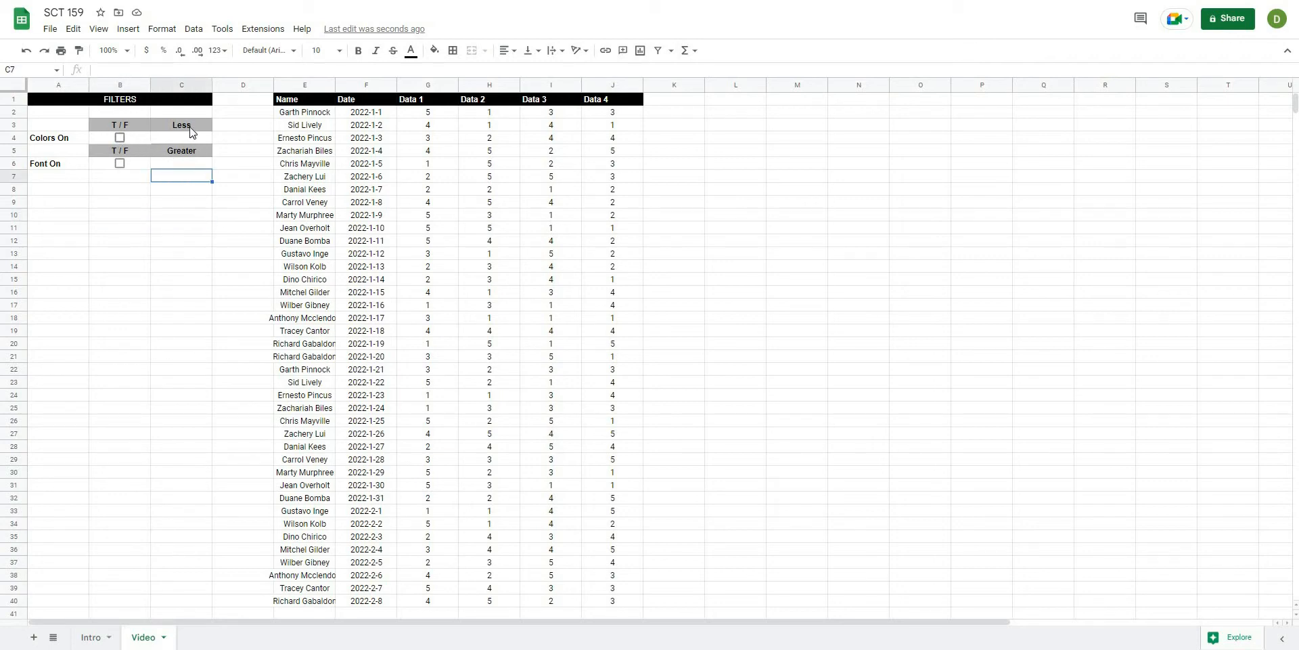
{"action": "left_click", "coordinate": [180, 125]}
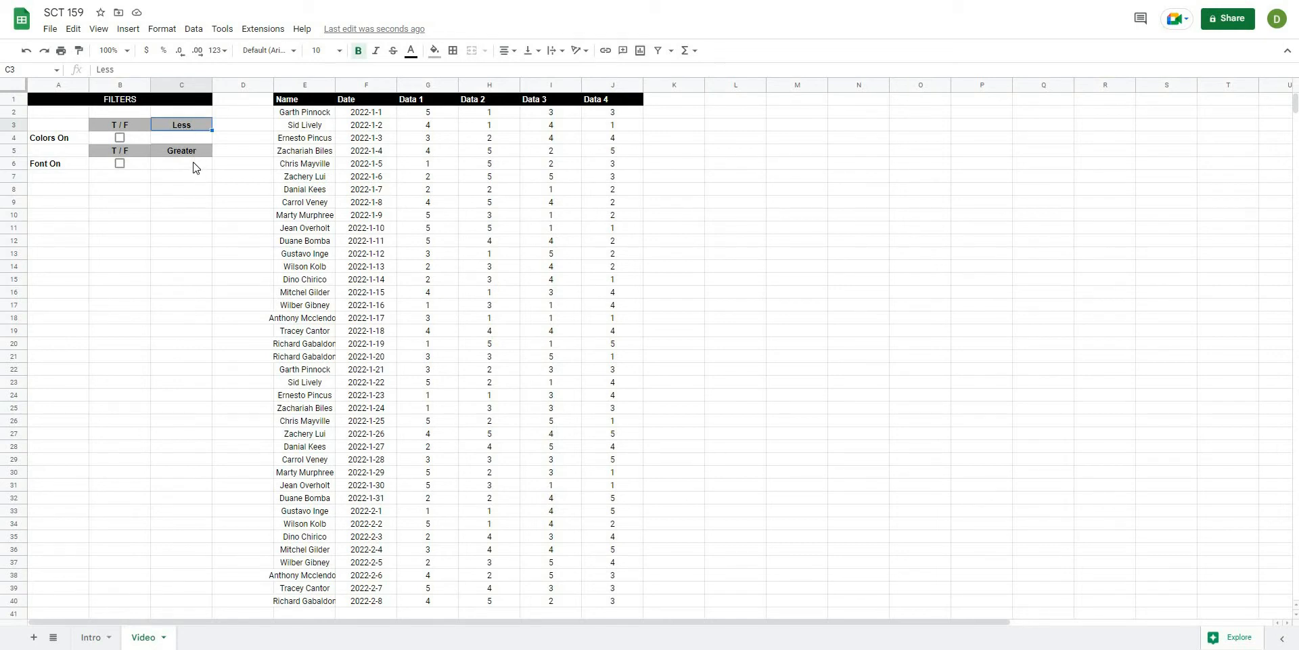
{"action": "left_click", "coordinate": [181, 164]}
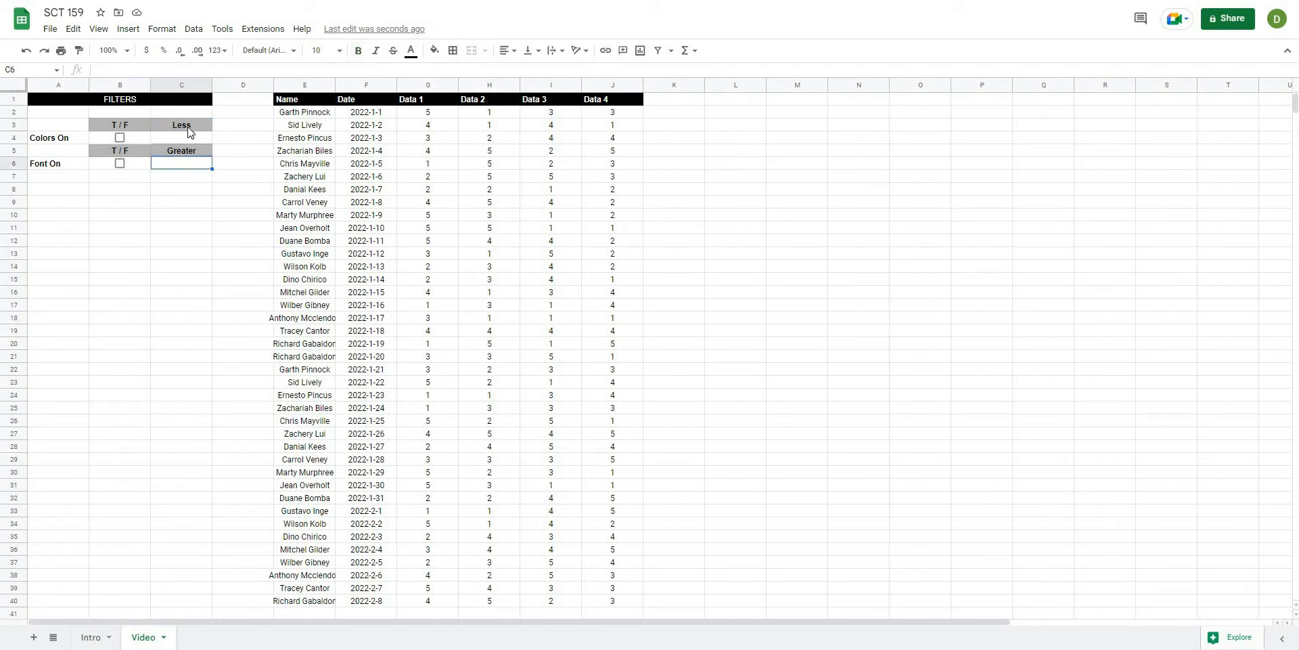
{"action": "left_click", "coordinate": [180, 202]}
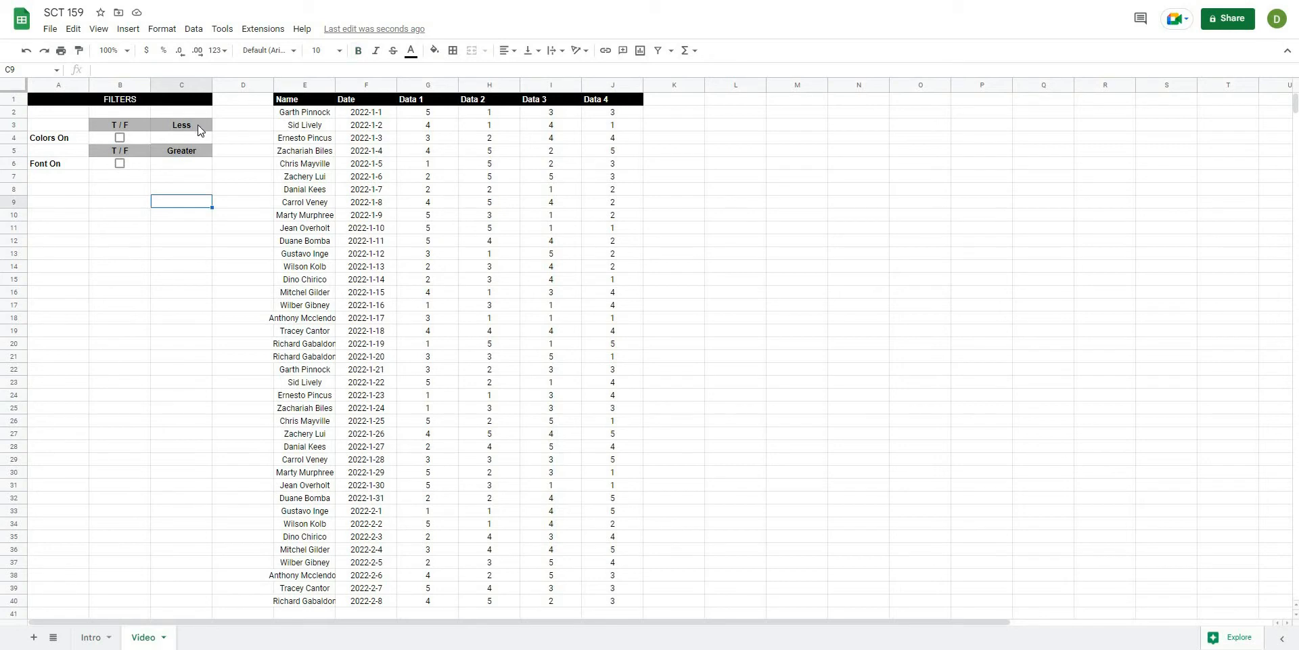
{"action": "left_click", "coordinate": [180, 125]}
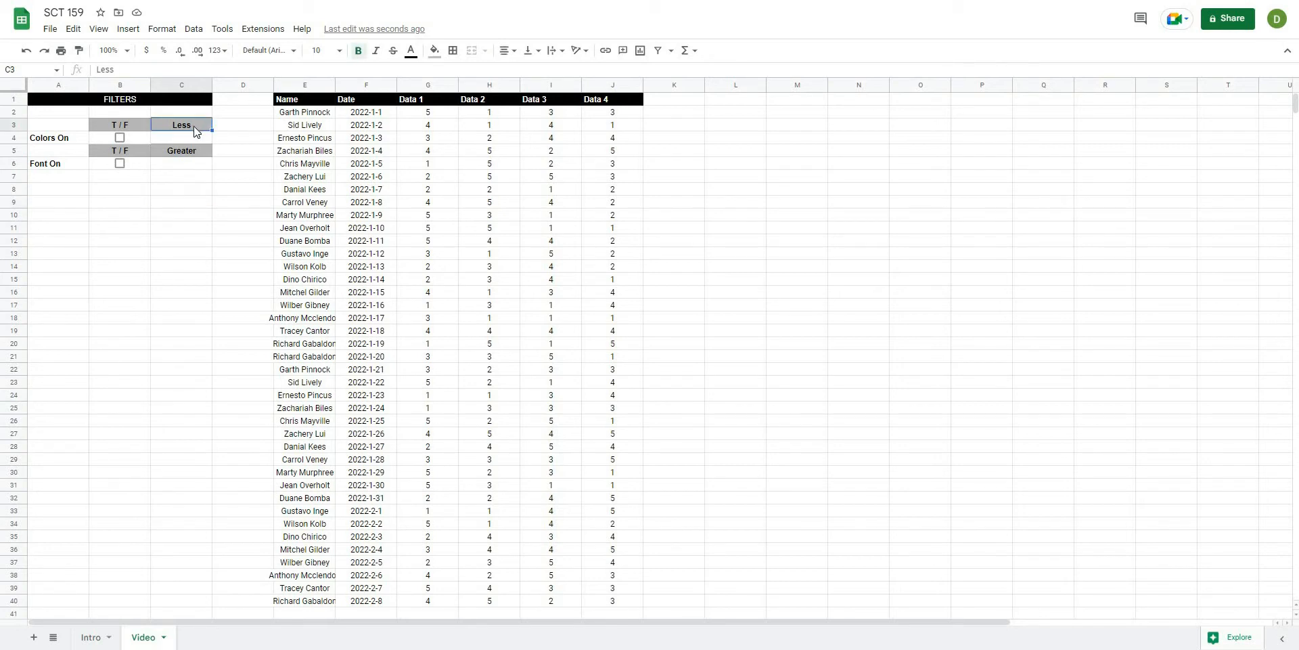
Step: Give C3 a data-validation dropdown listing Less, Greater
{"action": "left_click", "coordinate": [194, 28]}
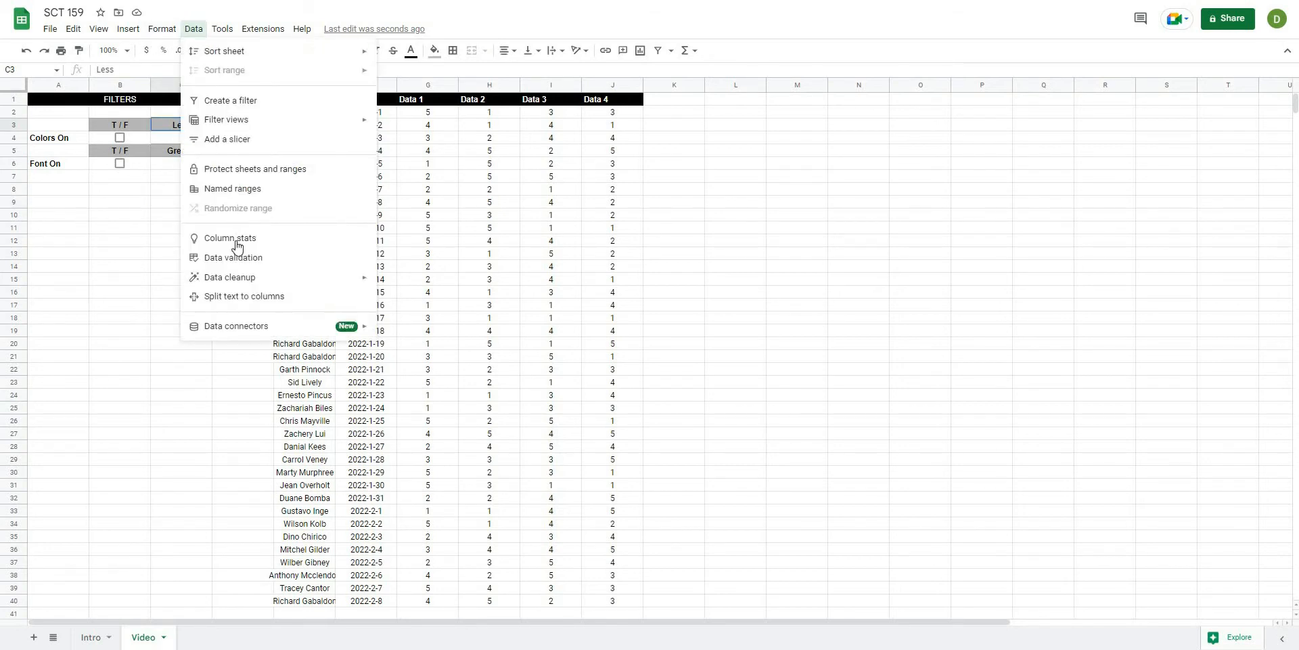
{"action": "left_click", "coordinate": [235, 257]}
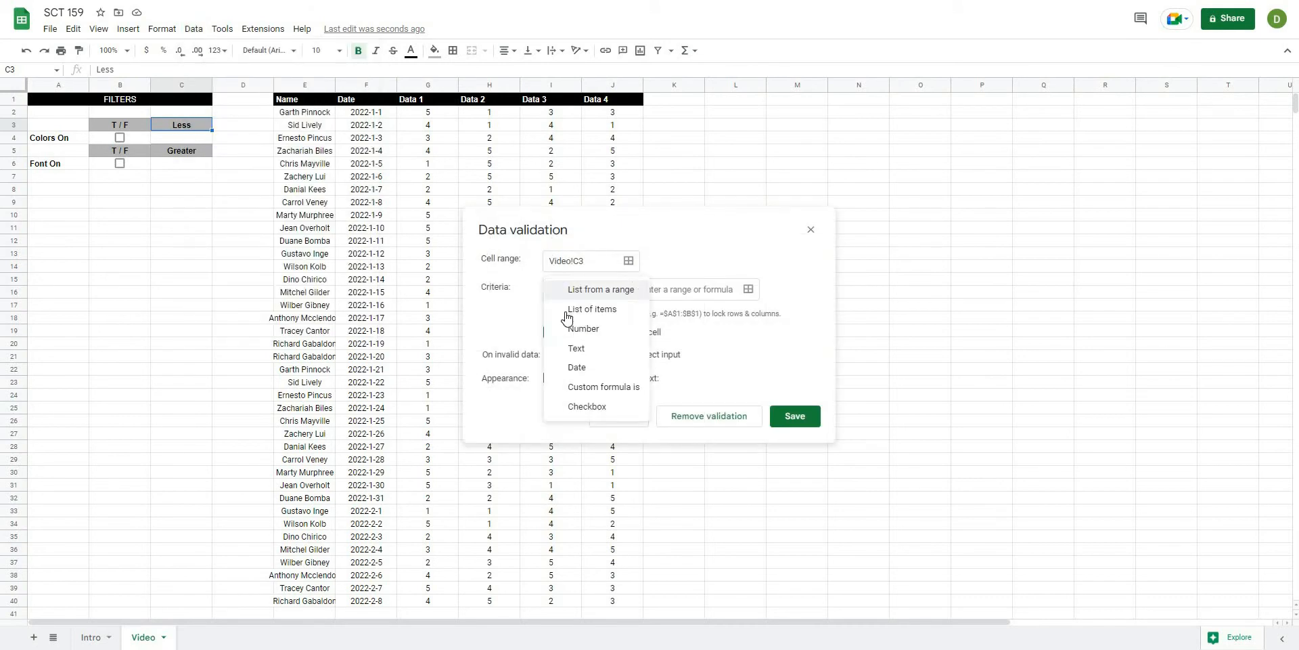
{"action": "left_click", "coordinate": [591, 308]}
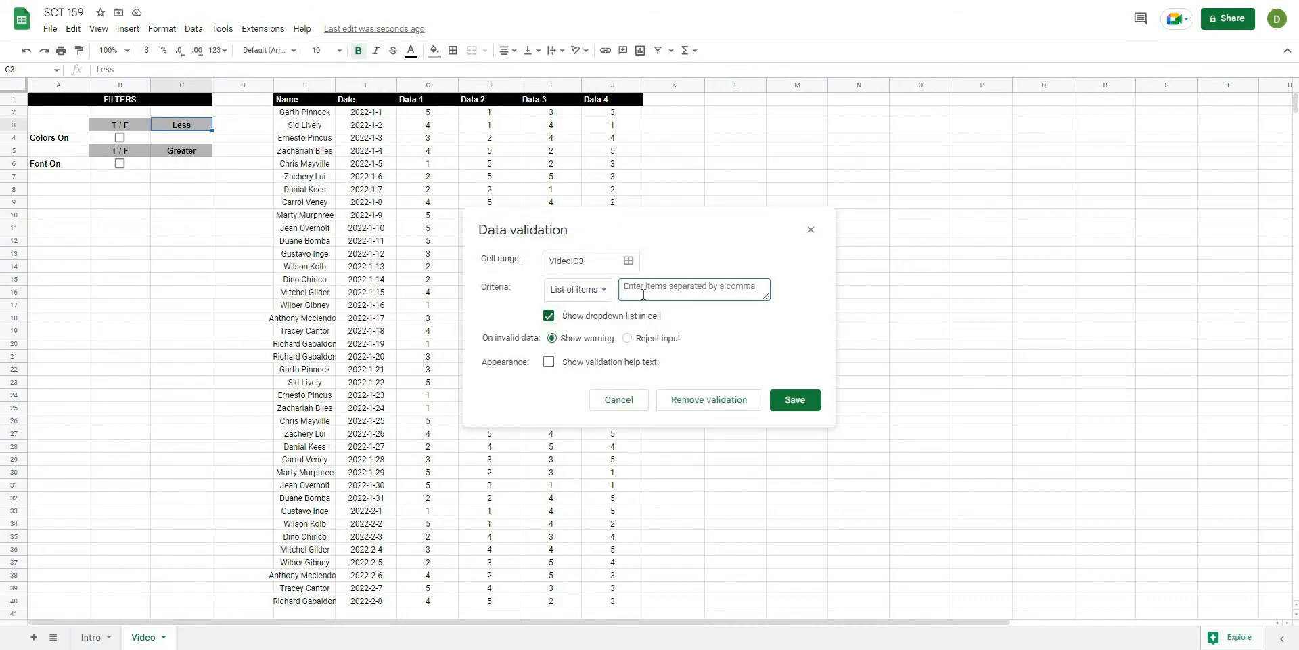
{"action": "type", "text": "Less,Gre"}
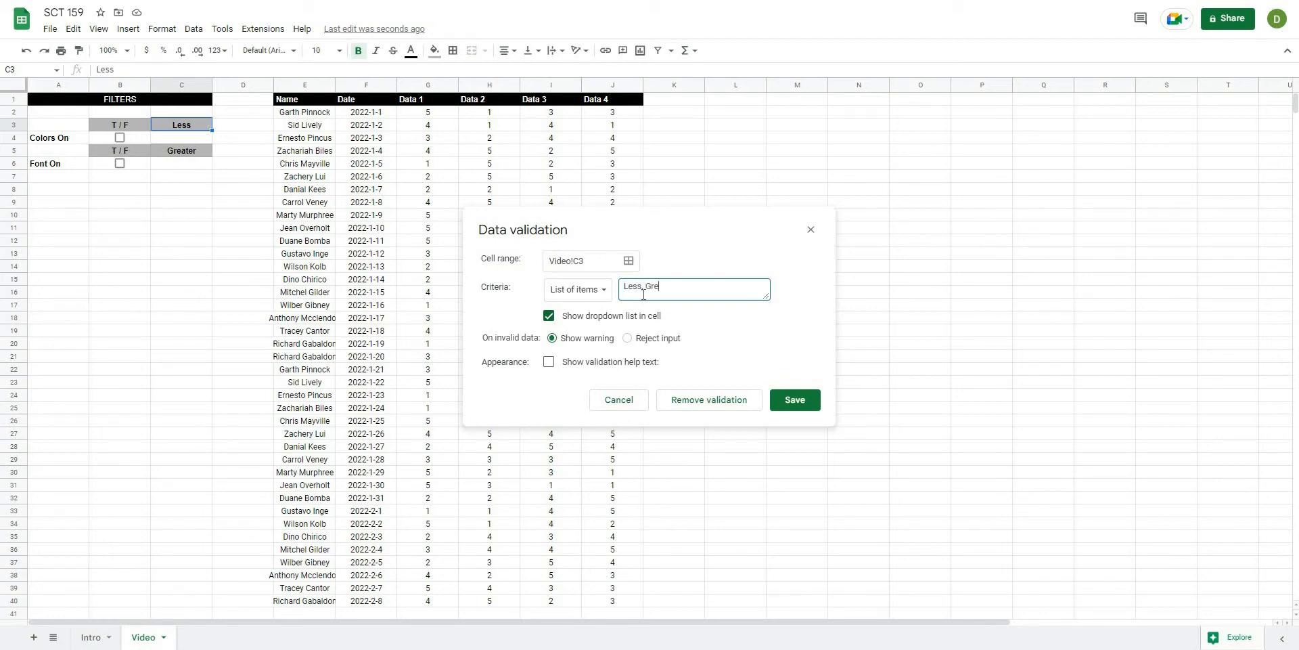
{"action": "type", "text": "ater"}
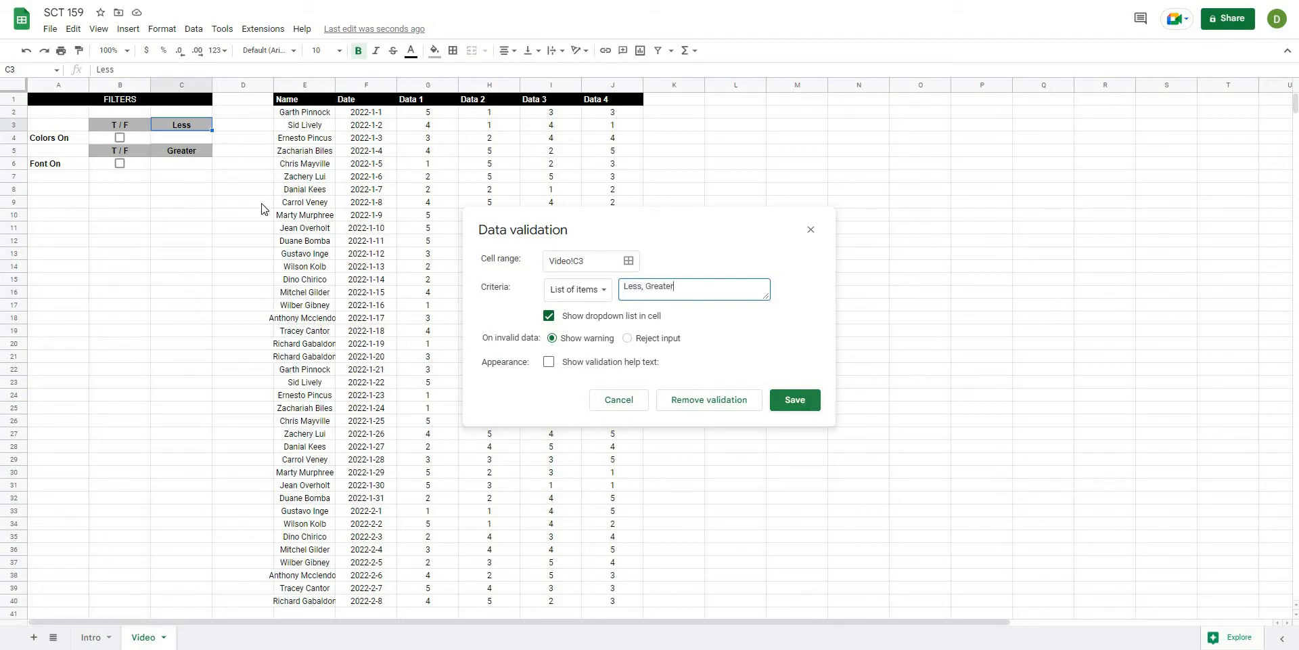
{"action": "left_click", "coordinate": [792, 399]}
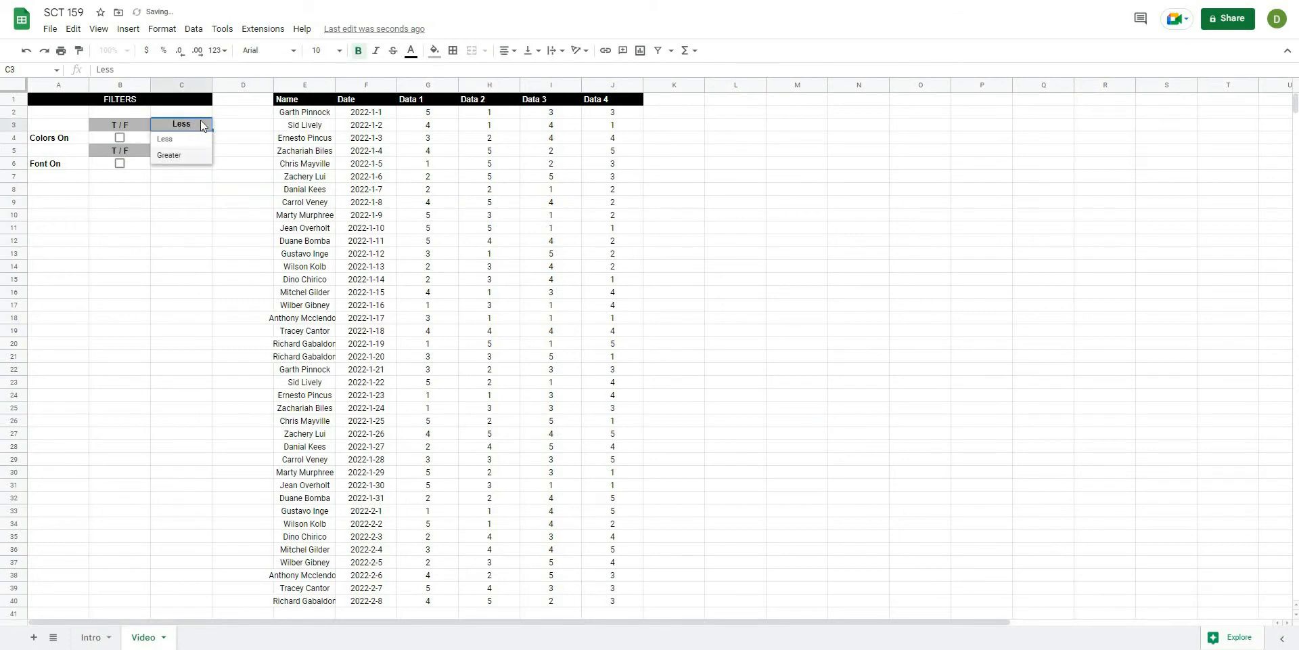
Step: Copy the dropdown to C5 and set it to Greater, keeping C3 on Less
{"action": "left_click", "coordinate": [169, 154]}
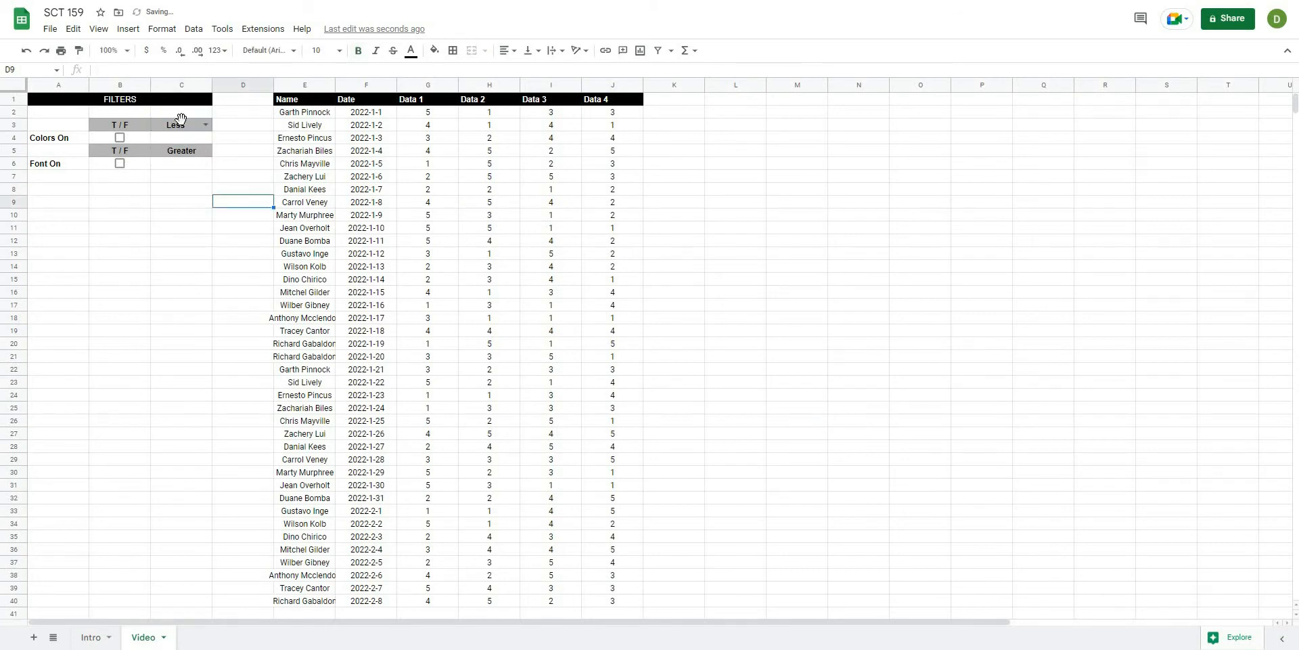
{"action": "left_click", "coordinate": [174, 125]}
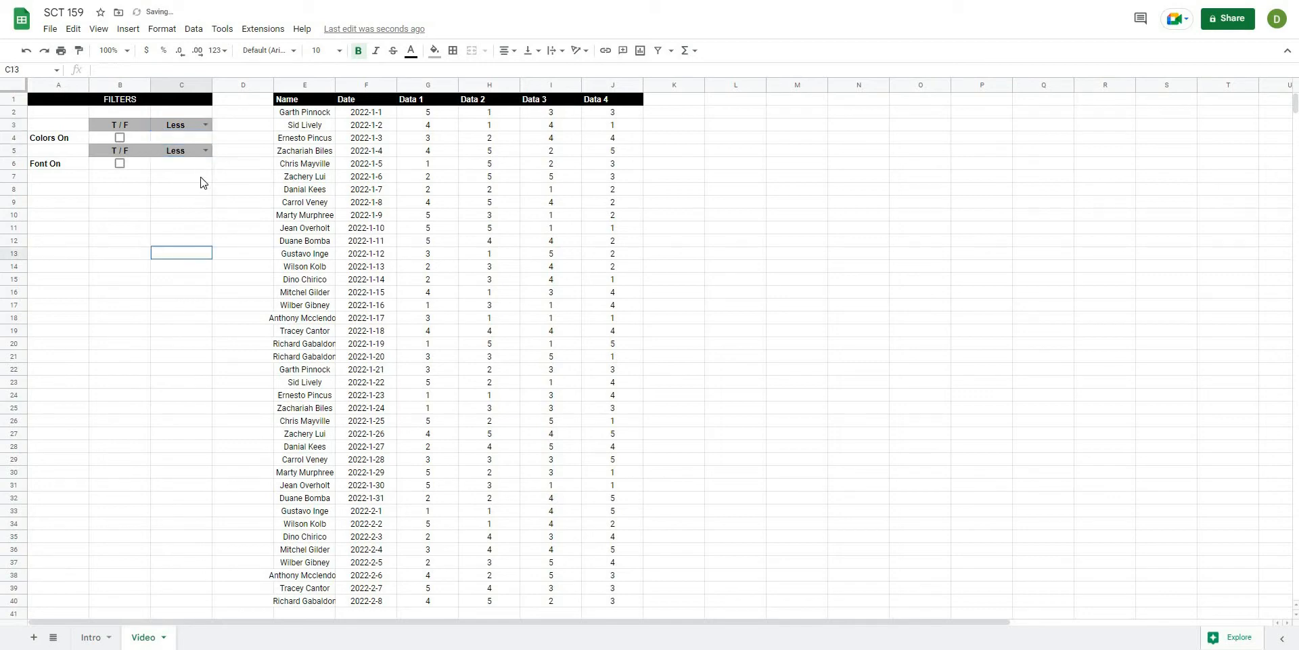
{"action": "left_click", "coordinate": [180, 151]}
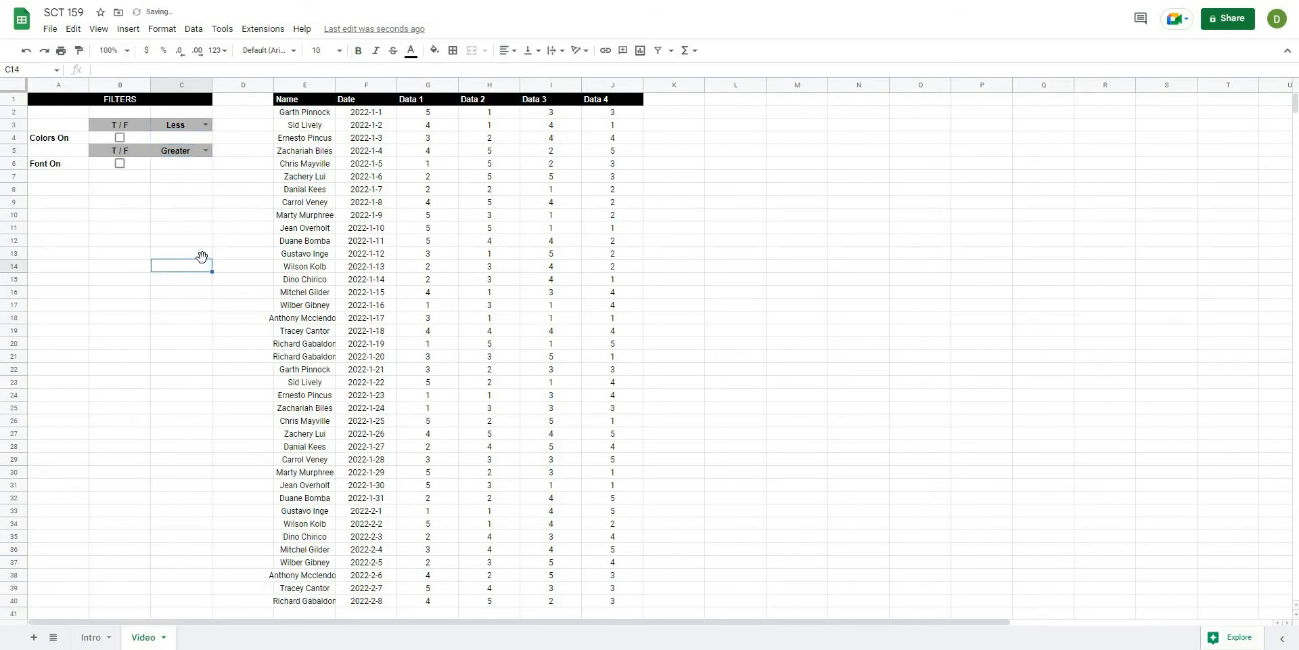
{"action": "left_click", "coordinate": [243, 202]}
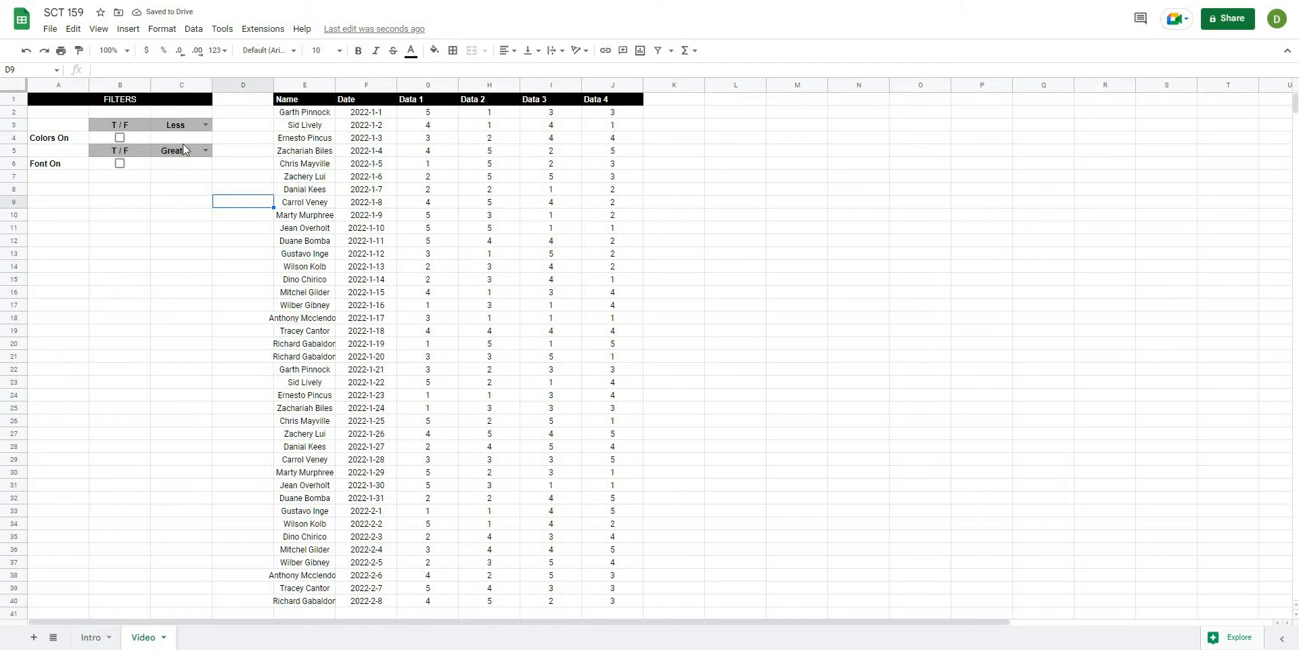
{"action": "left_click", "coordinate": [180, 138]}
{"action": "type", "text": "3"}
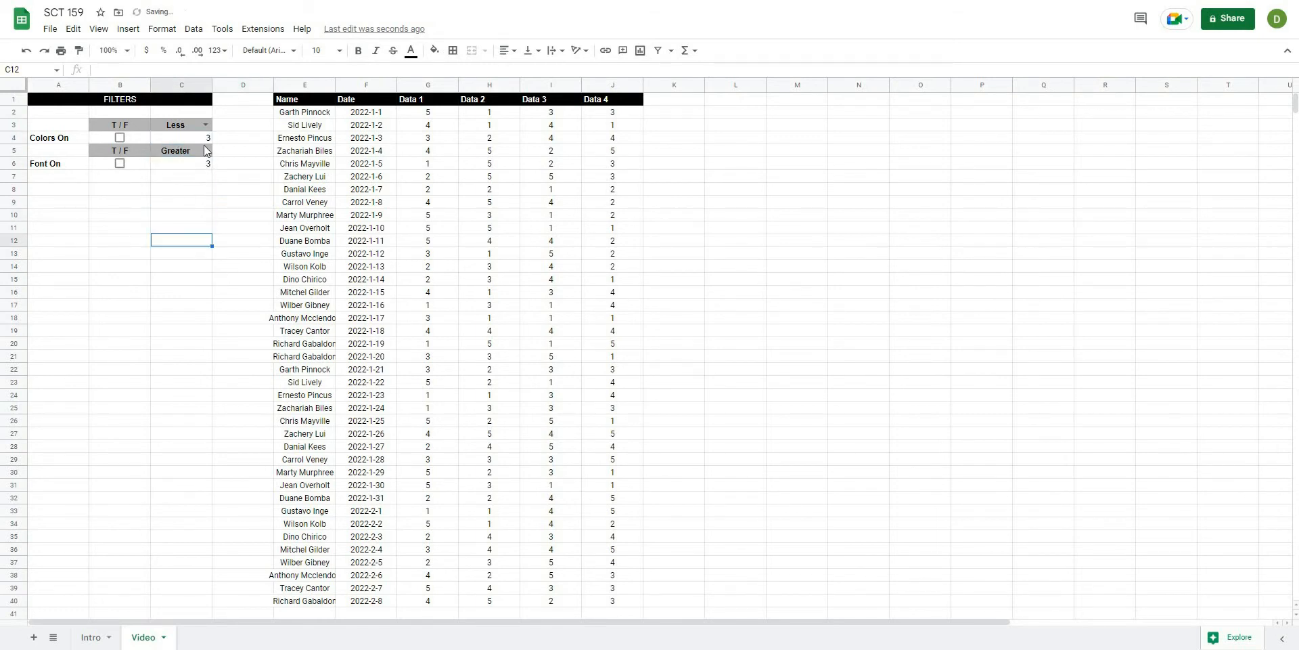
{"action": "left_click", "coordinate": [119, 137]}
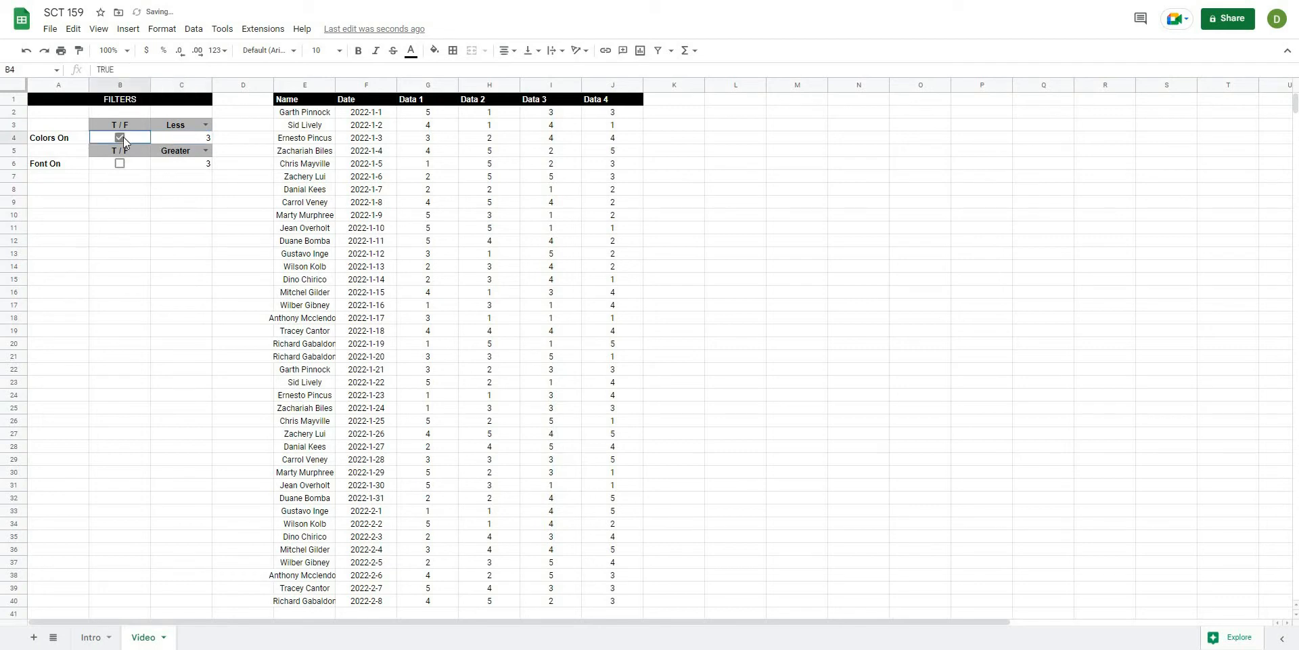
{"action": "left_click", "coordinate": [119, 138]}
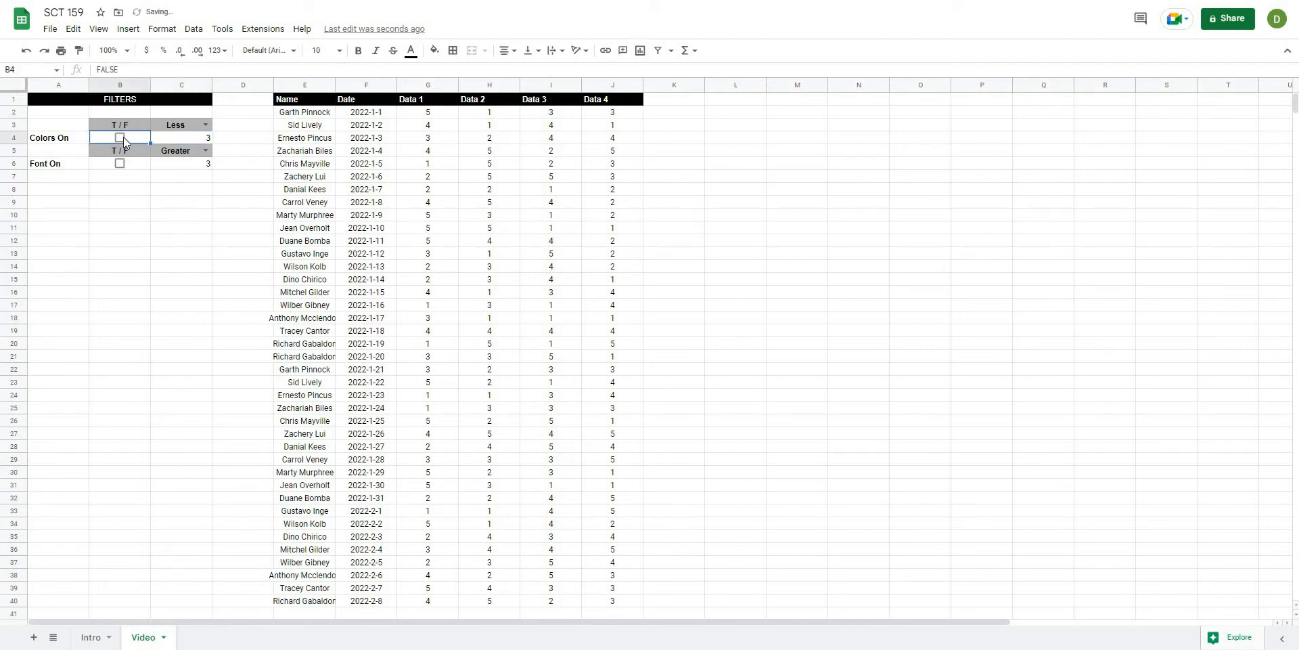
{"action": "left_click", "coordinate": [180, 213]}
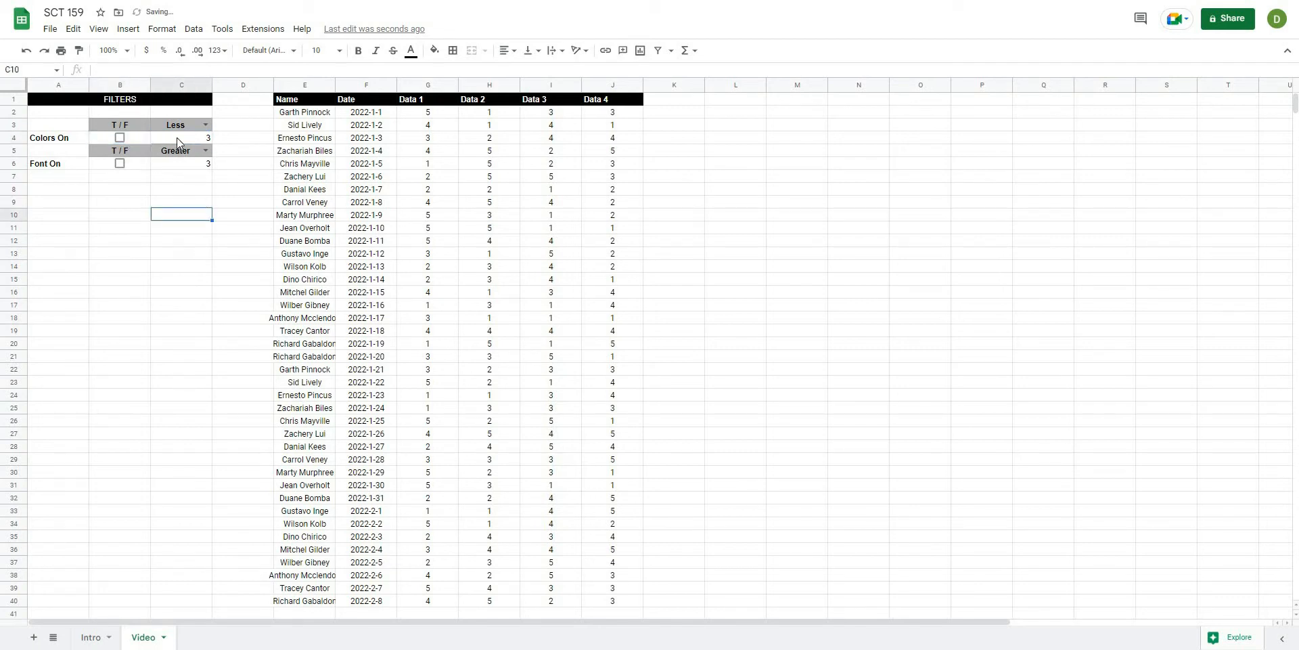
{"action": "left_click", "coordinate": [180, 202]}
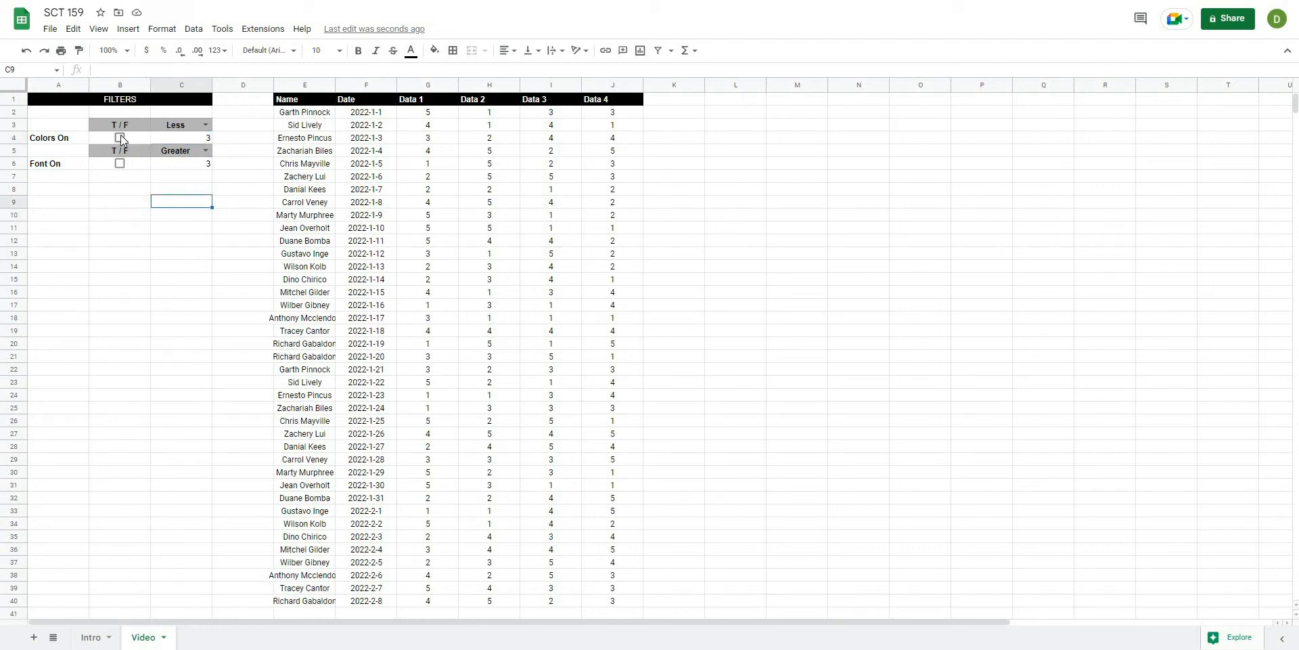
{"action": "left_click", "coordinate": [119, 138]}
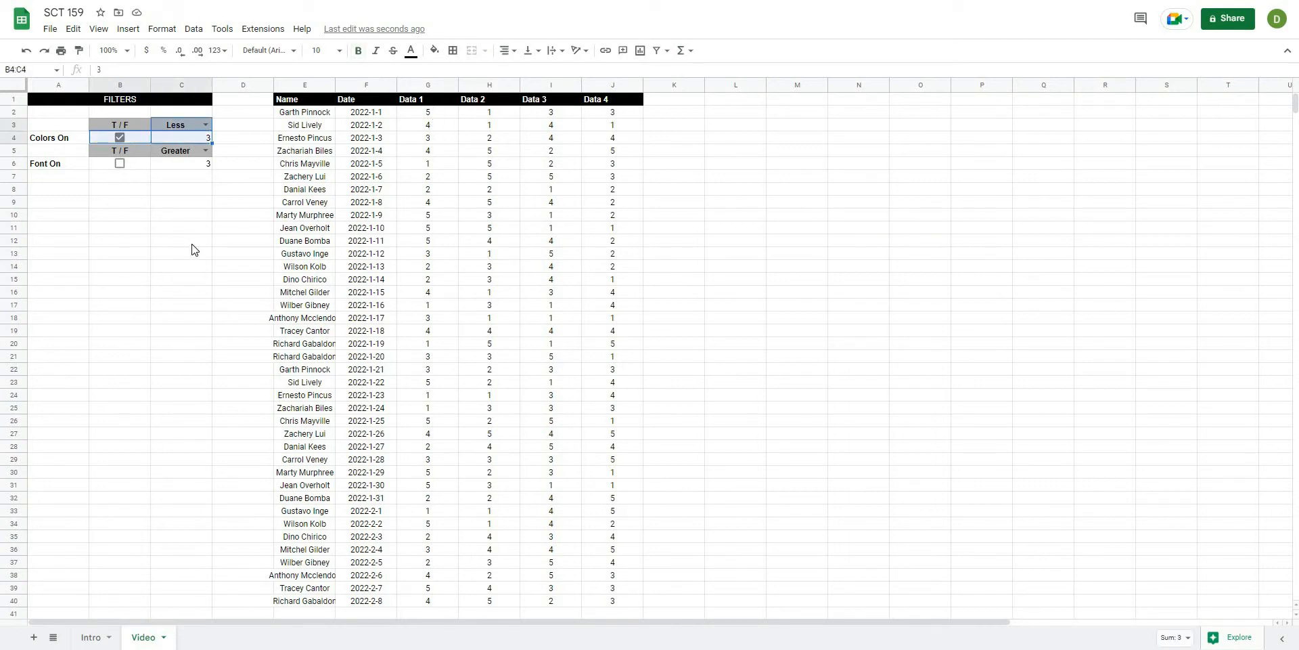
{"action": "left_click", "coordinate": [181, 241]}
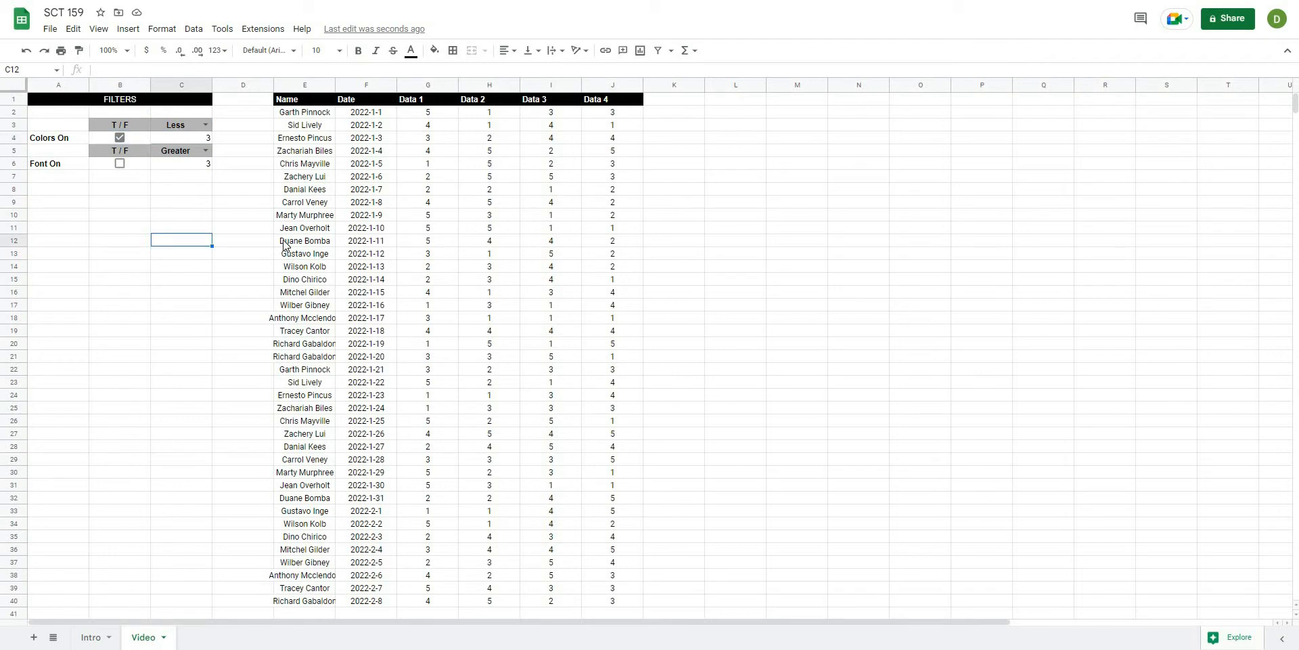
{"action": "mouse_move", "coordinate": [728, 162]}
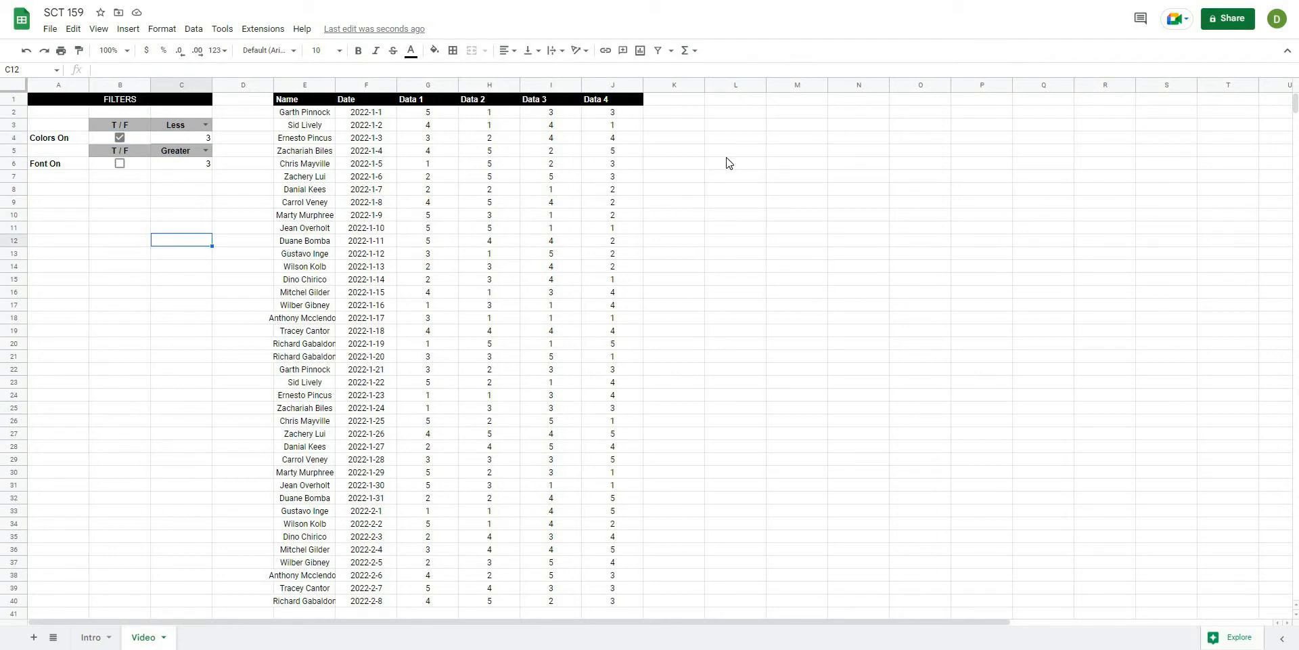
{"action": "left_click", "coordinate": [734, 125]}
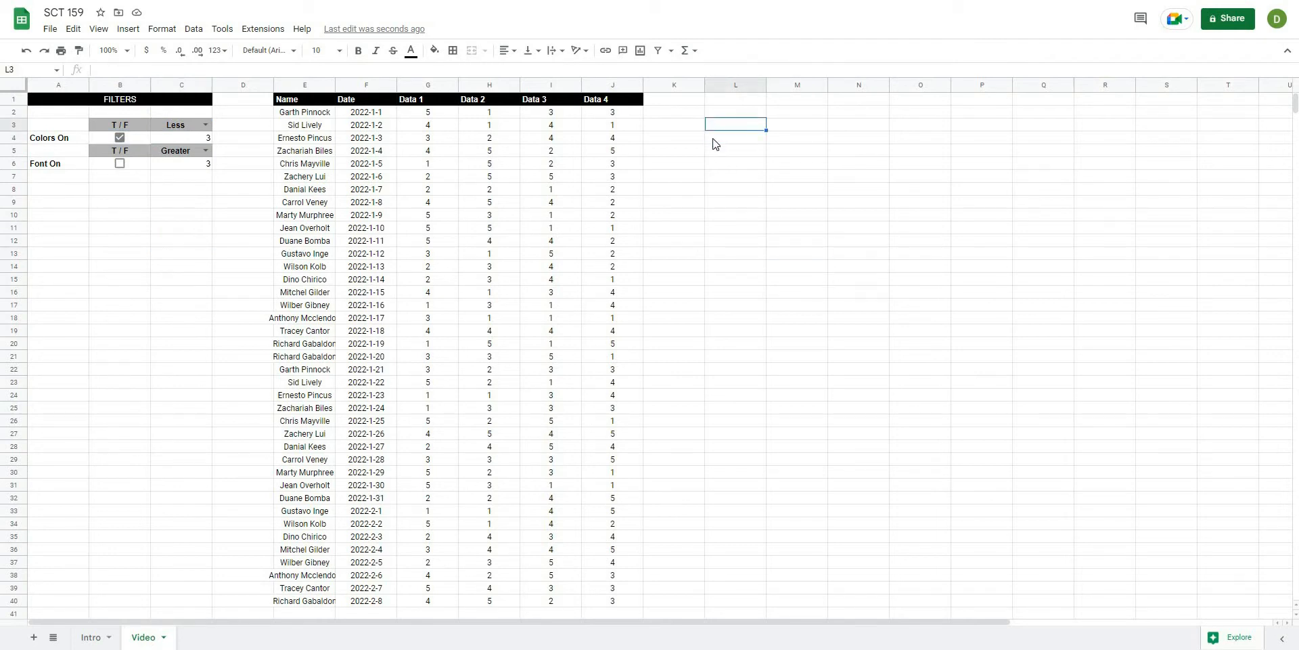
{"action": "mouse_move", "coordinate": [717, 145]}
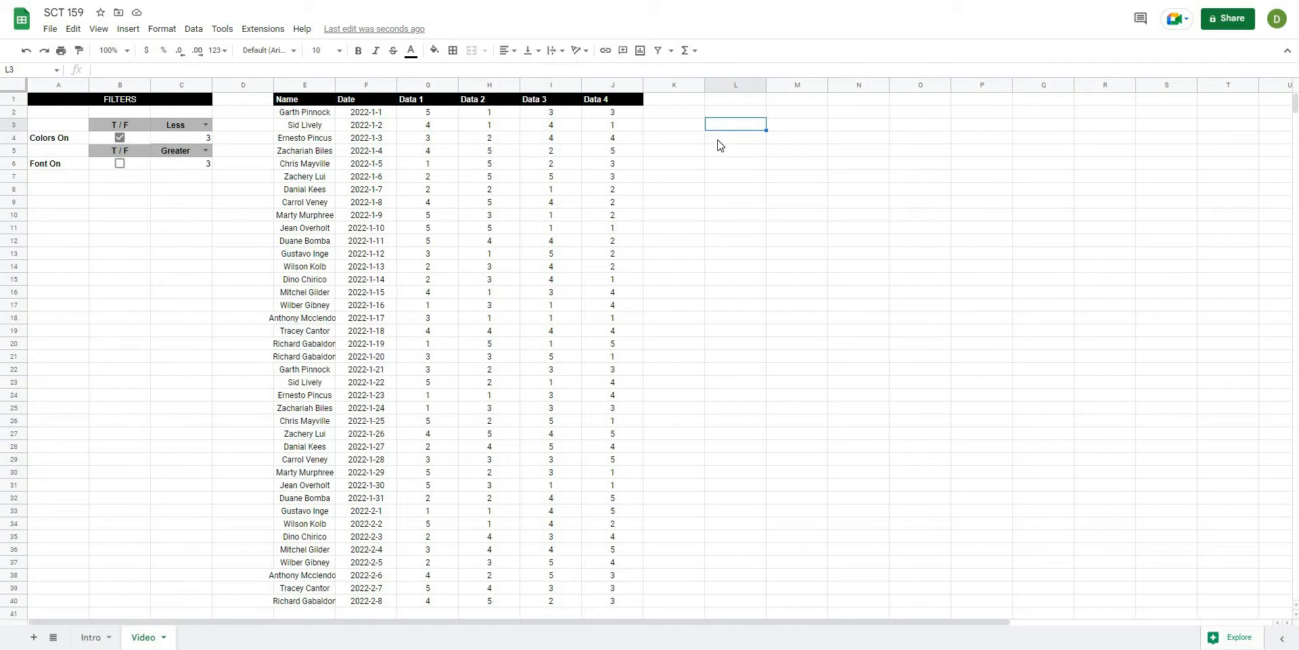
{"action": "mouse_move", "coordinate": [743, 131]}
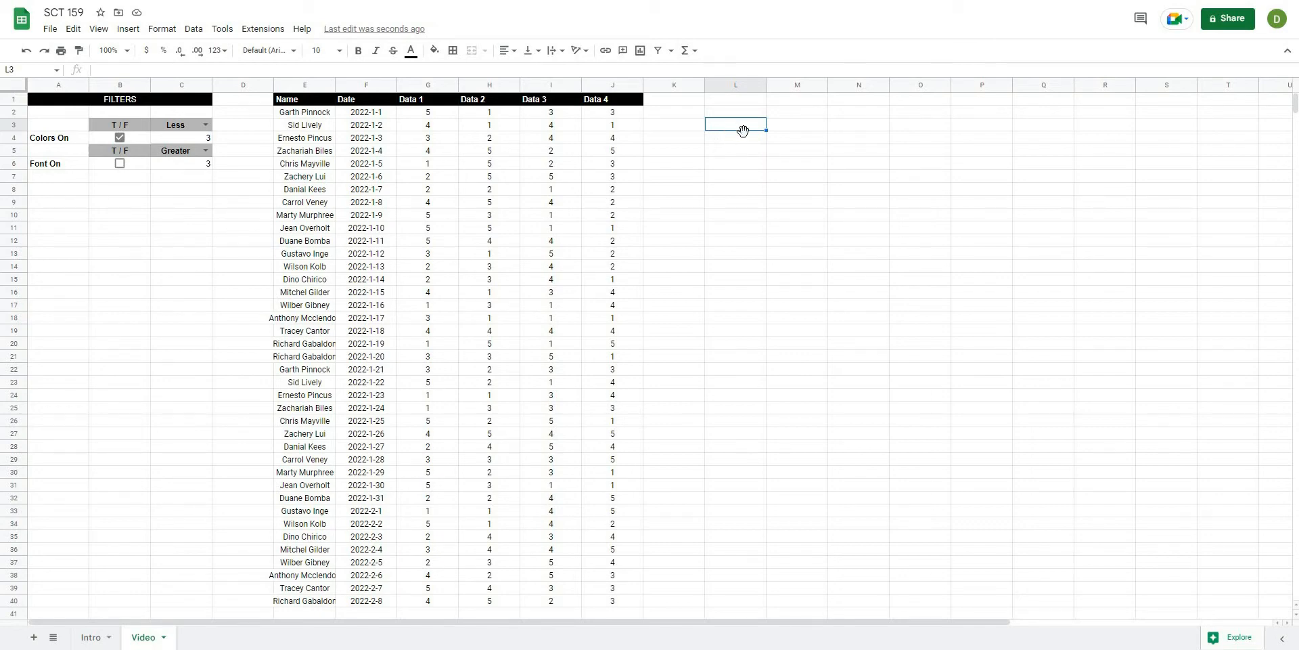
{"action": "mouse_move", "coordinate": [744, 138]}
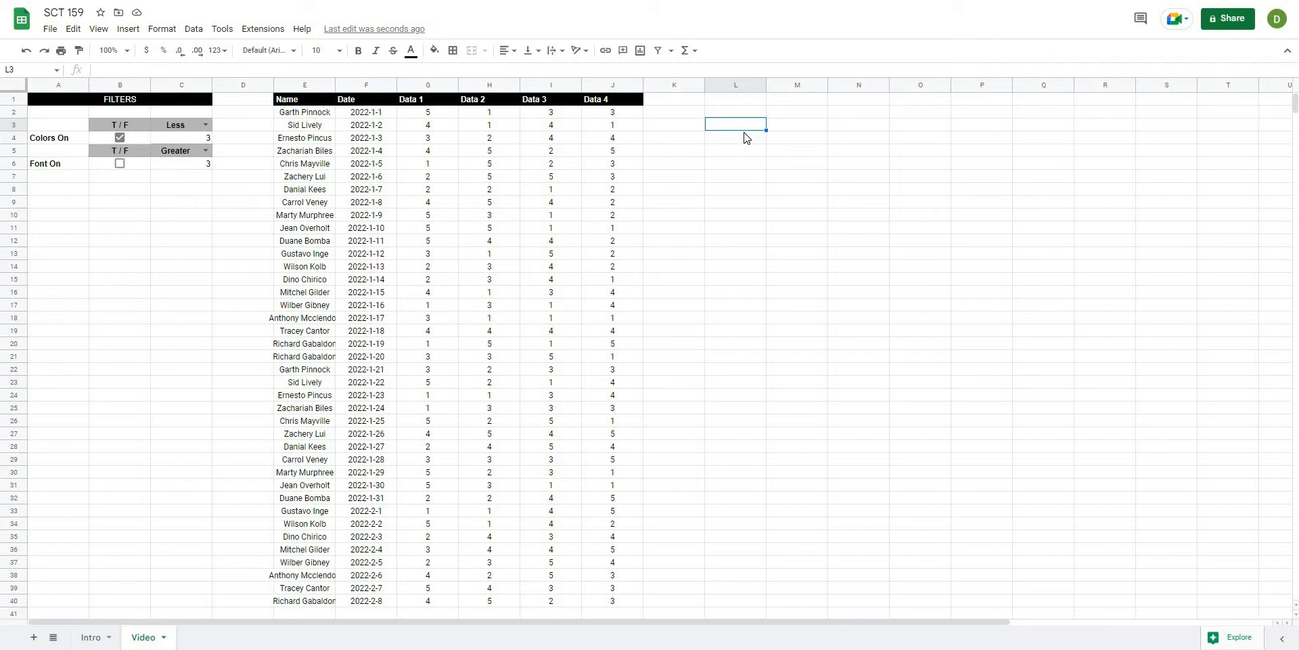
Step: Enter =and($B$4, if($C$3="Less", G2 < $C$4, G2 > $C$4)) in L3, returning FALSE
{"action": "type", "text": "=and("}
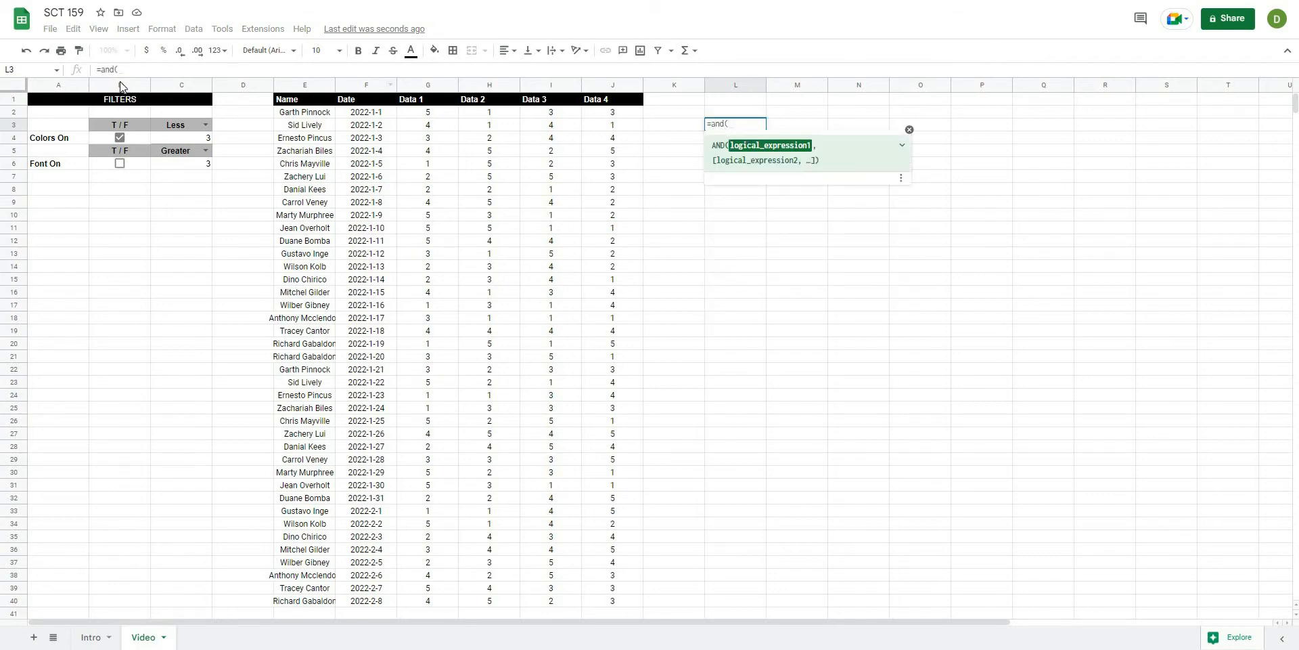
{"action": "mouse_move", "coordinate": [127, 69]}
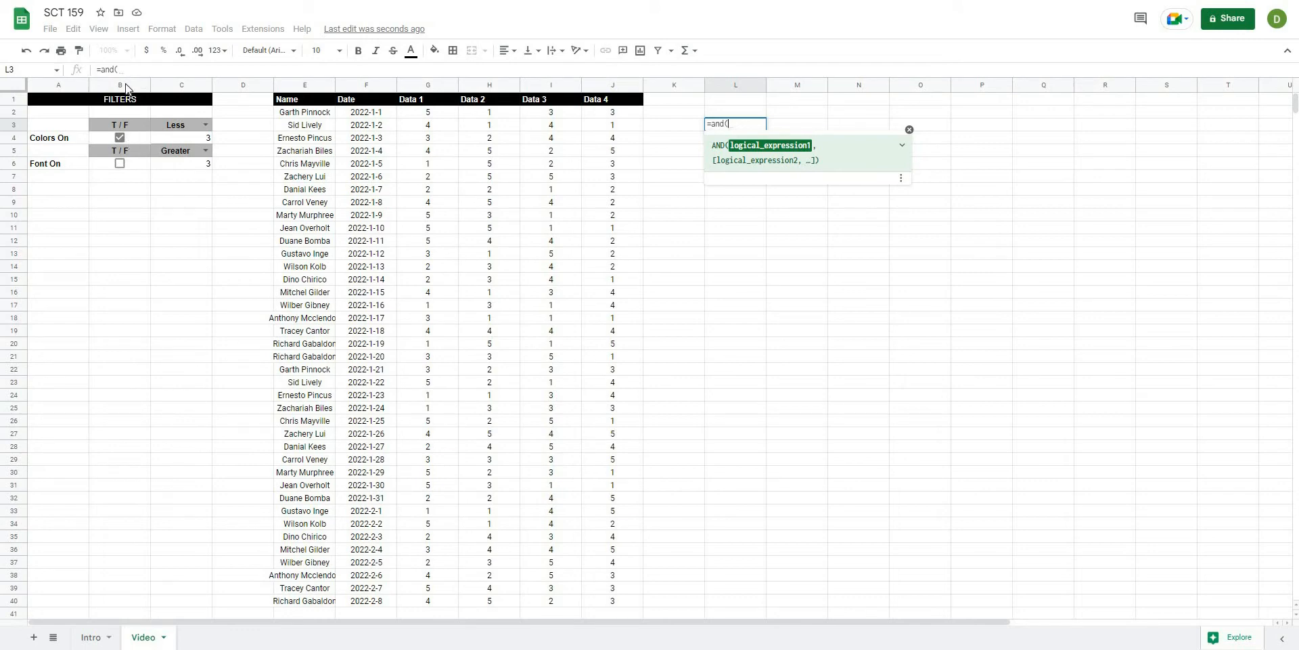
{"action": "mouse_move", "coordinate": [132, 140]}
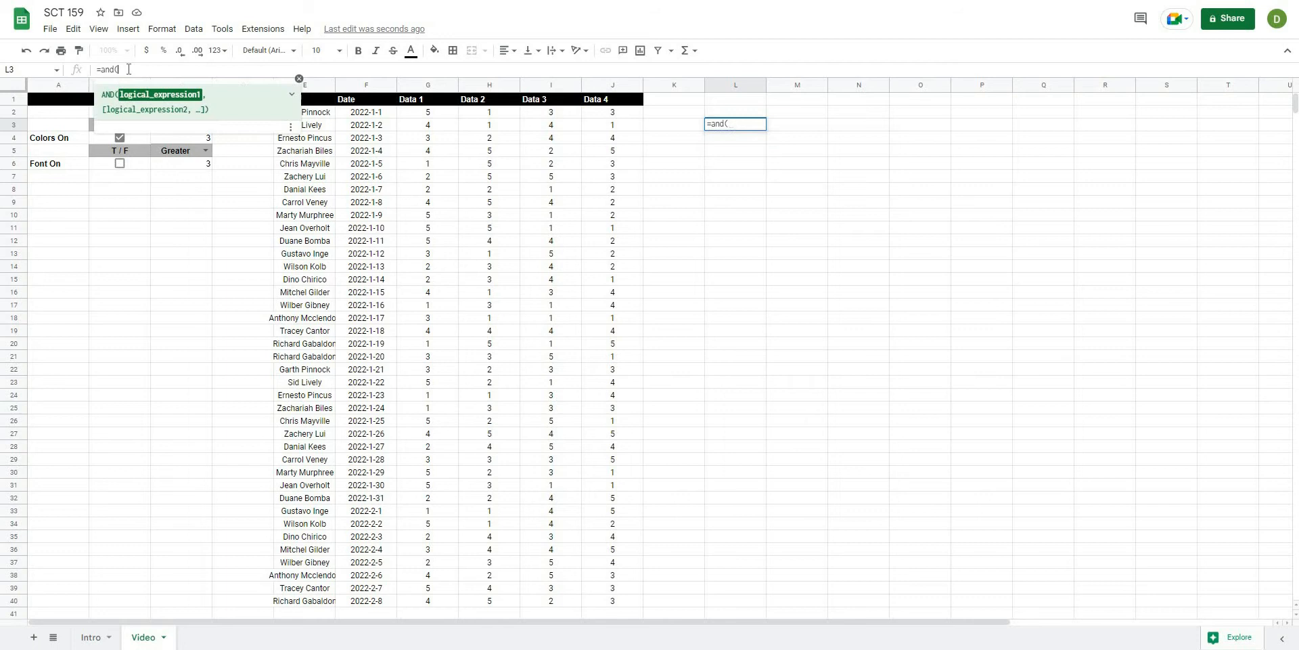
{"action": "type", "text": "$B"}
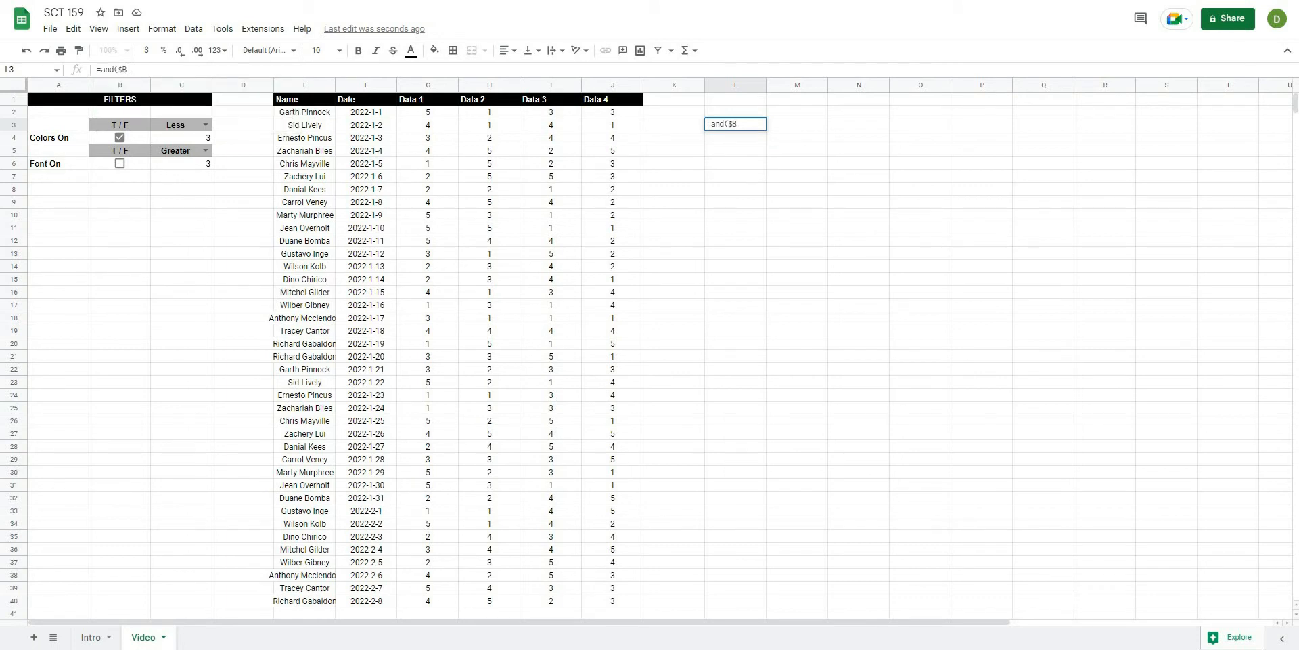
{"action": "type", "text": "$4"}
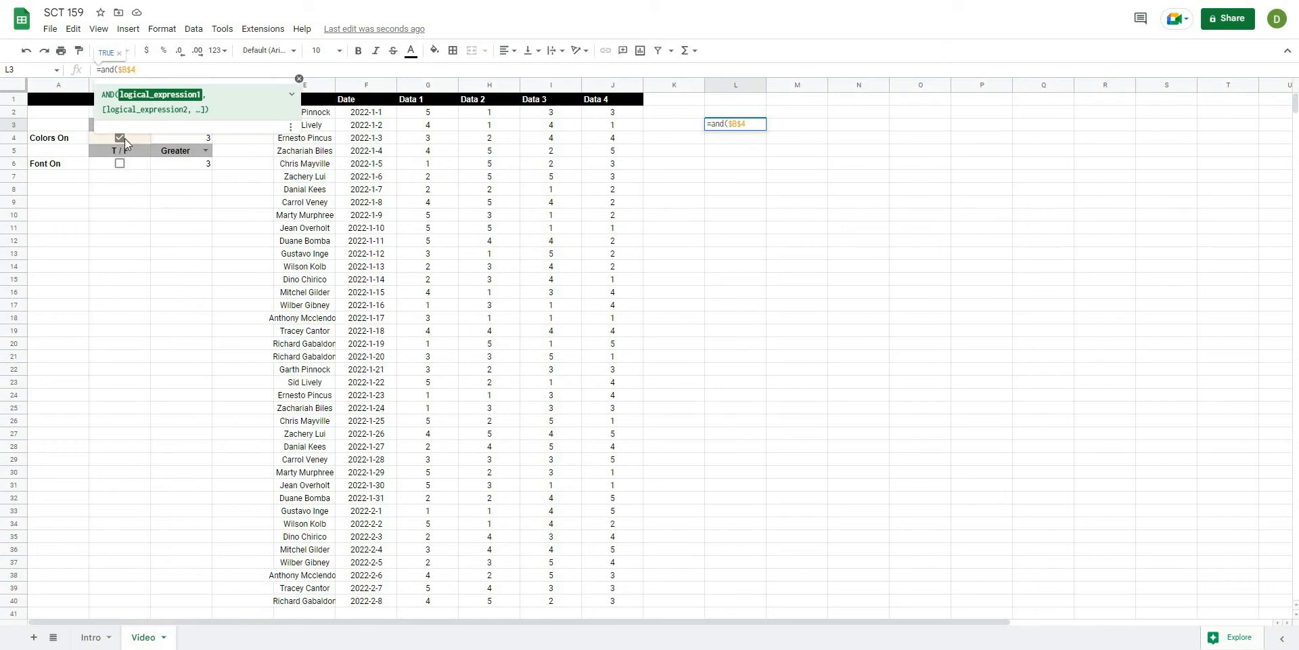
{"action": "mouse_move", "coordinate": [121, 145]}
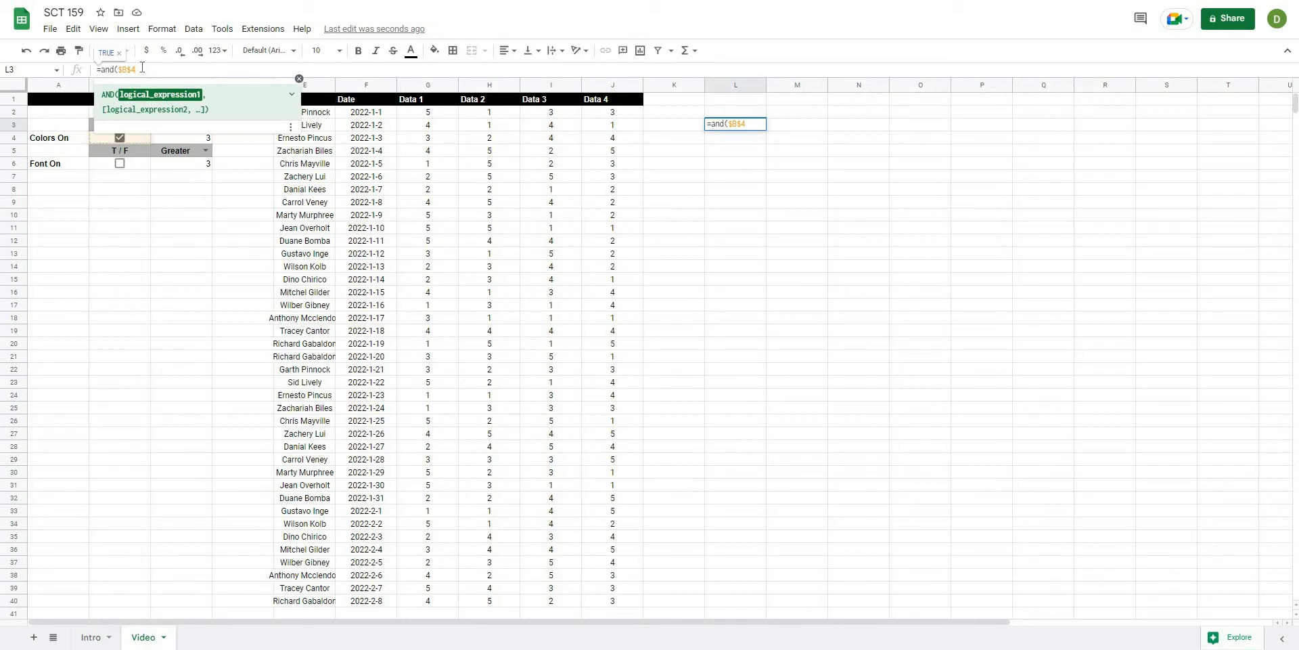
{"action": "type", "text": ", if("}
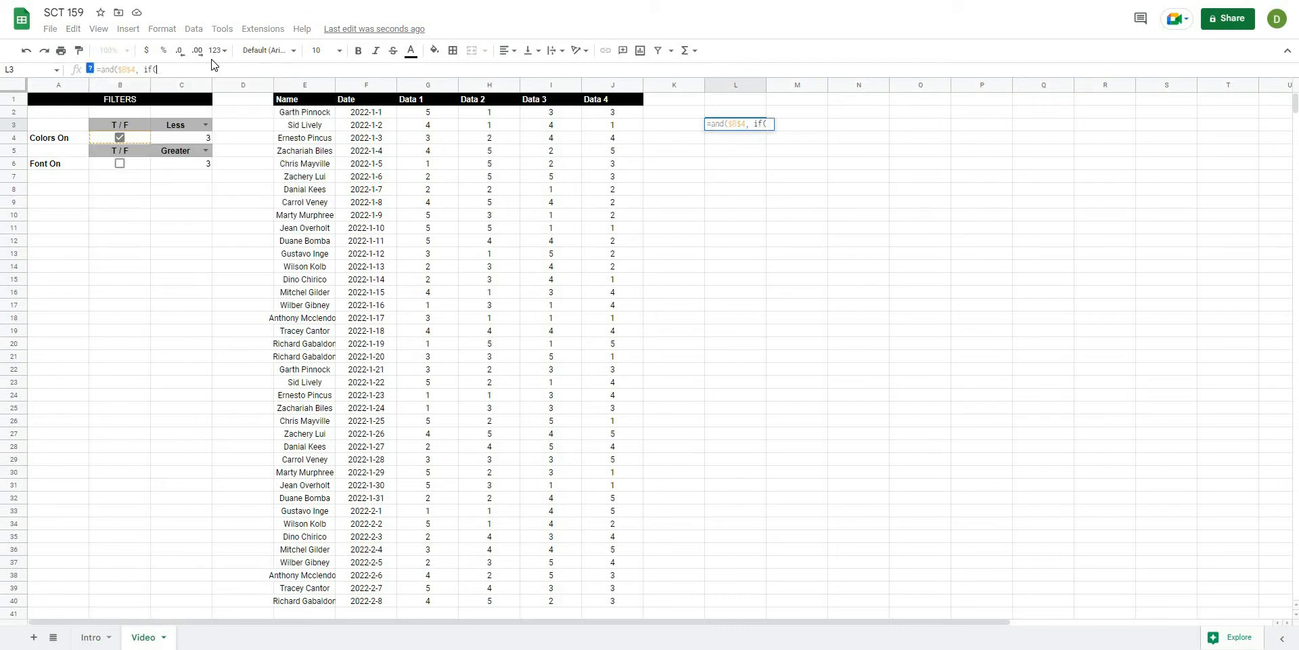
{"action": "mouse_move", "coordinate": [188, 95]}
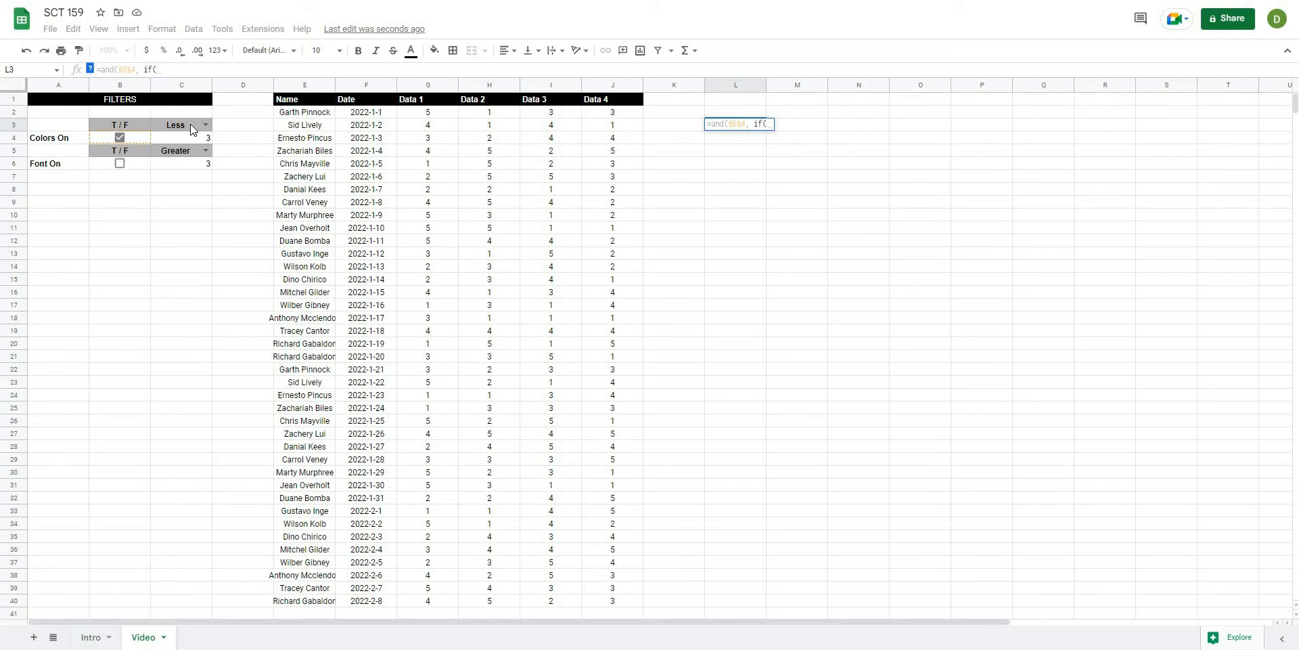
{"action": "type", "text": "$"}
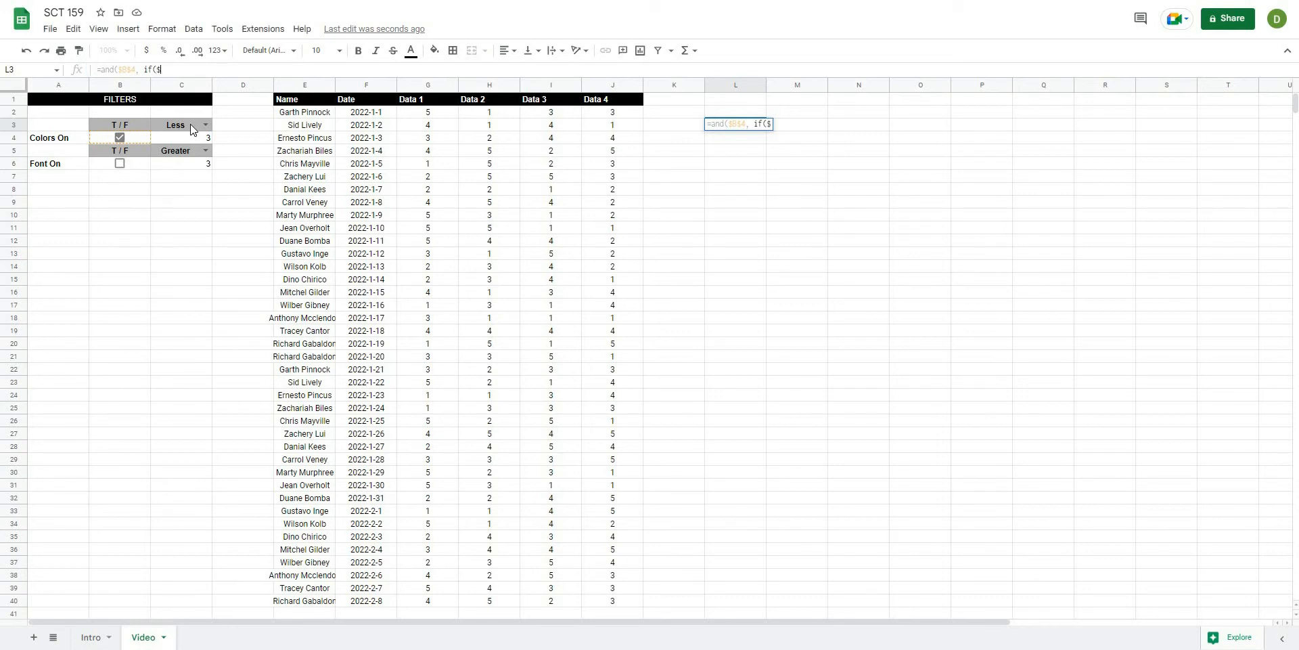
{"action": "type", "text": "c$3"}
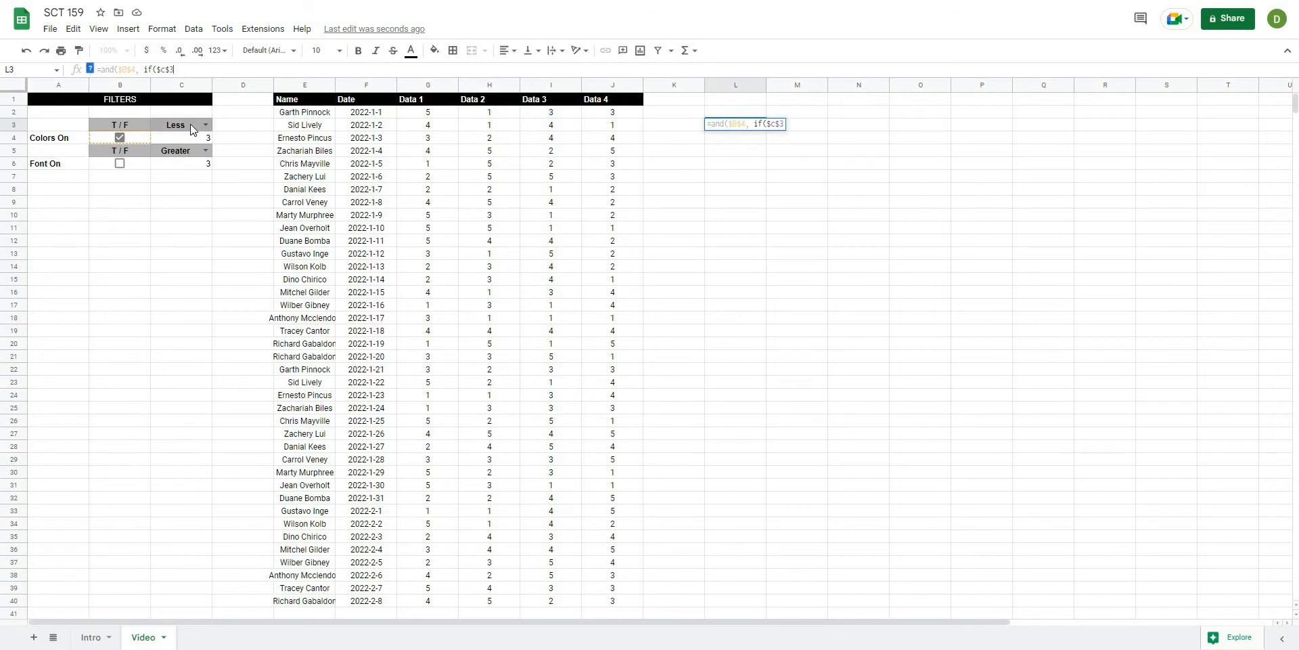
{"action": "type", "text": "=\"L"}
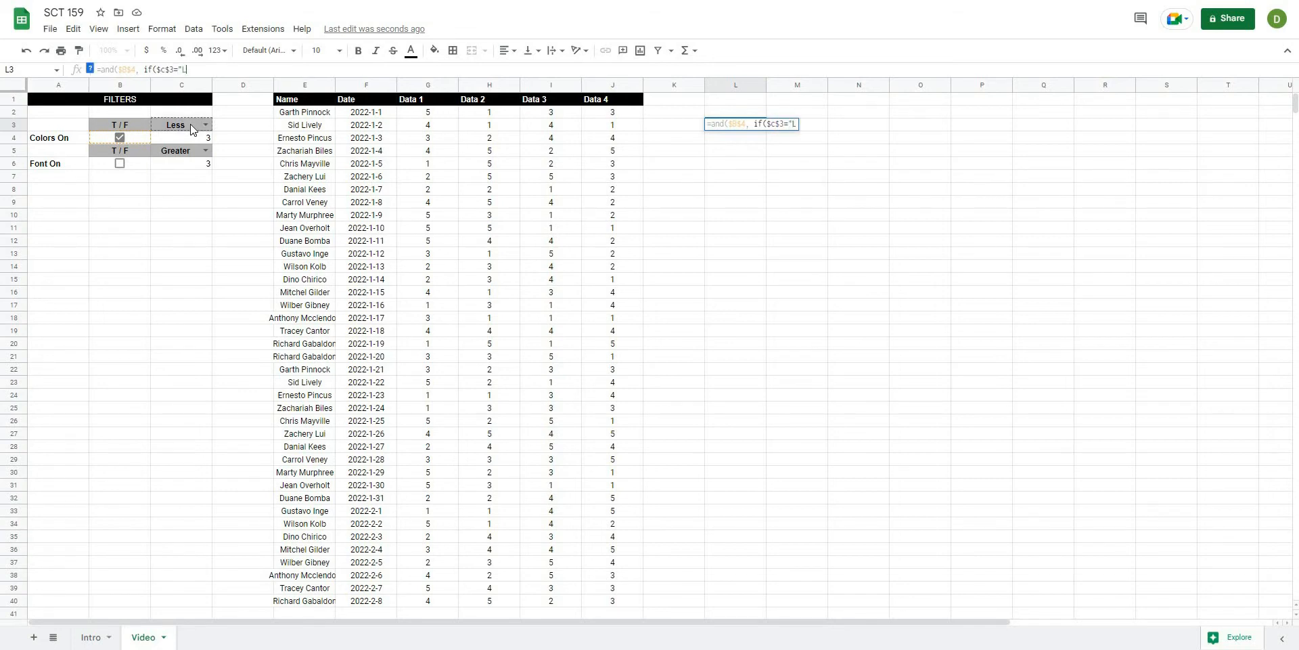
{"action": "type", "text": "ess\""}
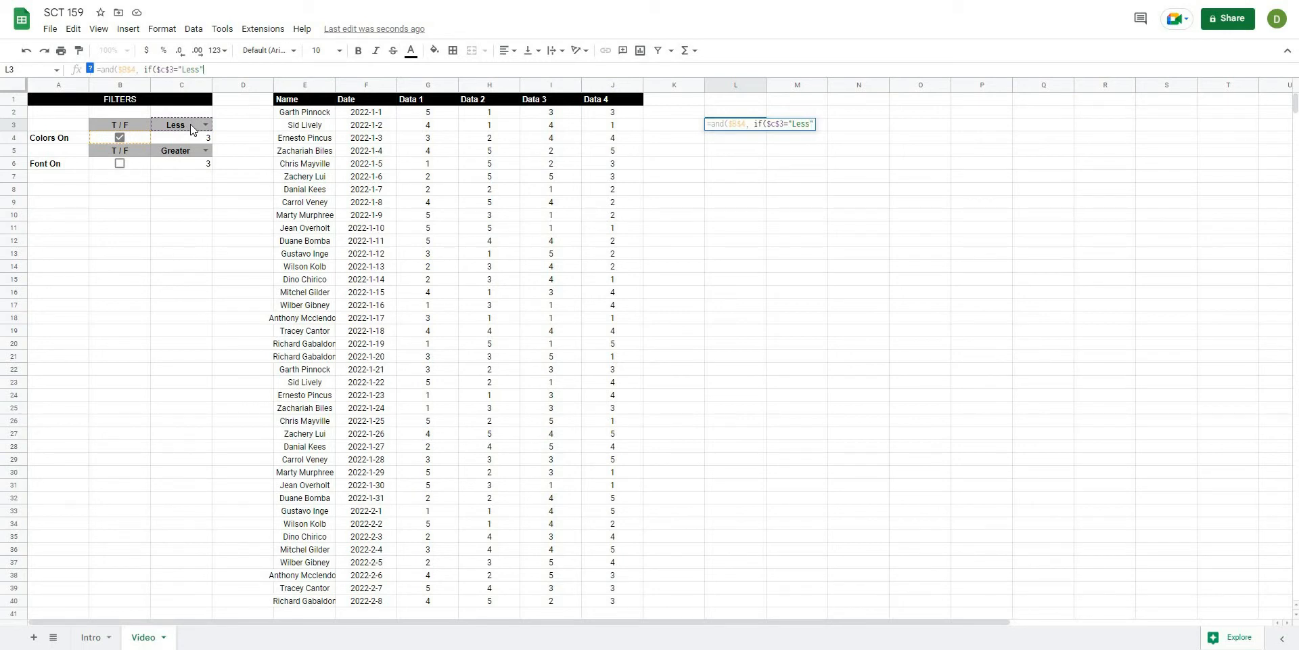
{"action": "type", "text": ", G2"}
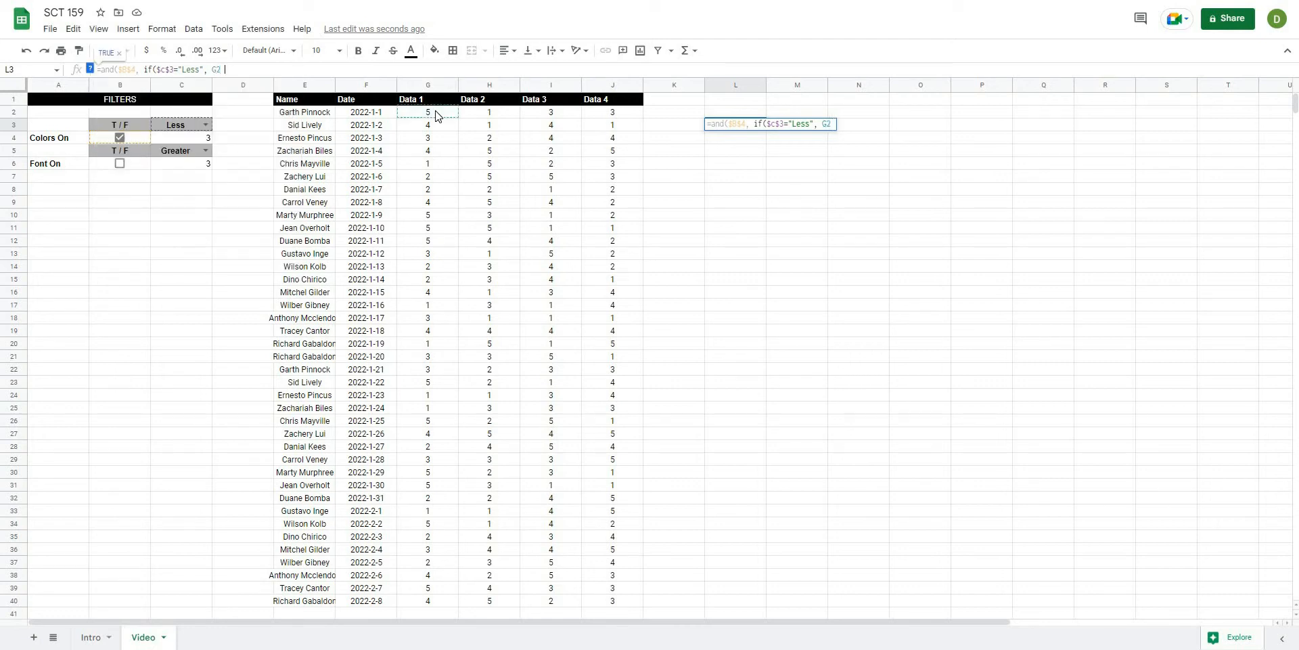
{"action": "type", "text": "<"}
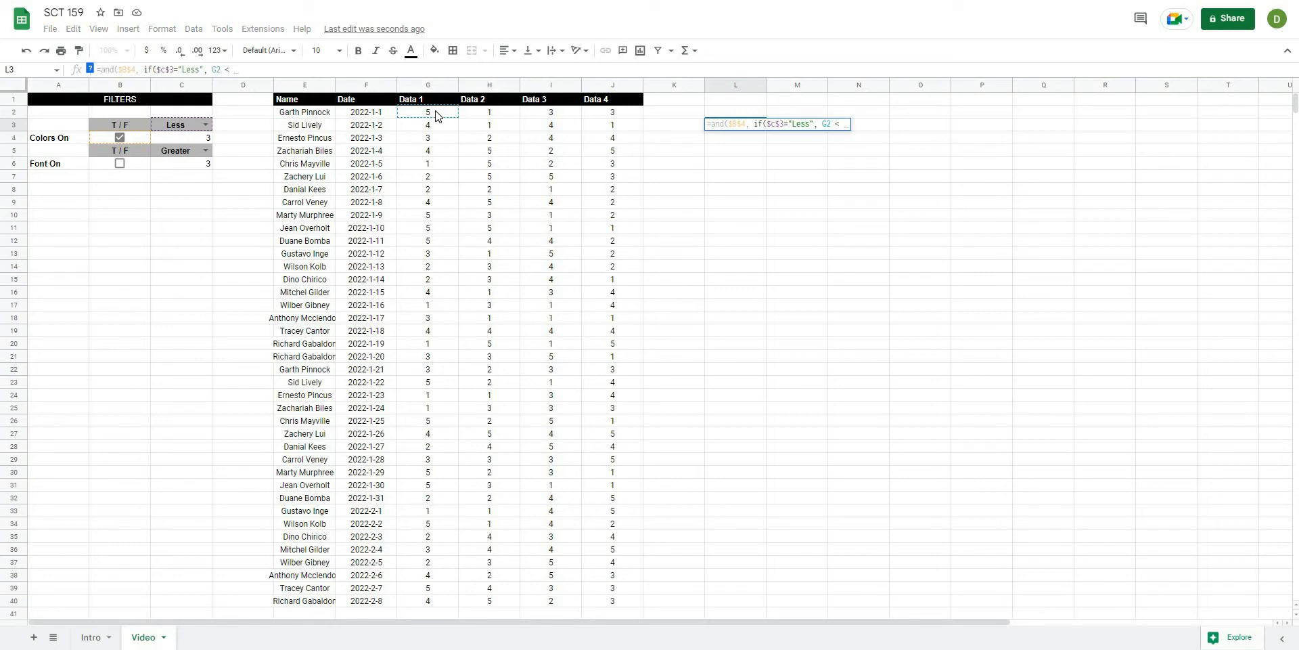
{"action": "type", "text": "$c$4"}
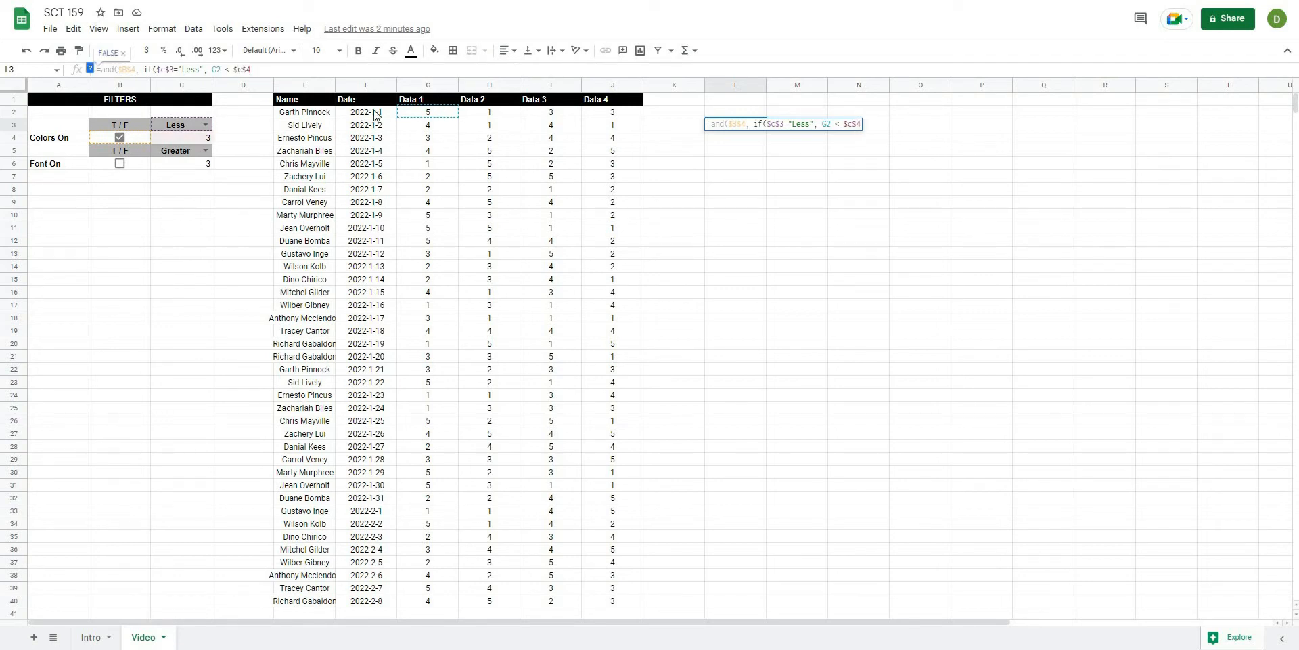
{"action": "mouse_move", "coordinate": [437, 116]}
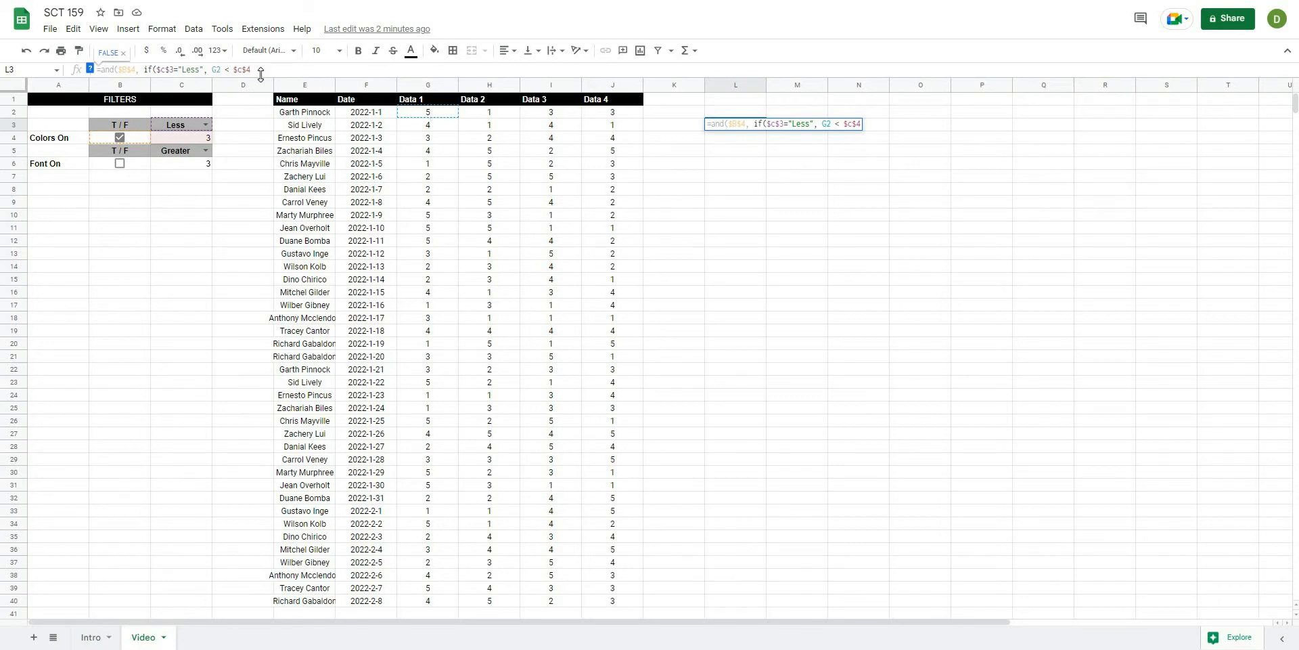
{"action": "type", "text": ","}
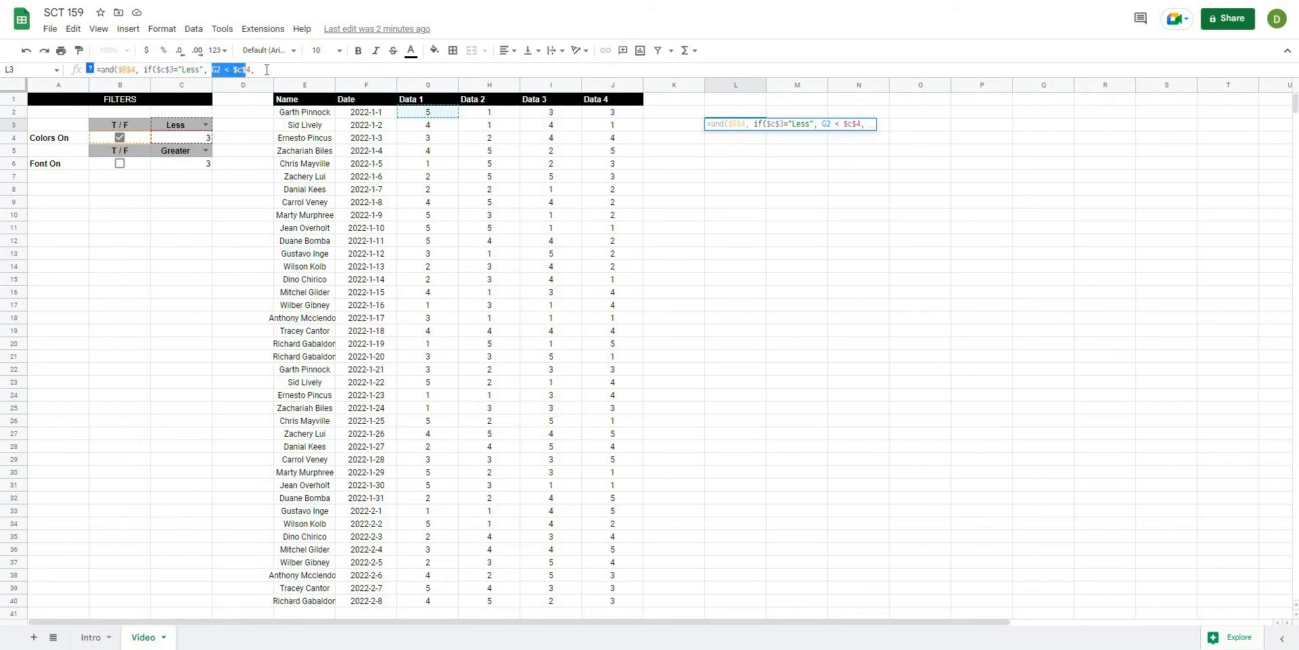
{"action": "type", "text": ", G2 < $c$4))"}
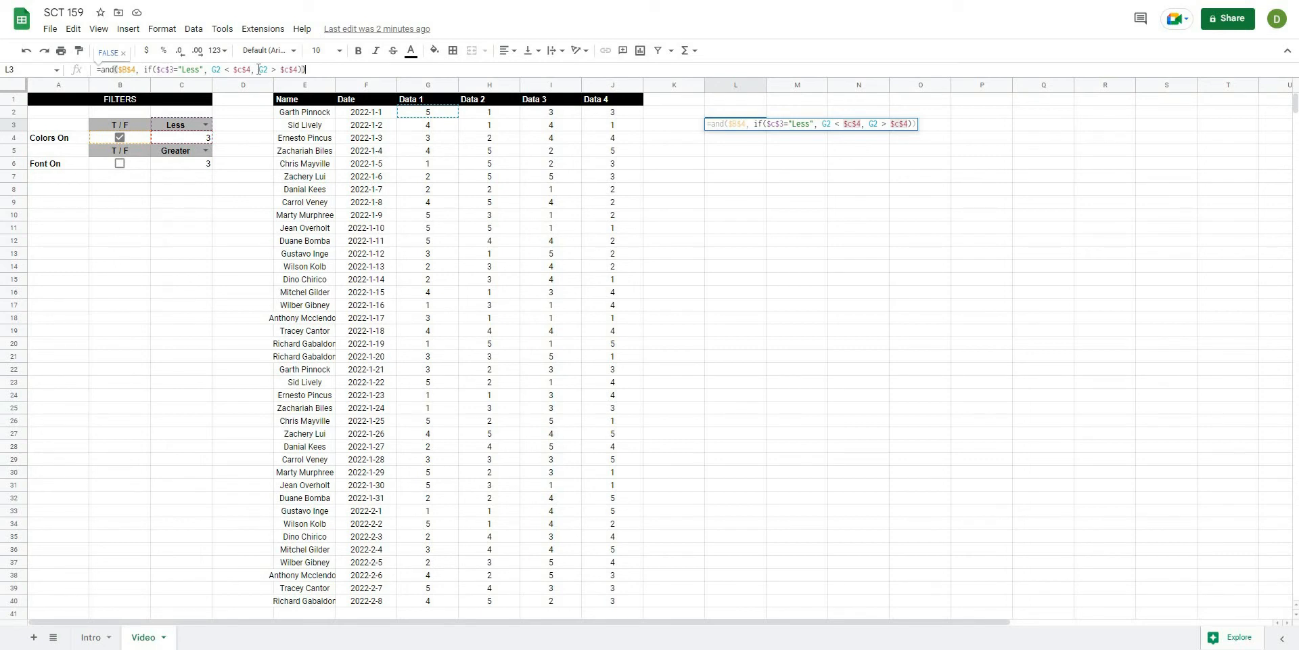
{"action": "mouse_move", "coordinate": [406, 113]}
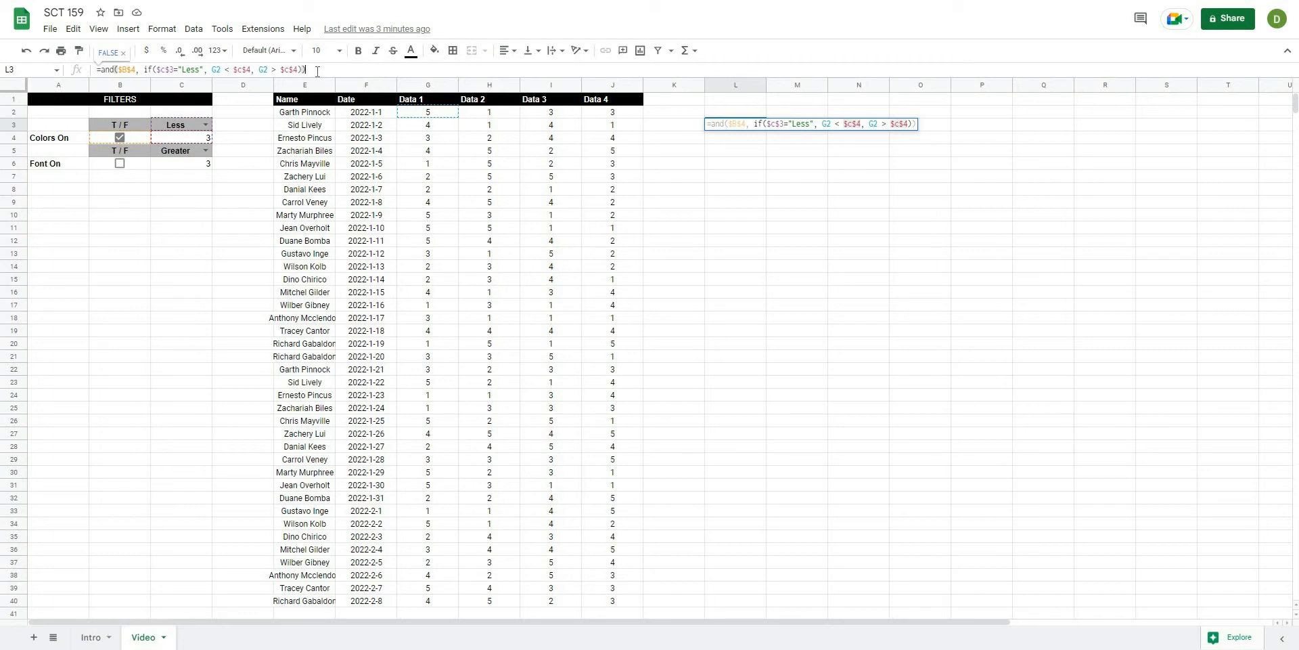
{"action": "key", "text": "enter"}
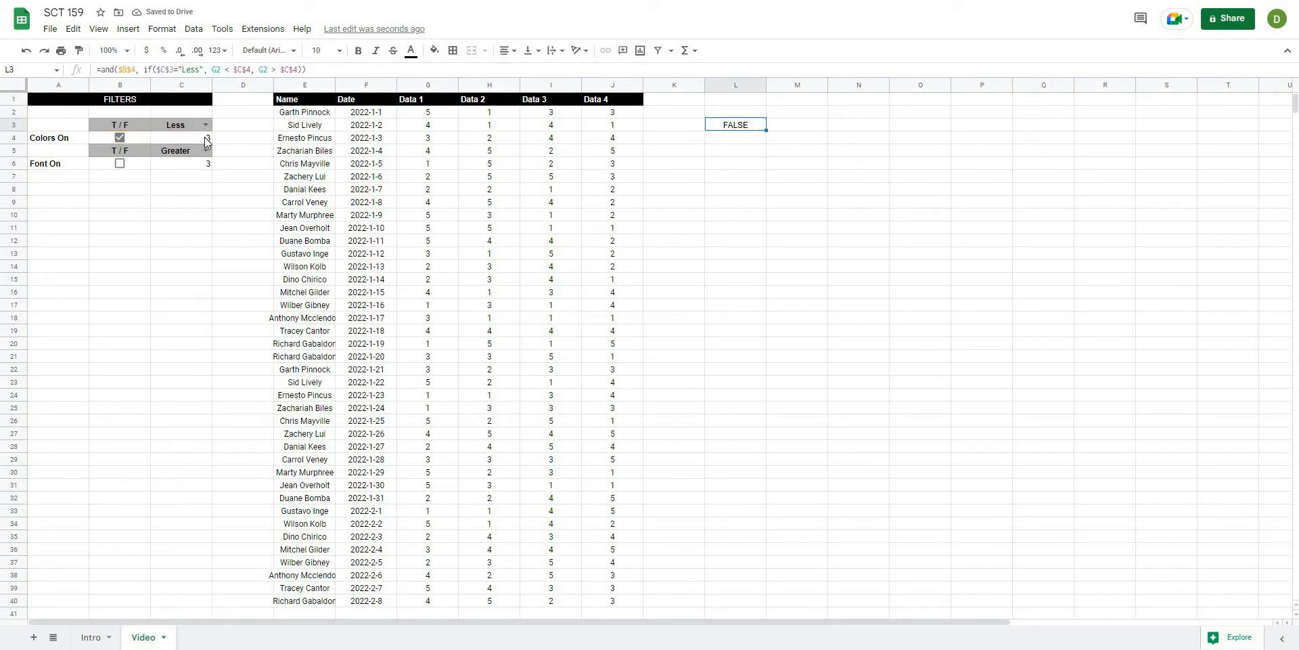
Step: Switch the C3 dropdown to Greater so the L3 test formula flips to TRUE
{"action": "left_click", "coordinate": [180, 137]}
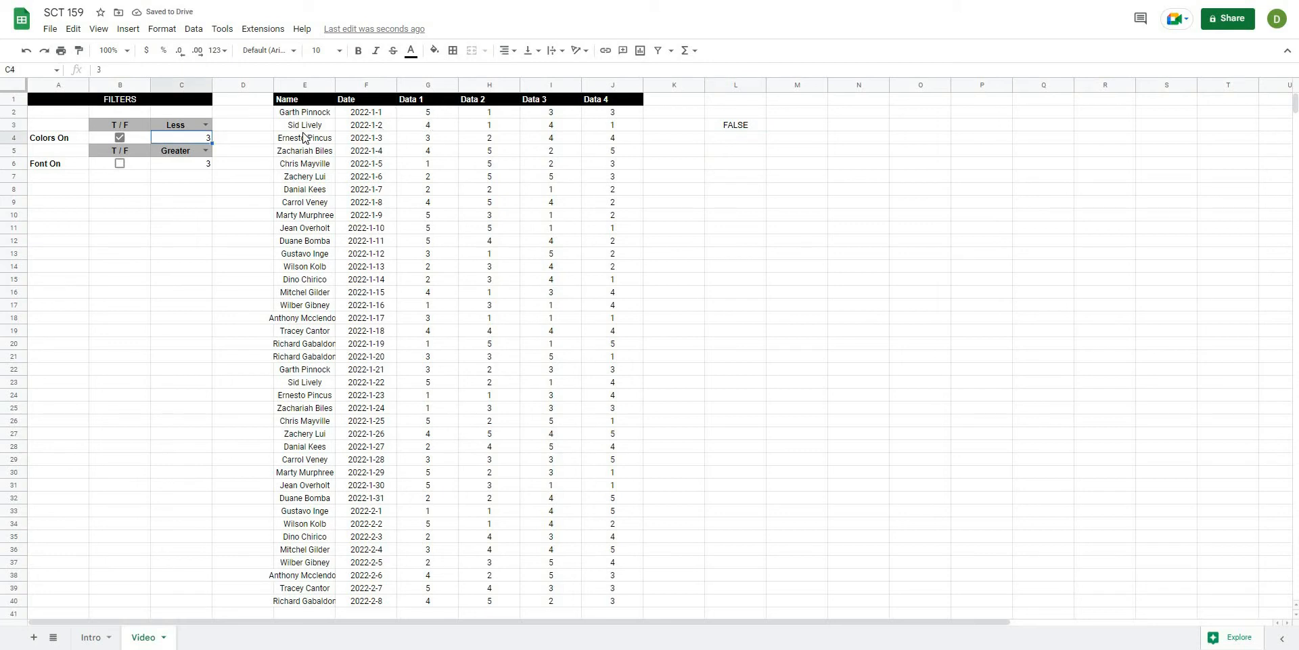
{"action": "left_click", "coordinate": [428, 112]}
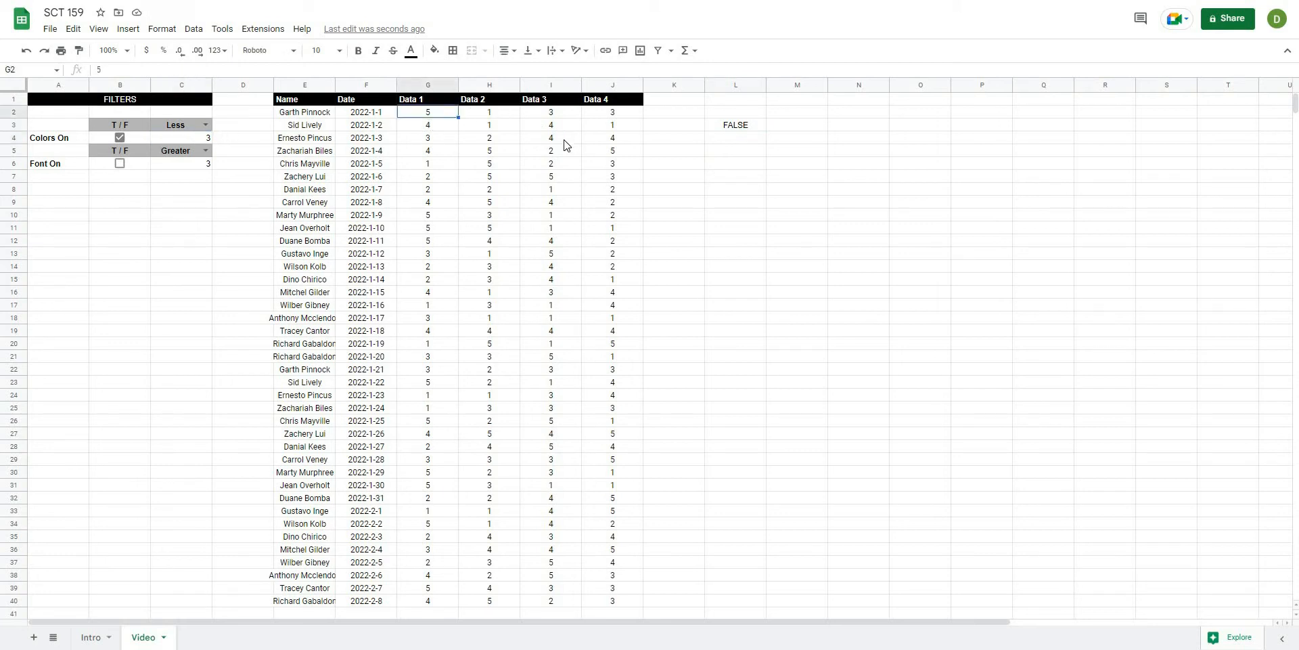
{"action": "left_click", "coordinate": [204, 125]}
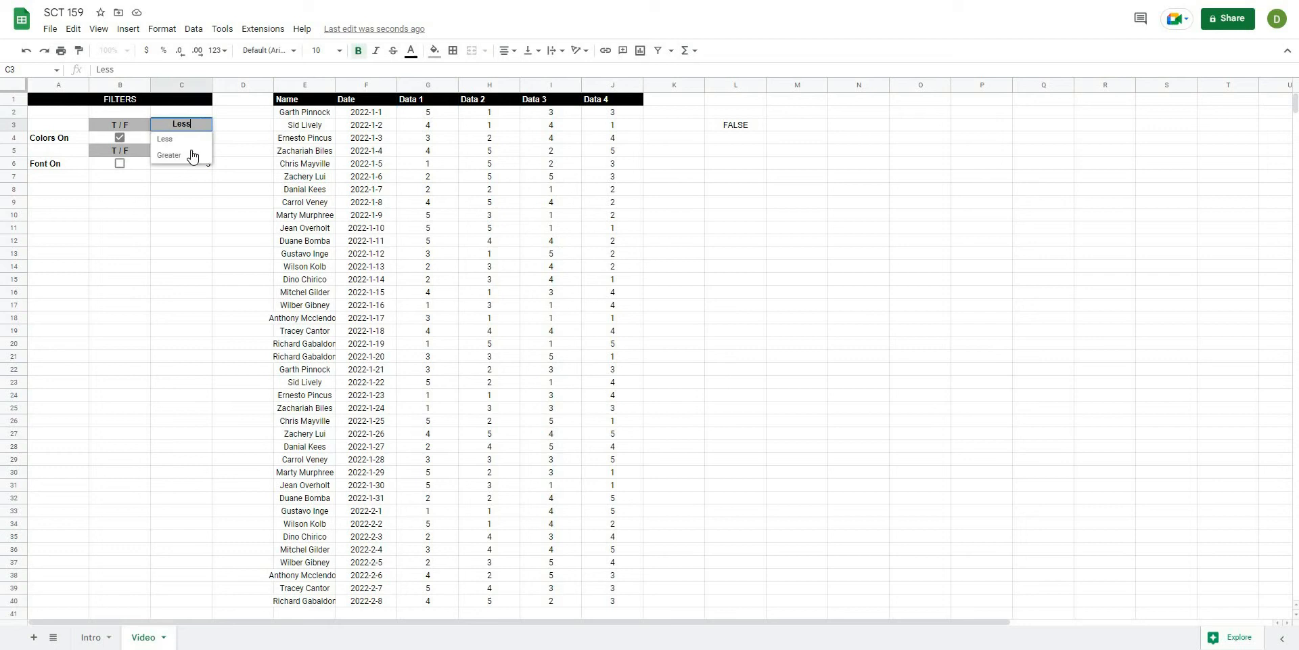
{"action": "left_click", "coordinate": [170, 154]}
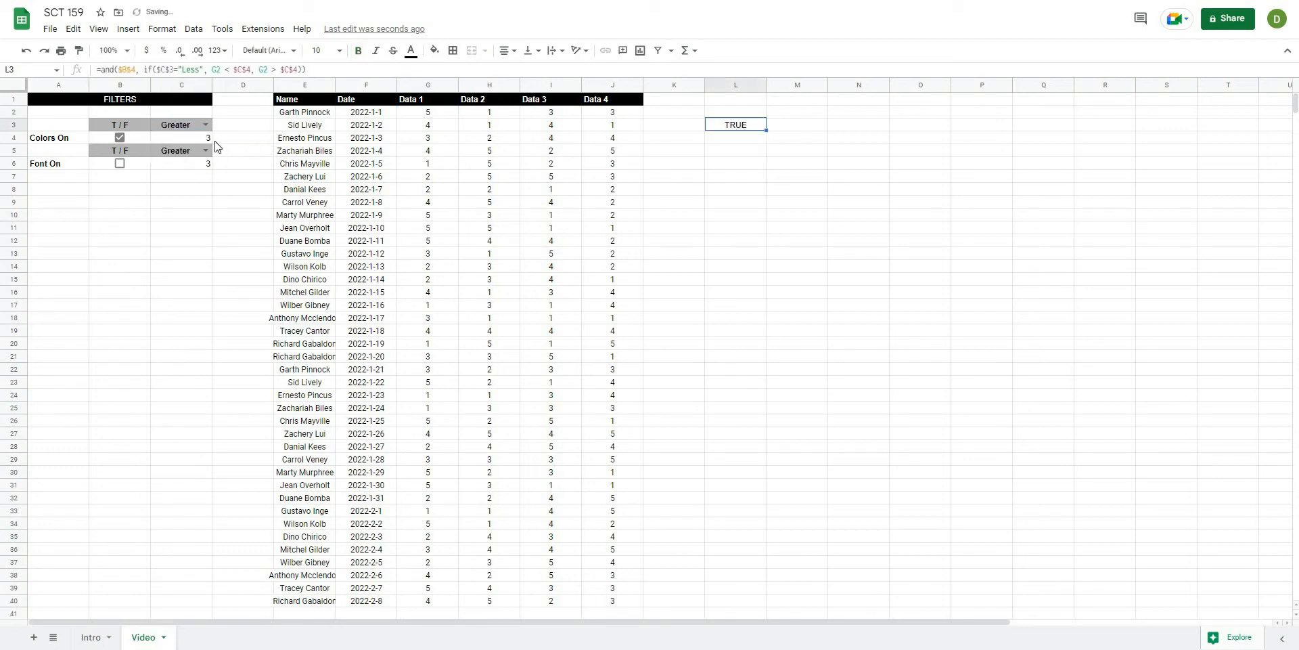
{"action": "left_click", "coordinate": [181, 138]}
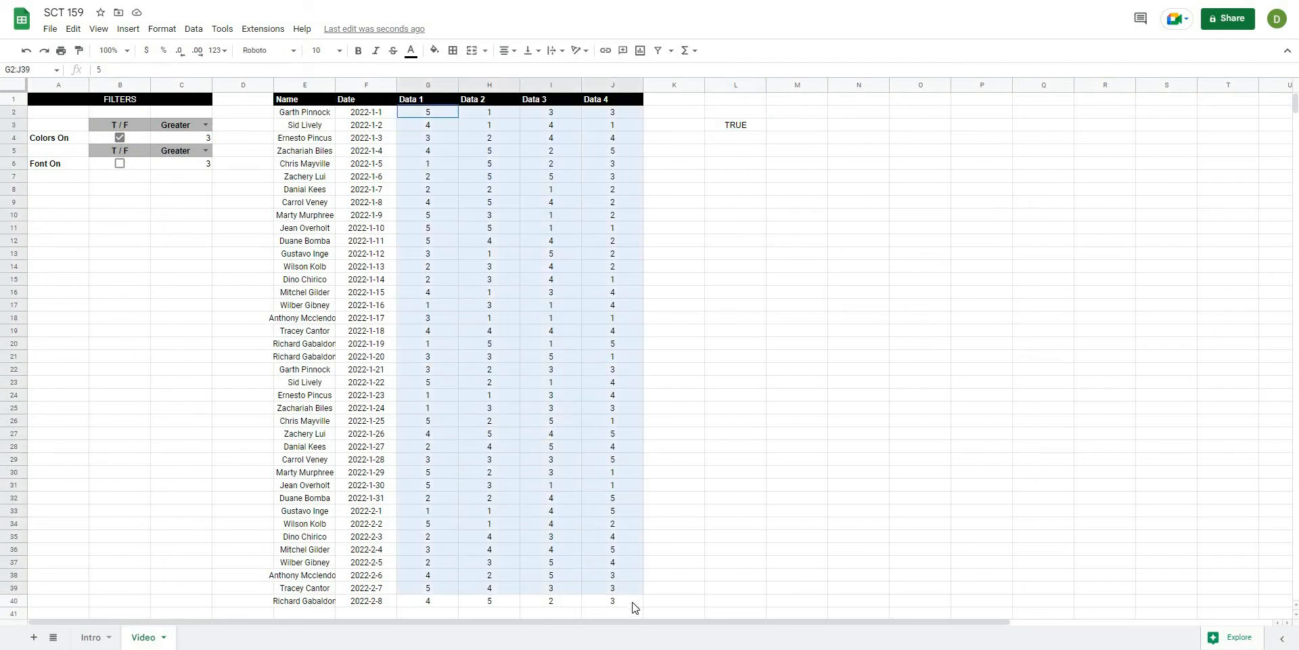
Step: Add a custom-formula conditional format rule on G2:J40 with the green highlight style
{"action": "left_click", "coordinate": [161, 29]}
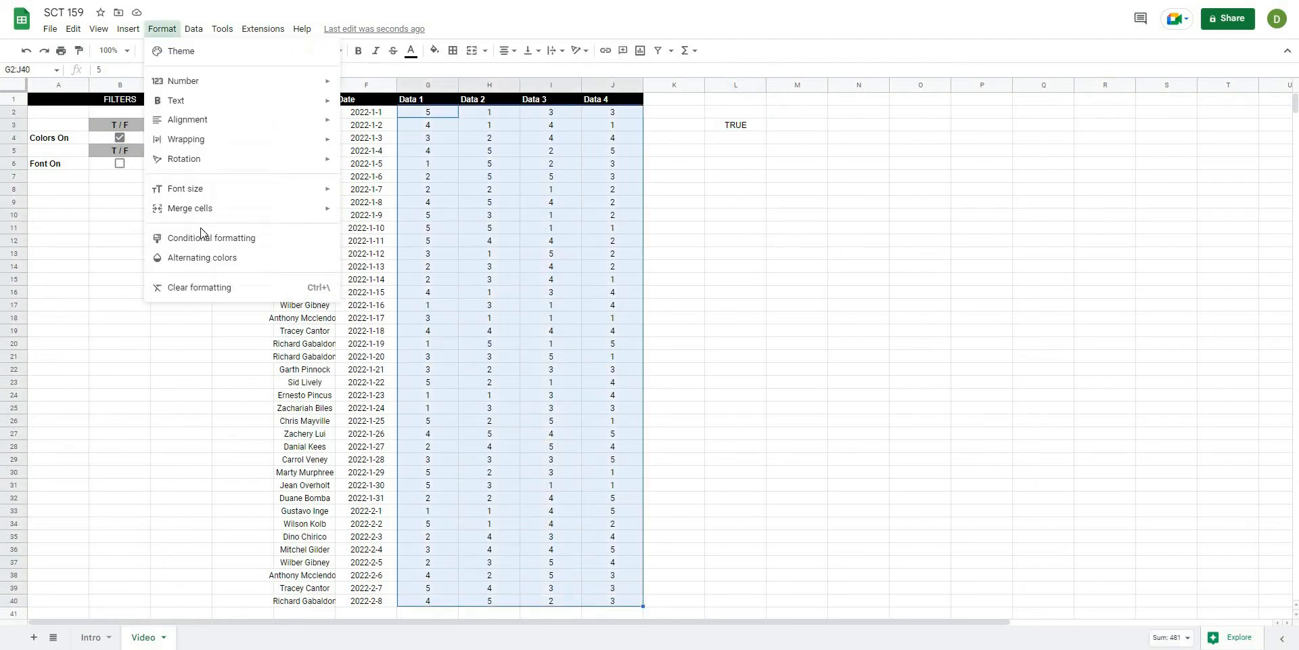
{"action": "left_click", "coordinate": [213, 238]}
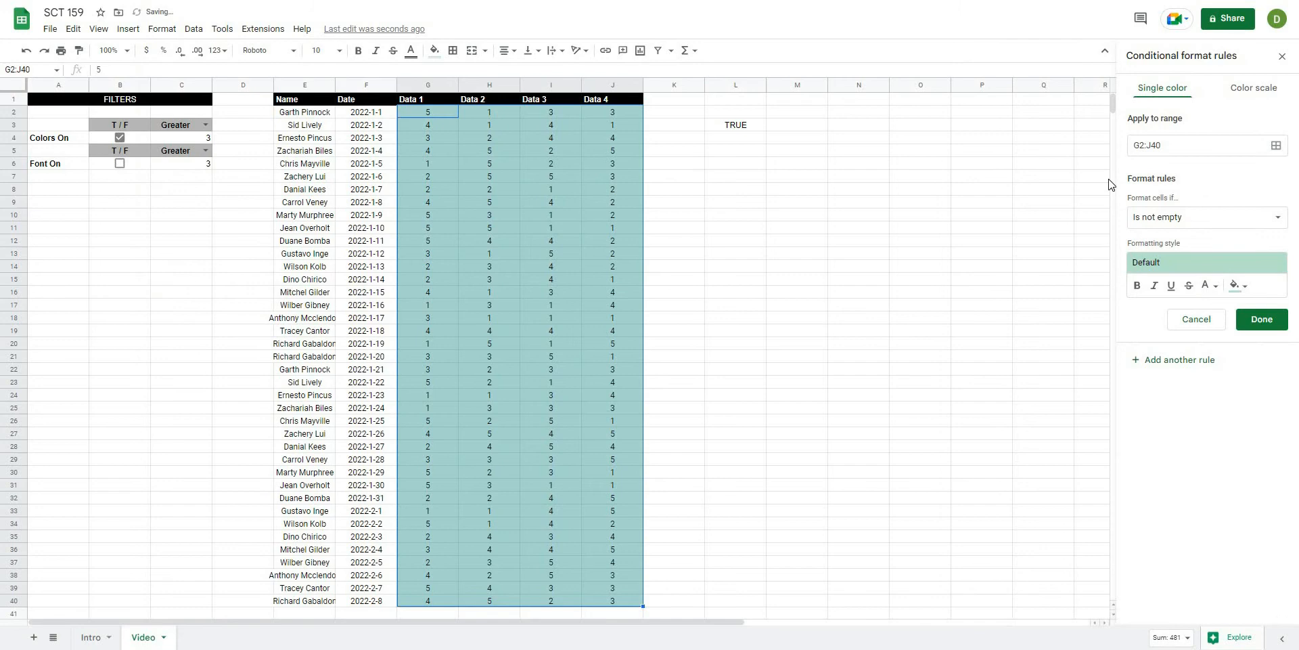
{"action": "left_click", "coordinate": [1206, 217]}
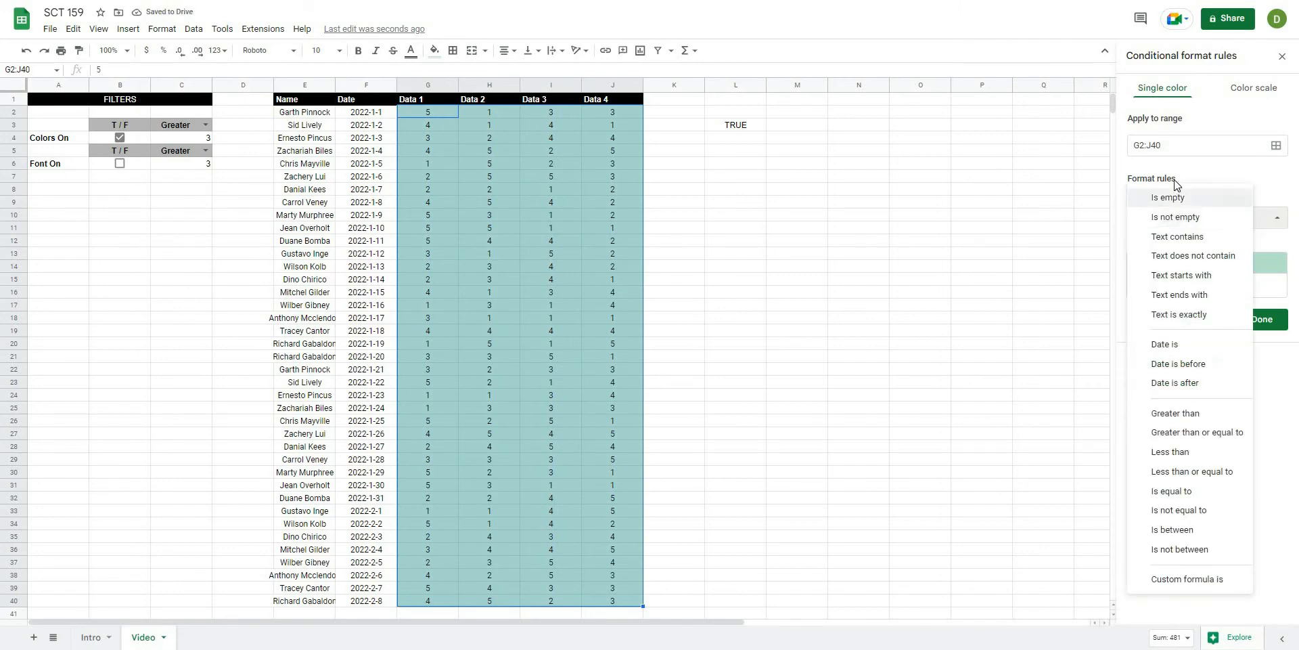
{"action": "mouse_move", "coordinate": [1168, 606]}
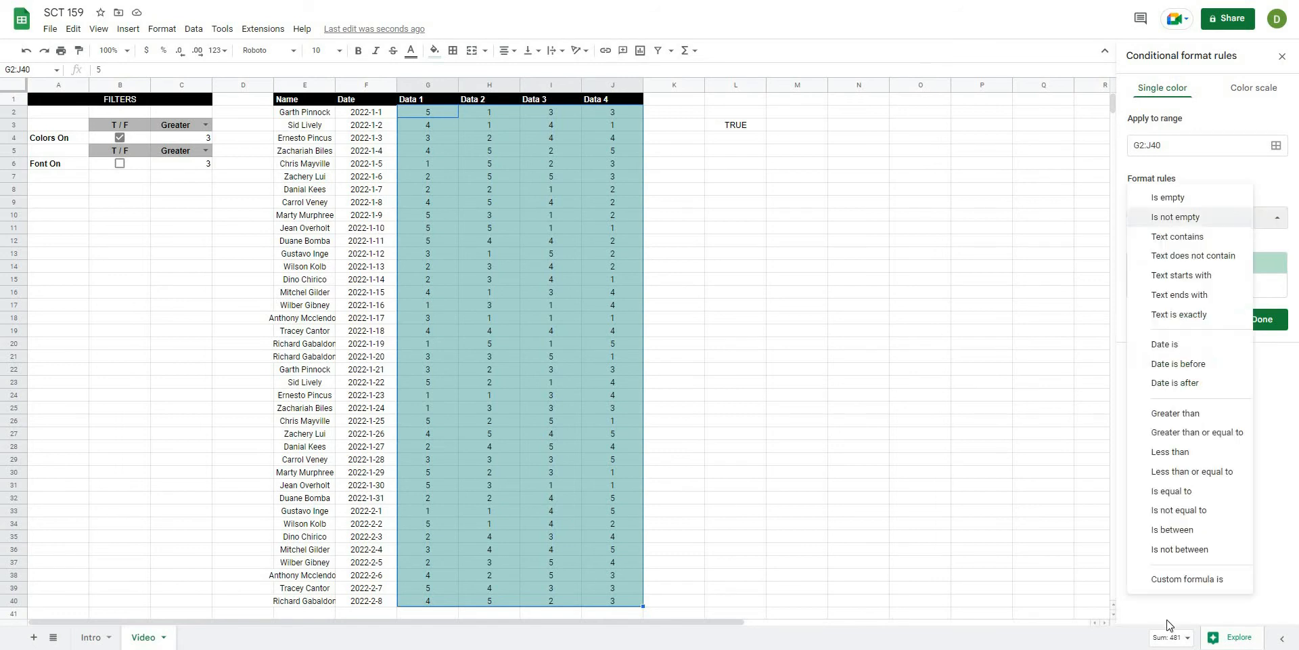
{"action": "left_click", "coordinate": [1187, 578]}
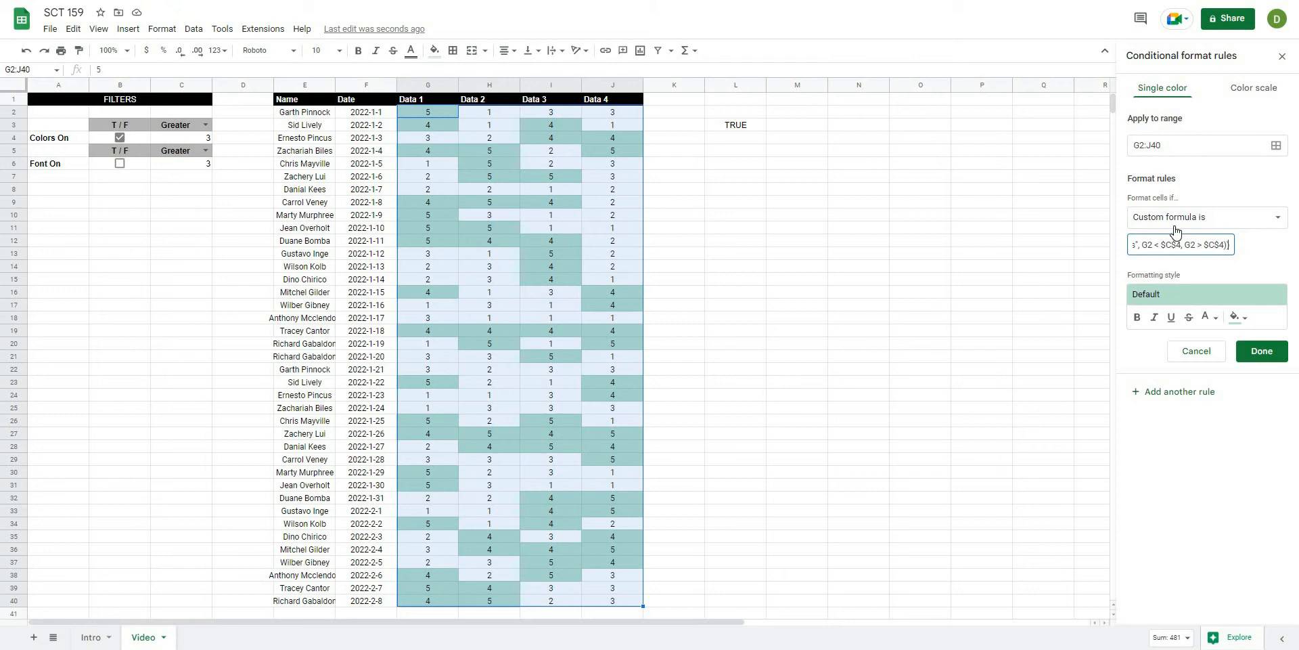
{"action": "mouse_move", "coordinate": [1215, 281]}
{"action": "type", "text": ")"}
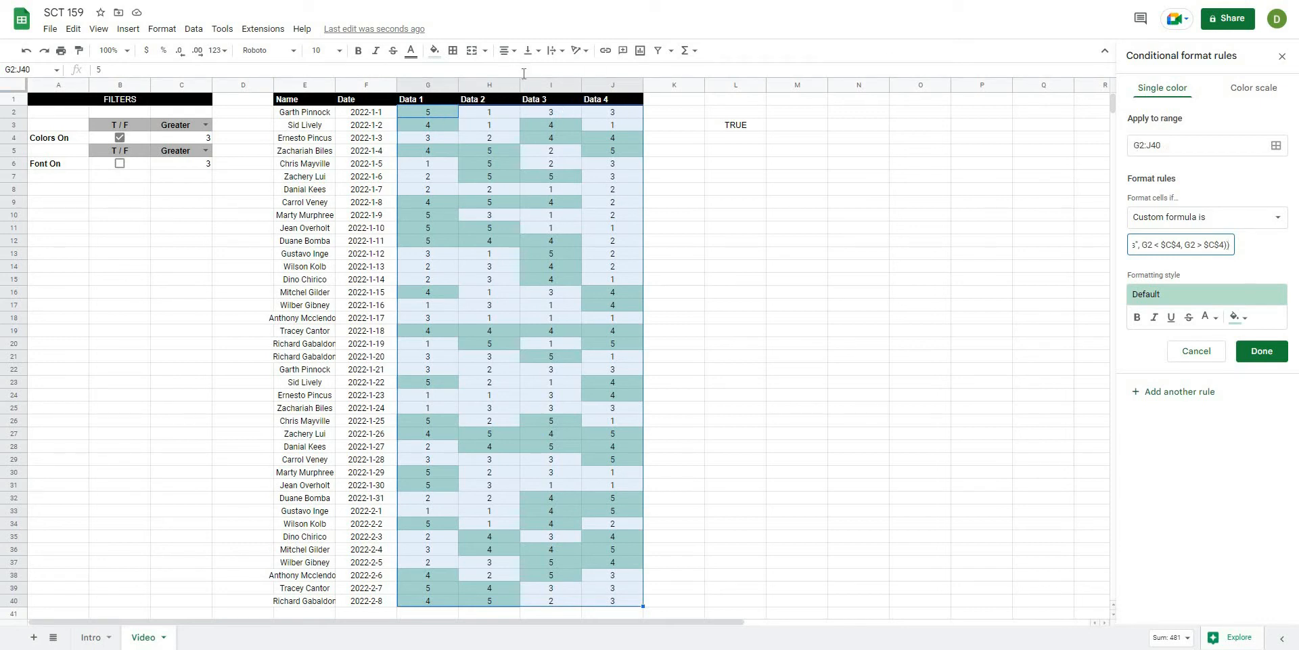
{"action": "mouse_move", "coordinate": [438, 130]}
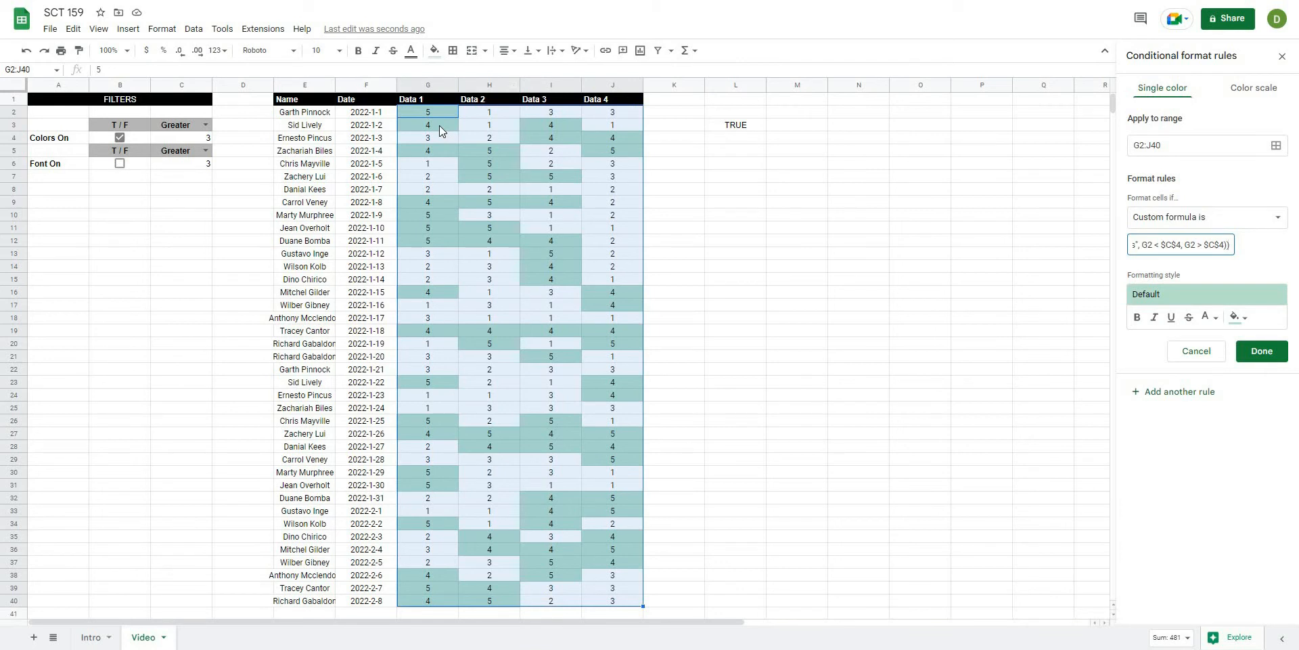
{"action": "mouse_move", "coordinate": [548, 124]}
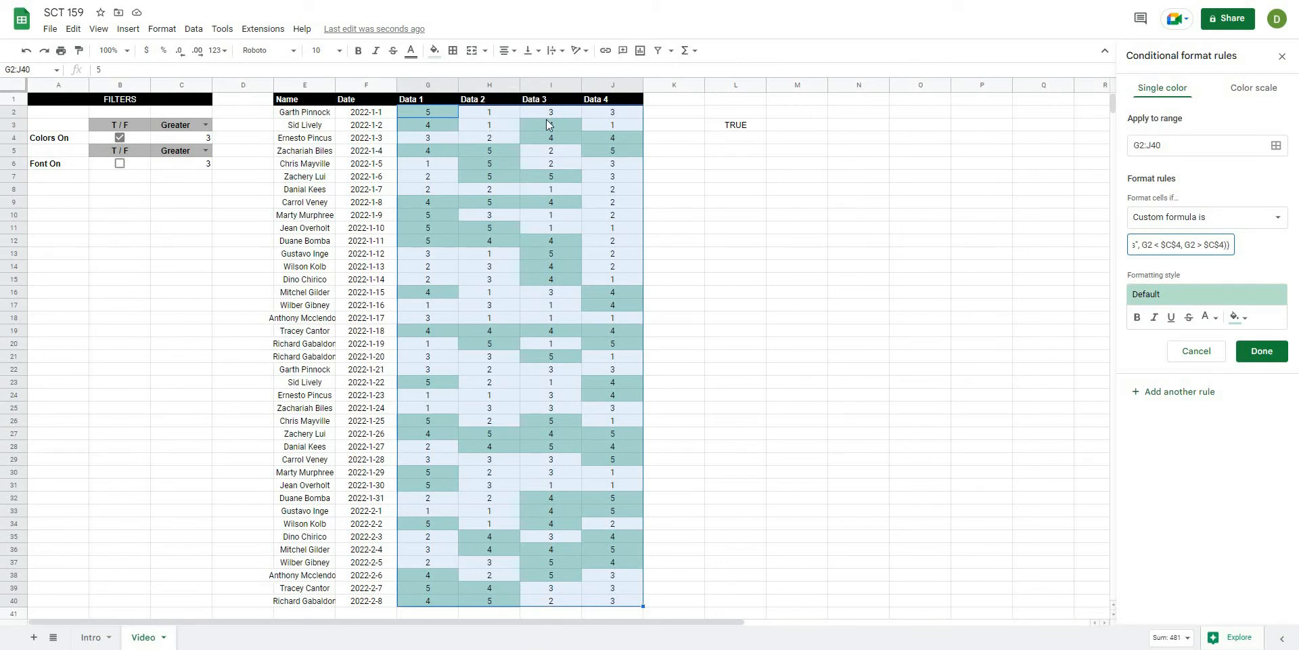
{"action": "mouse_move", "coordinate": [507, 164]}
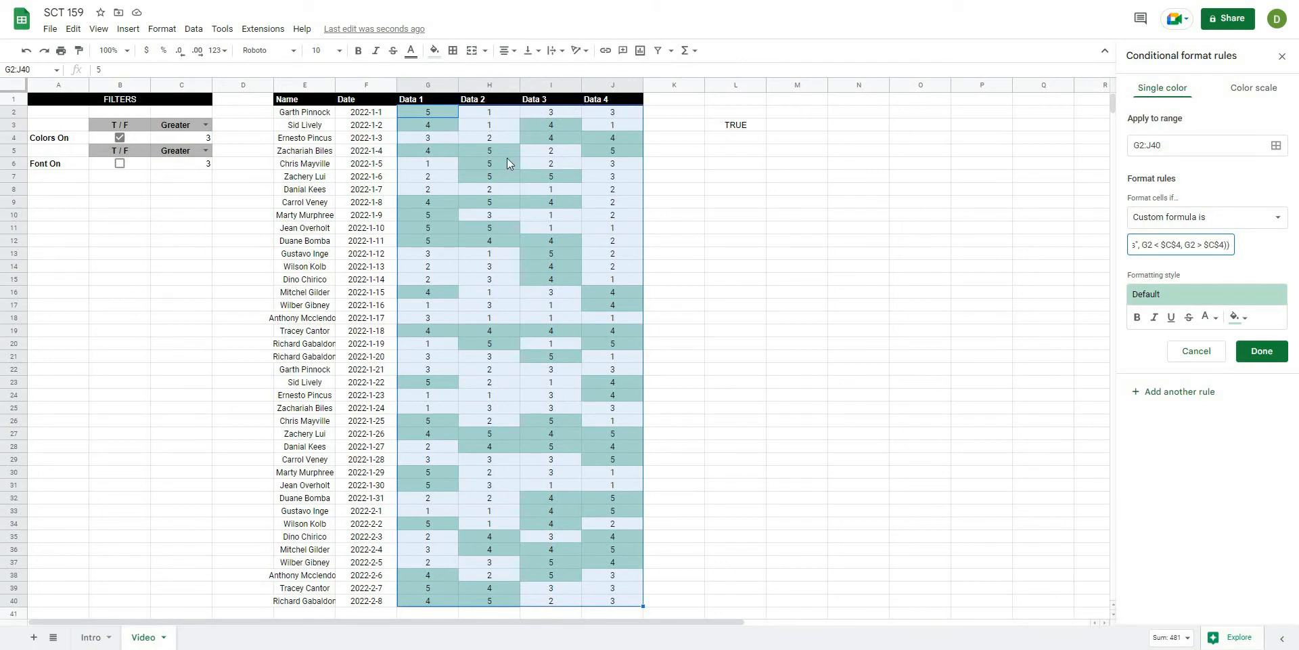
{"action": "mouse_move", "coordinate": [1208, 341]}
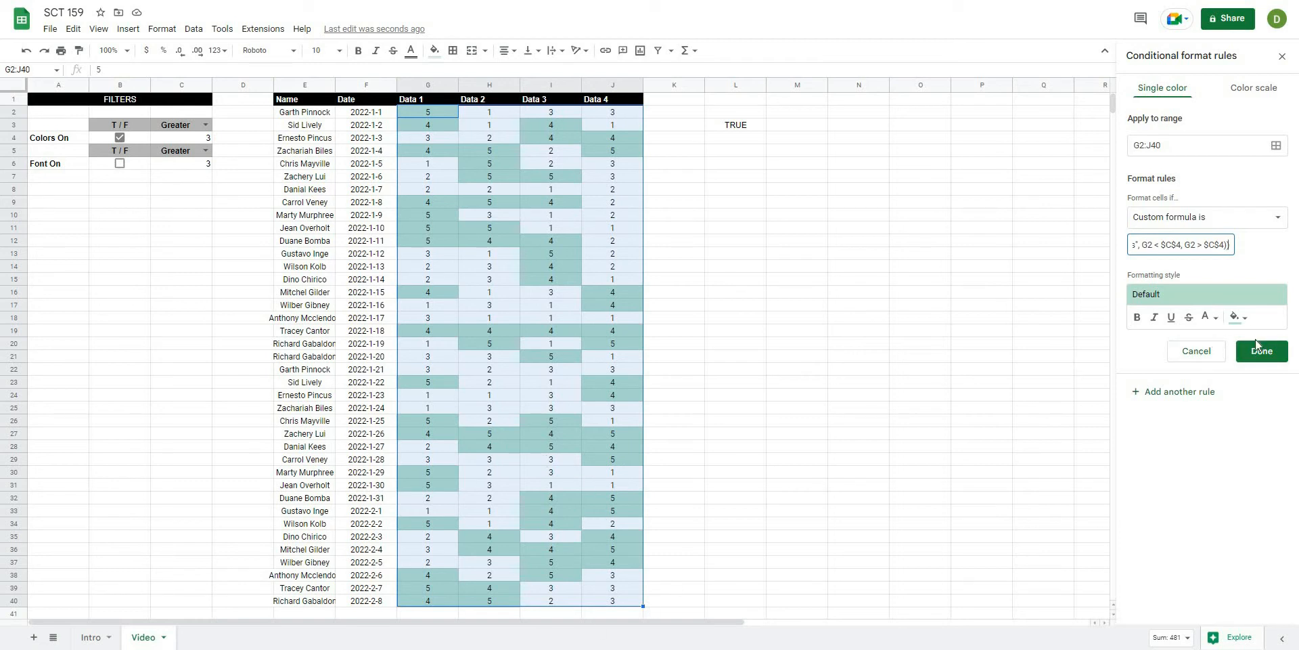
{"action": "mouse_move", "coordinate": [1261, 351]}
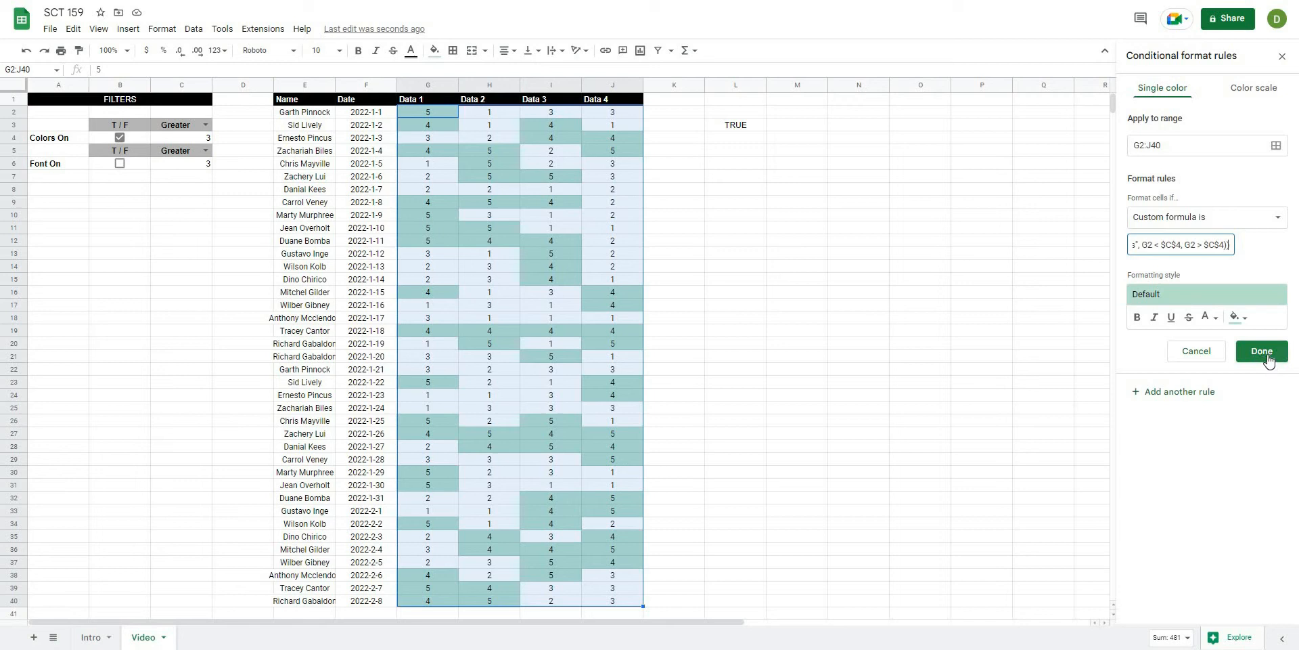
{"action": "left_click", "coordinate": [1260, 350]}
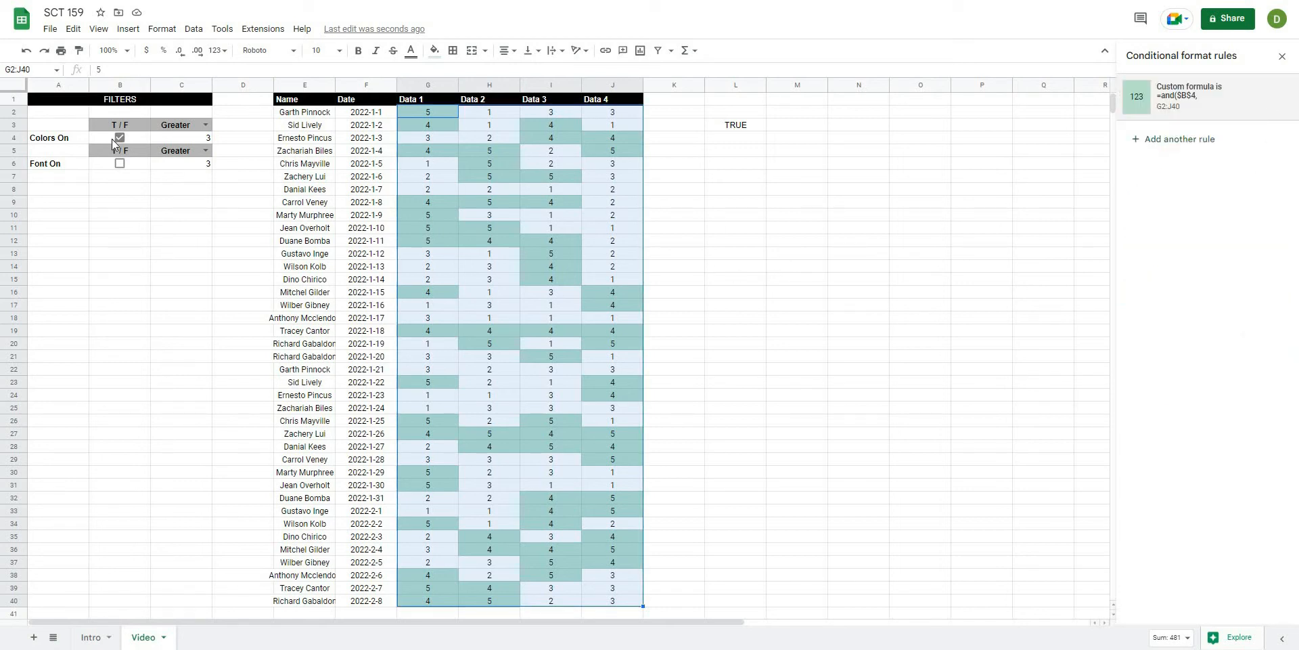
Step: Set the filter to Less than 4 and untick Colors On so no cells are highlighted
{"action": "left_click", "coordinate": [119, 138]}
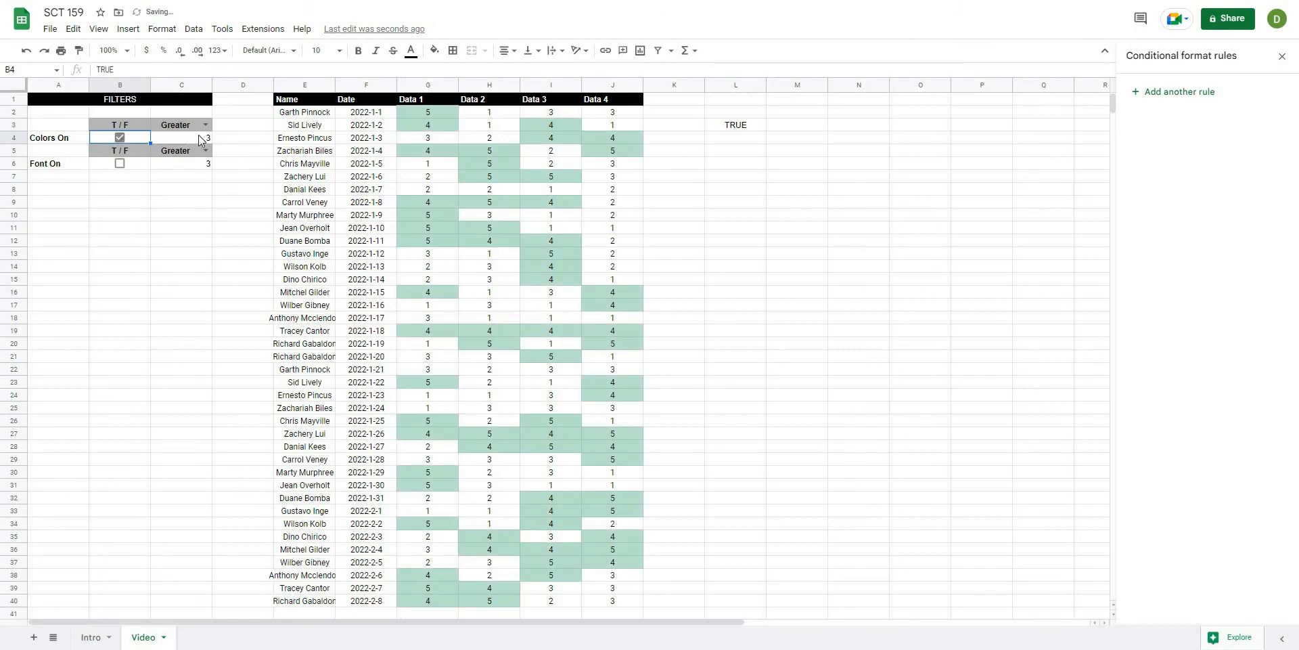
{"action": "left_click", "coordinate": [205, 124]}
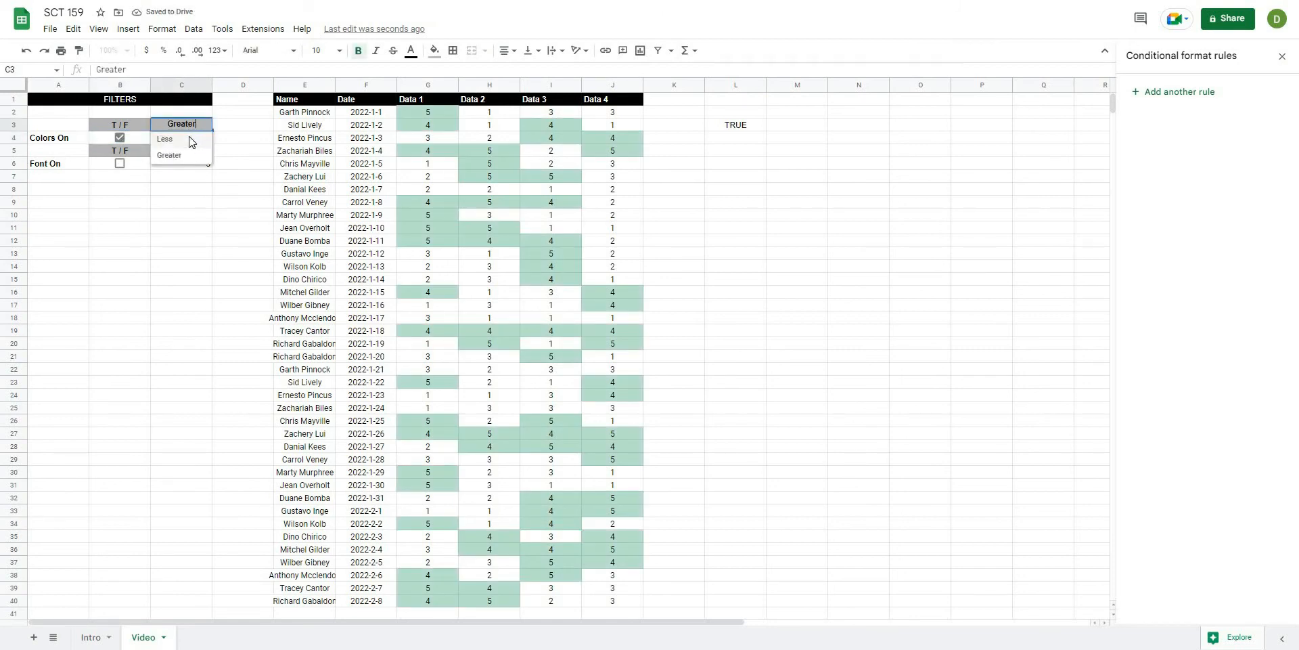
{"action": "left_click", "coordinate": [163, 138]}
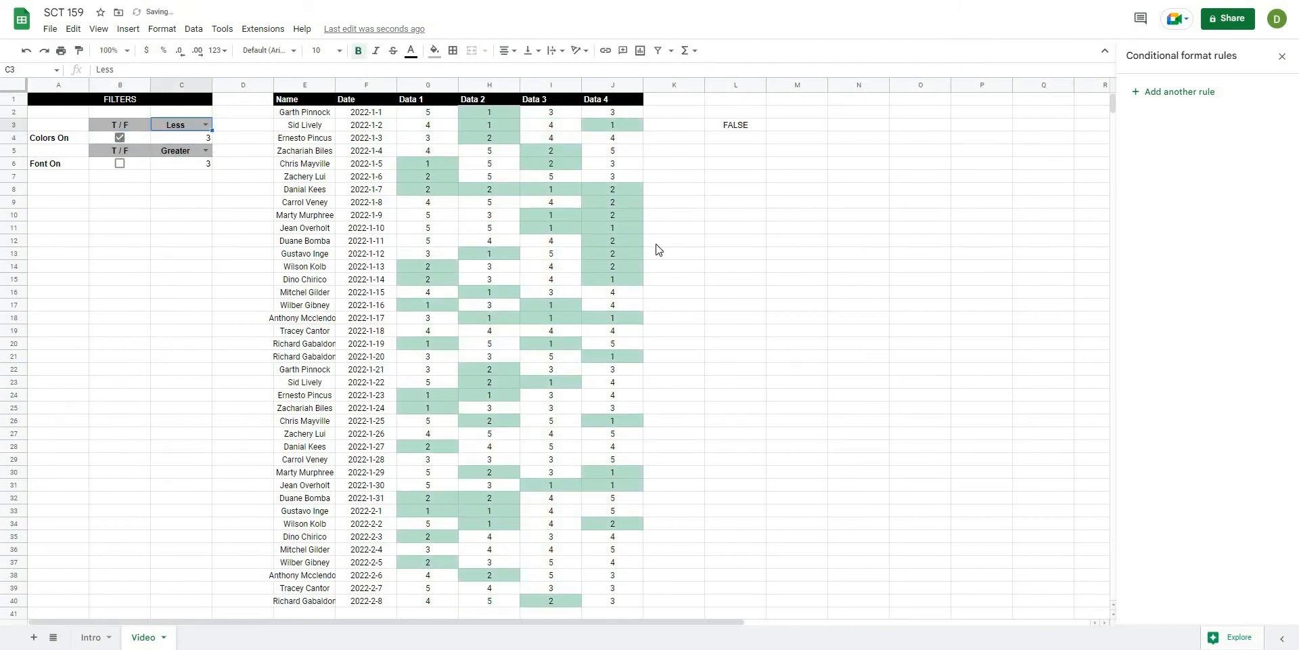
{"action": "left_click", "coordinate": [204, 150]}
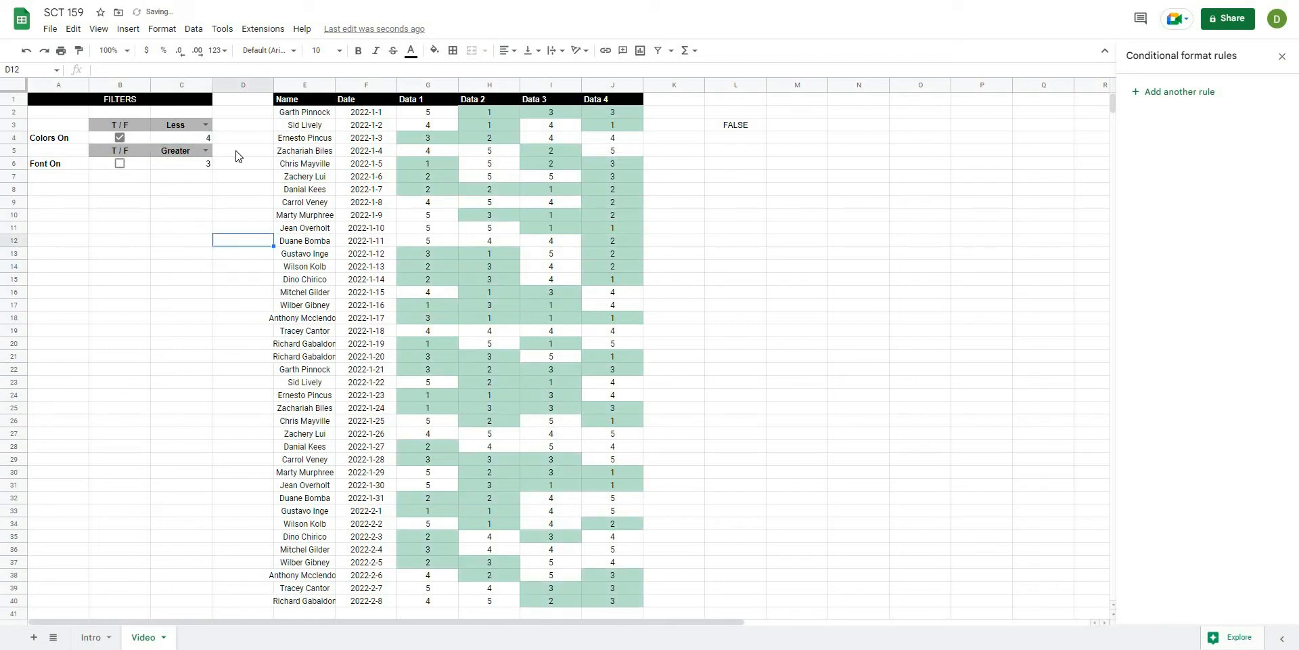
{"action": "left_click", "coordinate": [242, 125]}
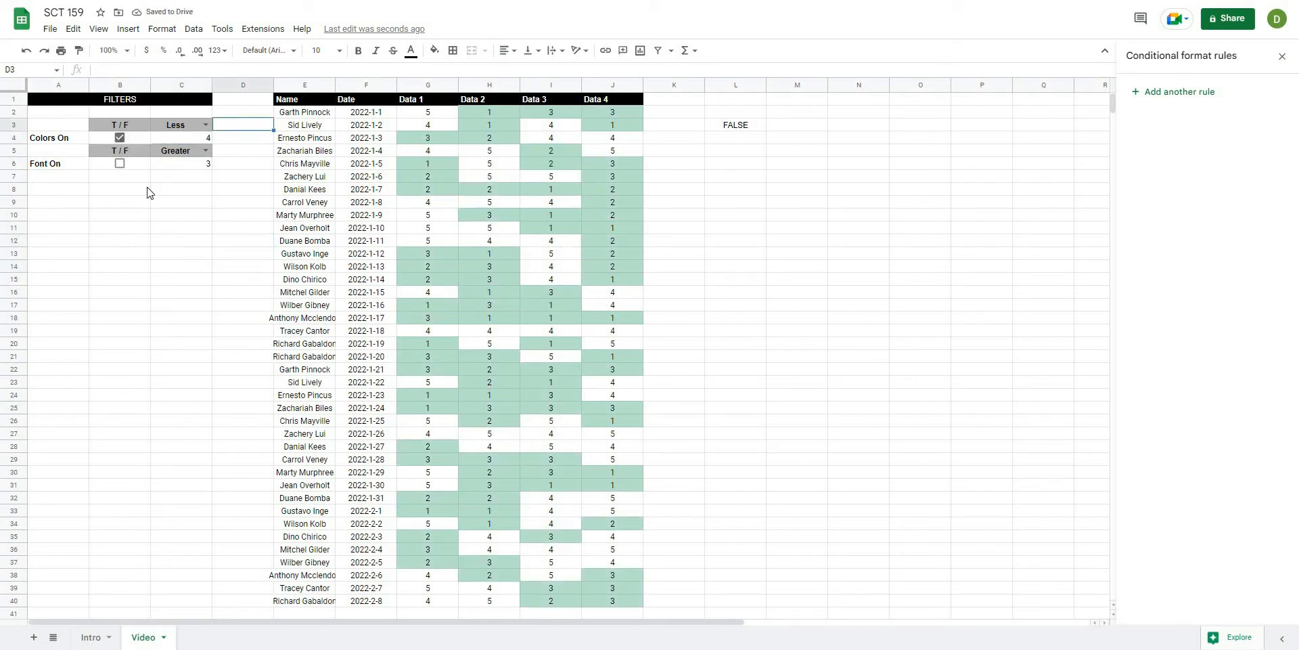
{"action": "left_click", "coordinate": [119, 137]}
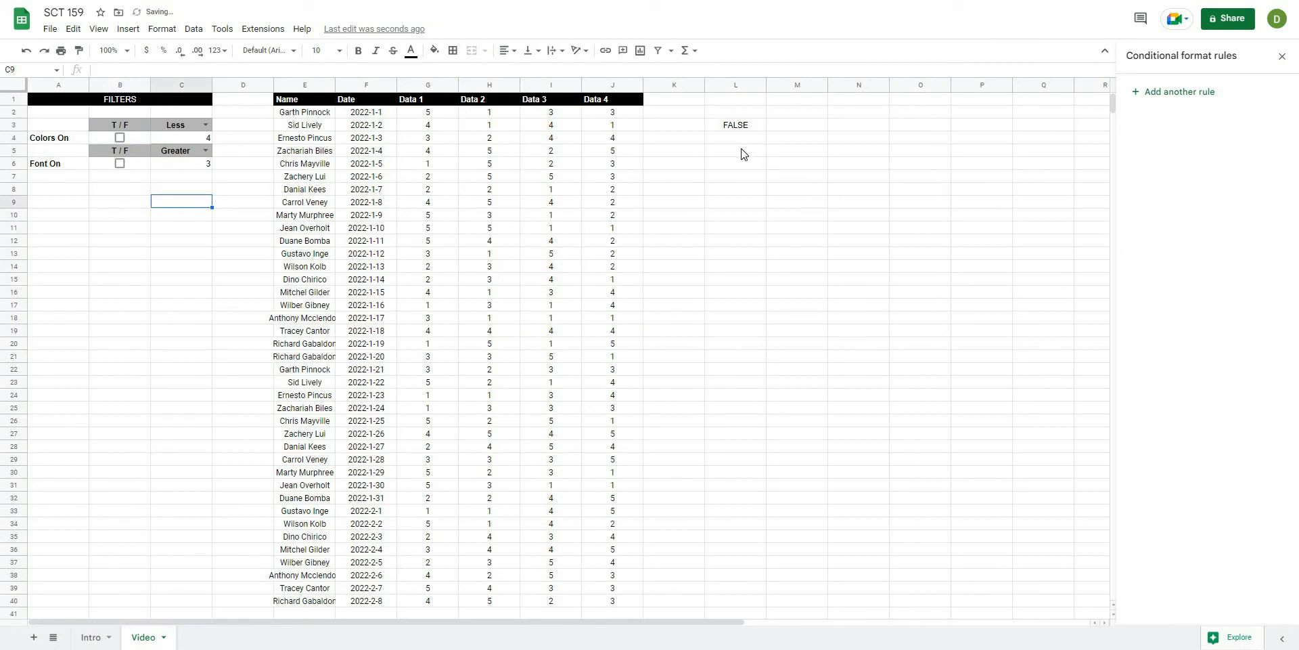
{"action": "left_click", "coordinate": [735, 150]}
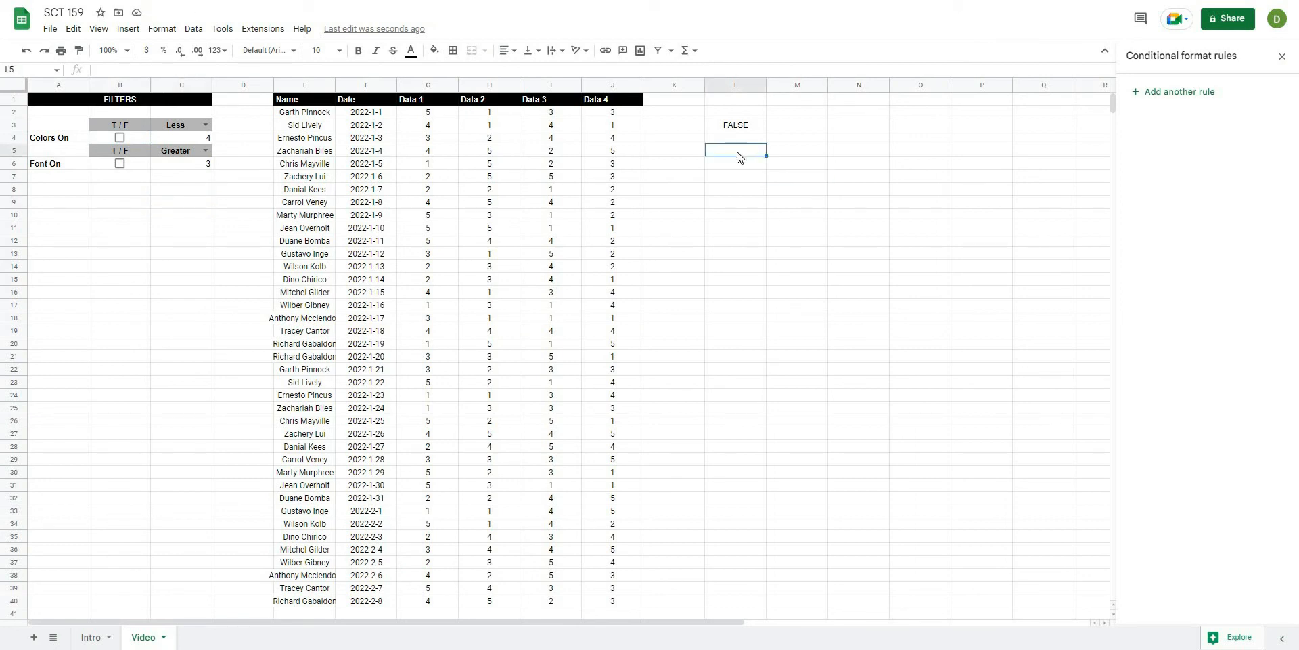
Step: Copy the L3 test formula into L6 and point its checkbox reference at $B$6
{"action": "left_click", "coordinate": [735, 124]}
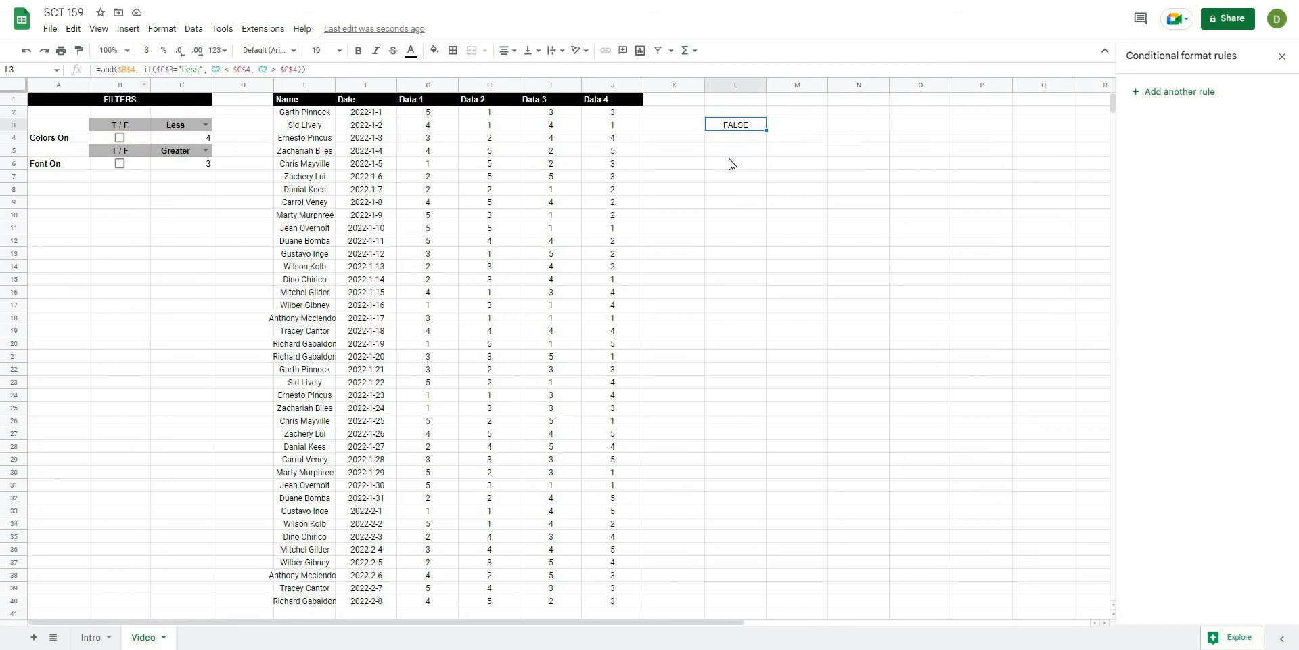
{"action": "left_click", "coordinate": [733, 162]}
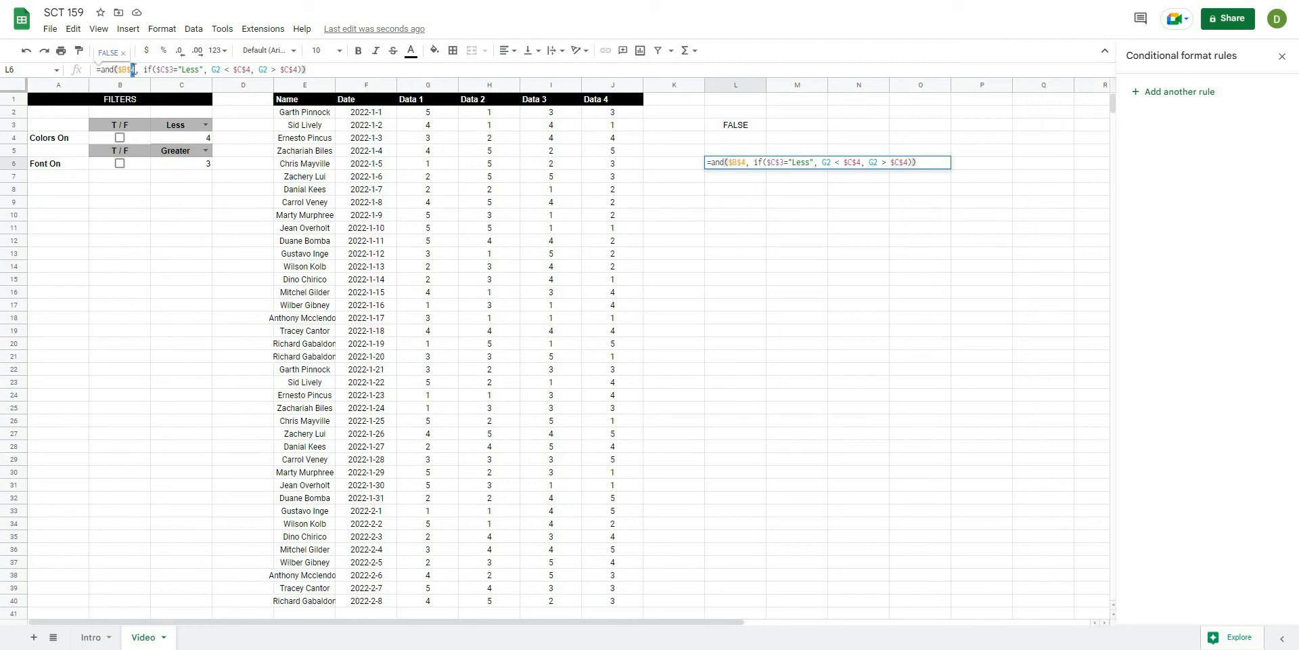
{"action": "left_click", "coordinate": [120, 139]}
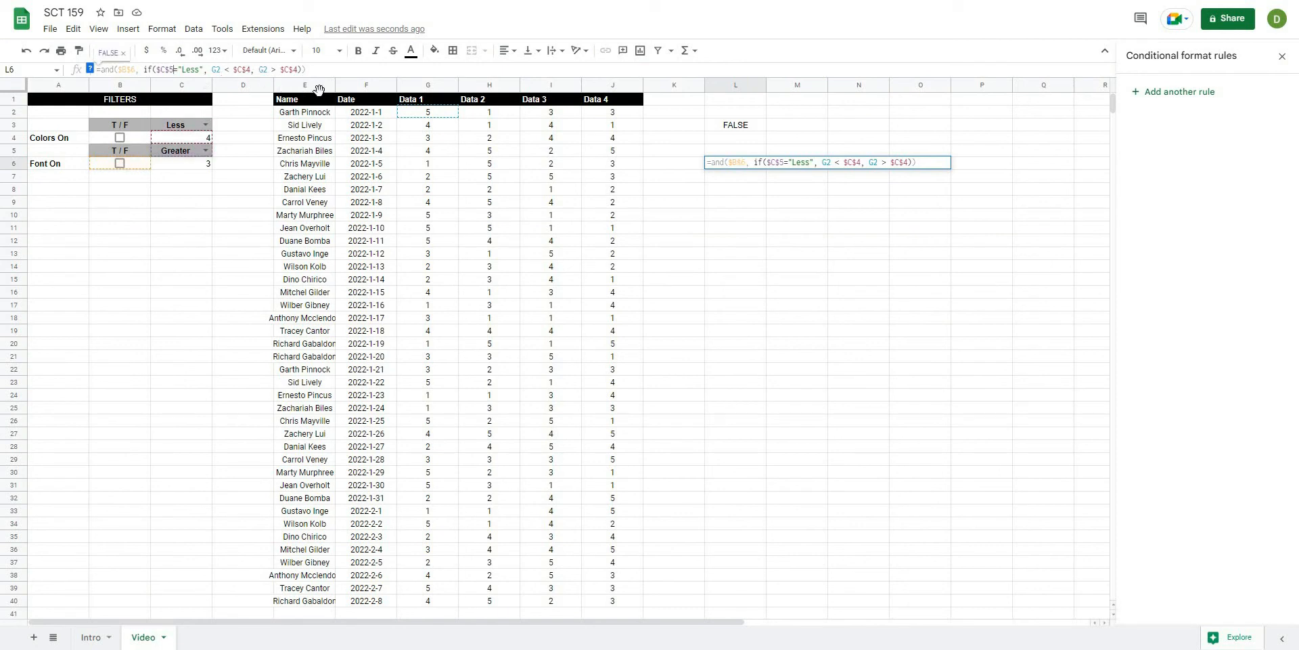
{"action": "mouse_move", "coordinate": [199, 89]}
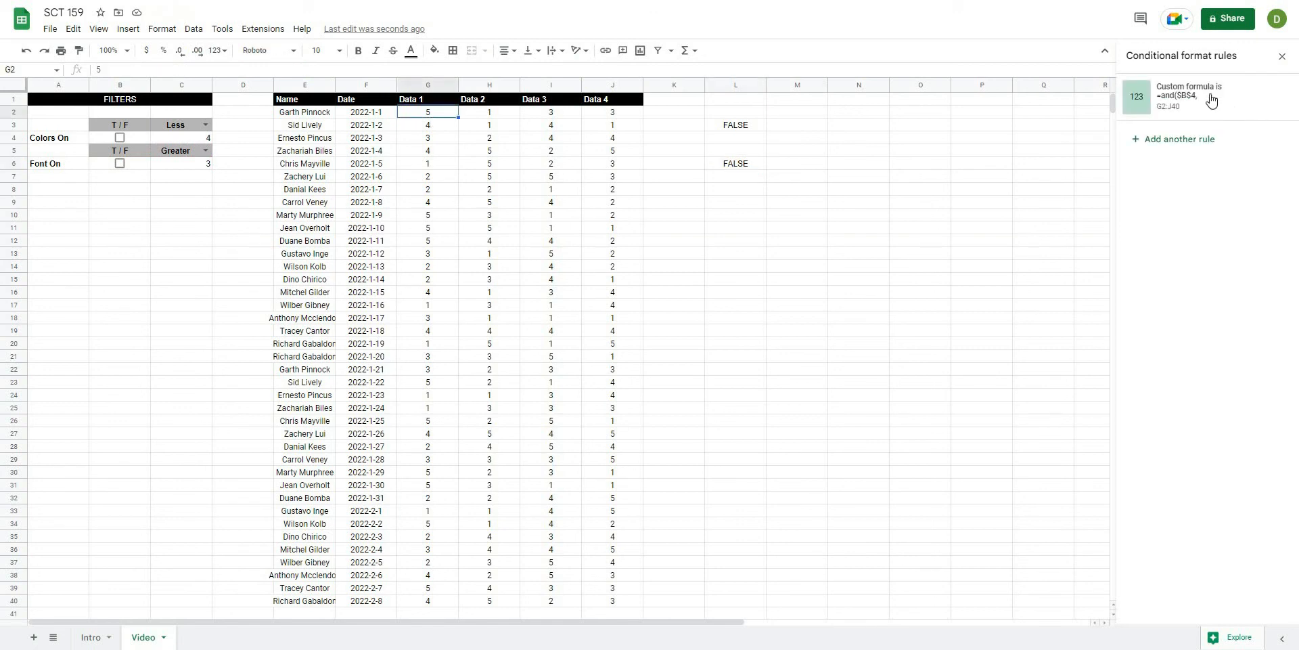
Step: Add a second custom-formula rule on G2:J40 using $B$6 and $C$5/$C$6, styled Bold without fill
{"action": "left_click", "coordinate": [1194, 95]}
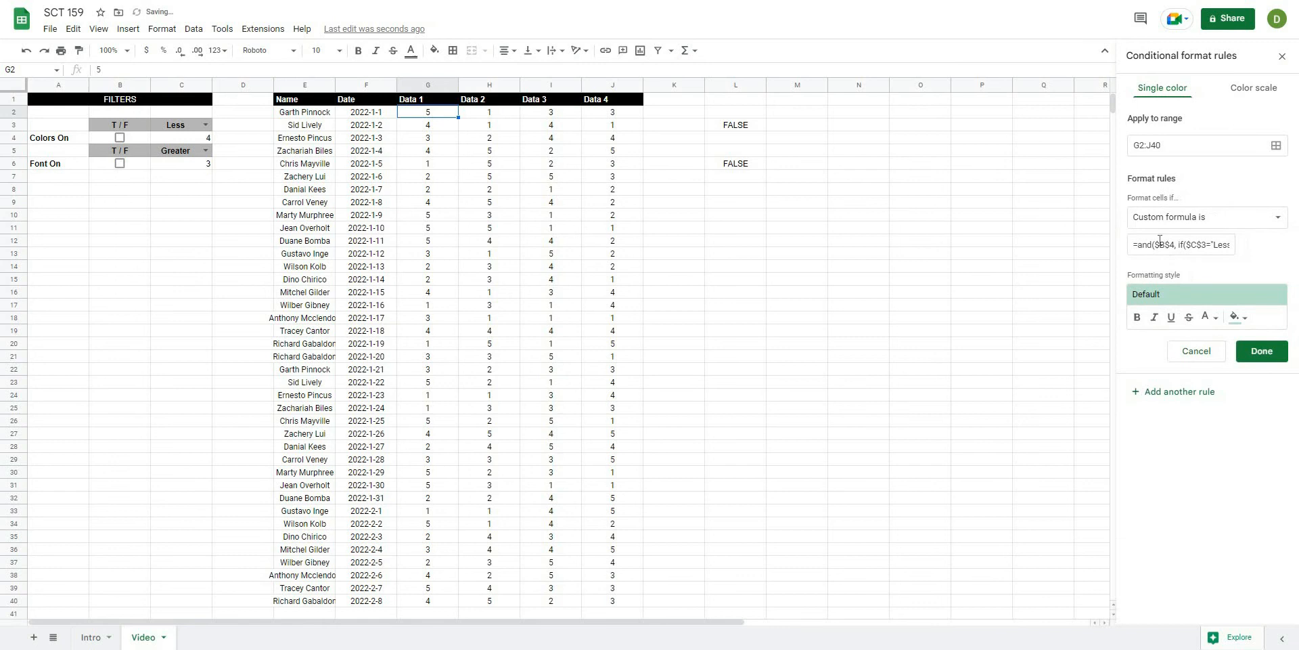
{"action": "left_click", "coordinate": [1206, 217]}
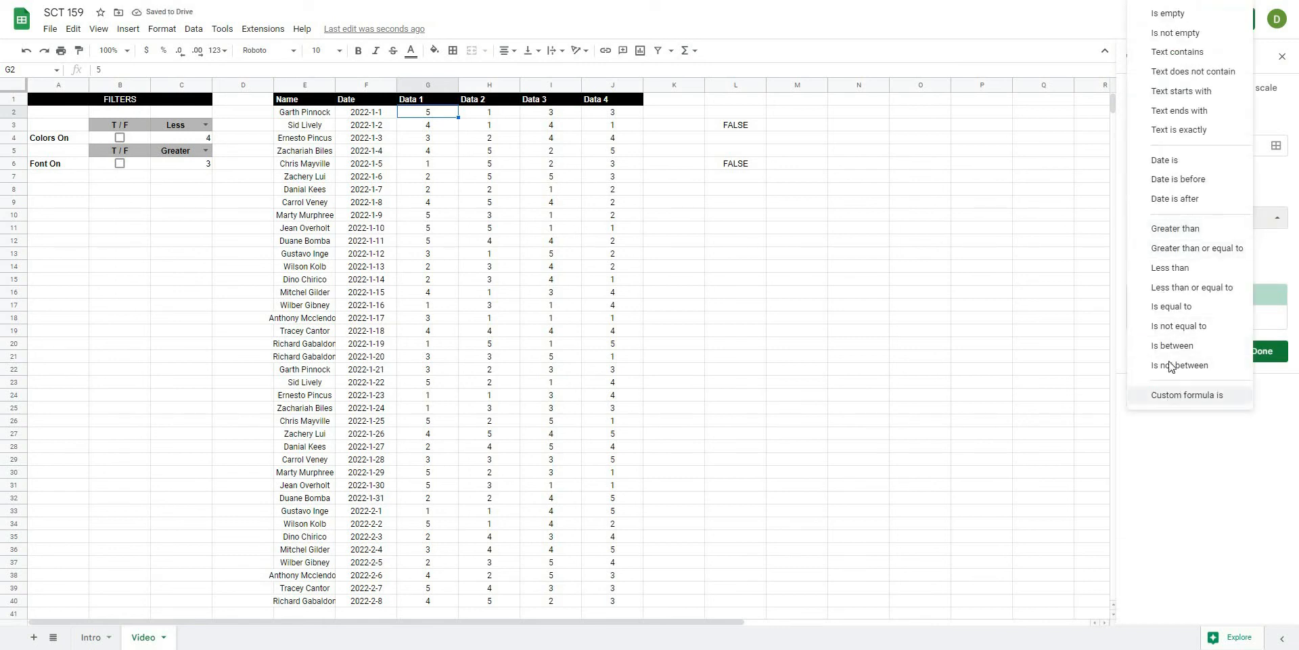
{"action": "left_click", "coordinate": [1186, 394]}
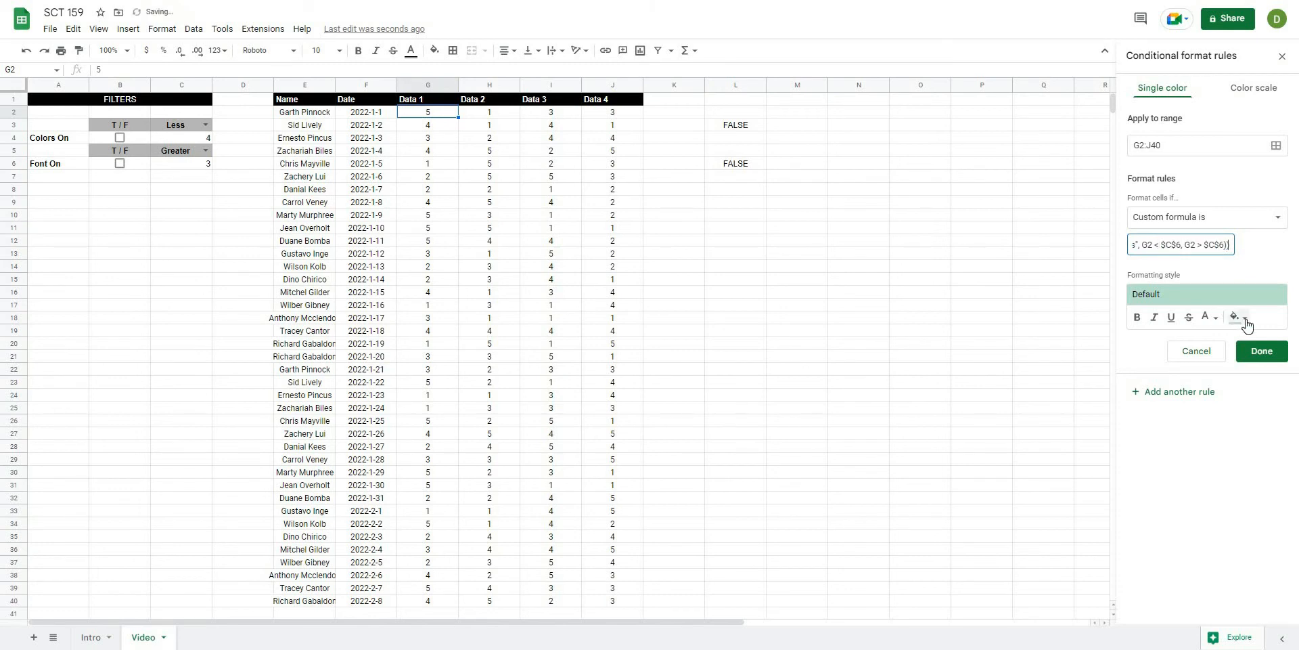
{"action": "left_click", "coordinate": [1234, 317]}
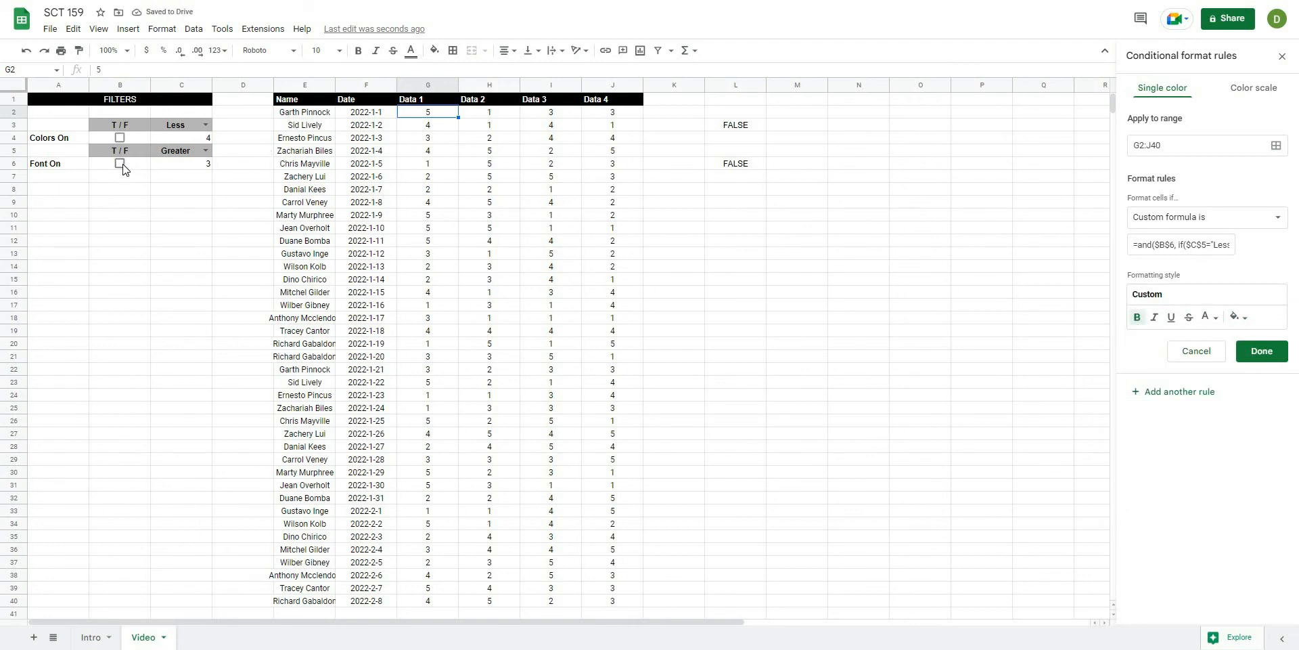
Step: Toggle Font On to test the bold rule, leave it unticked, and check the L6 formula
{"action": "left_click", "coordinate": [119, 164]}
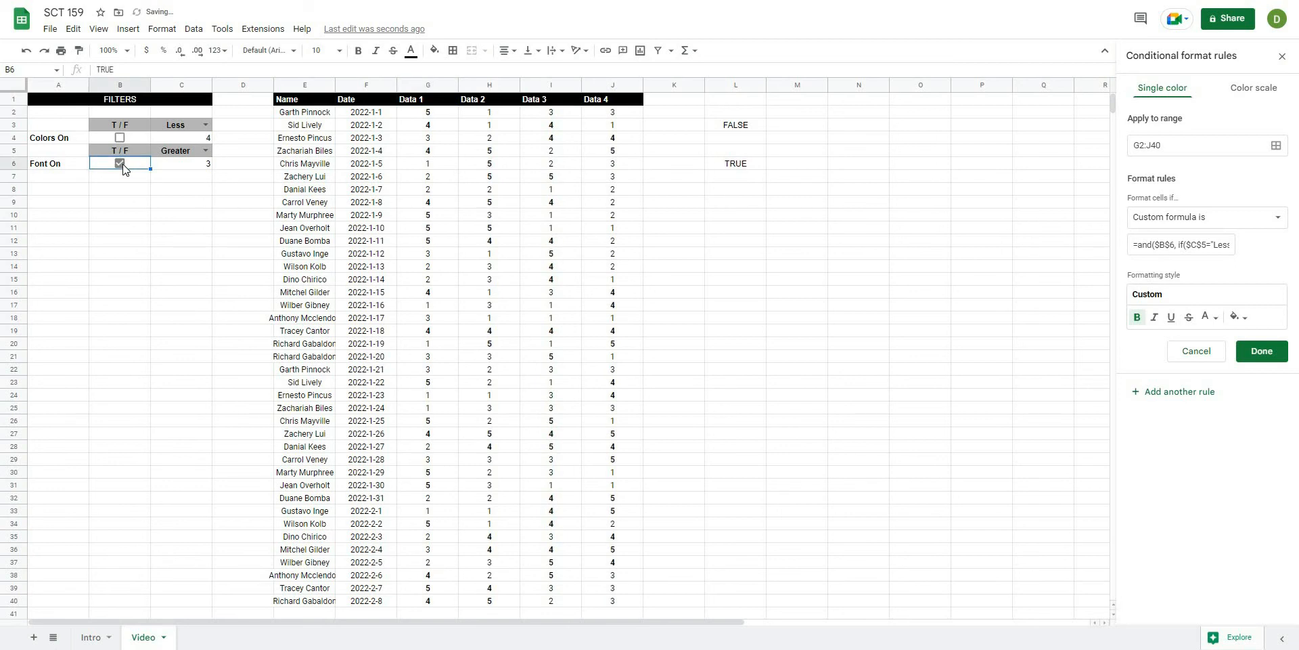
{"action": "left_click", "coordinate": [119, 164]}
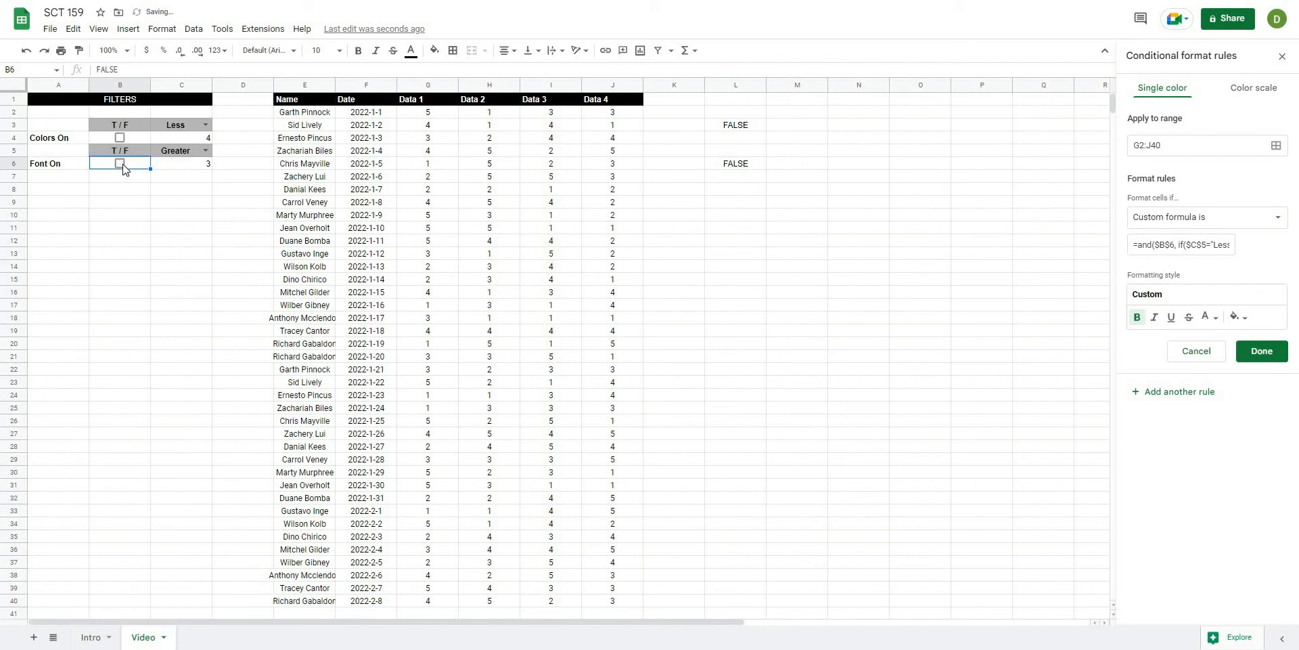
{"action": "left_click", "coordinate": [119, 163]}
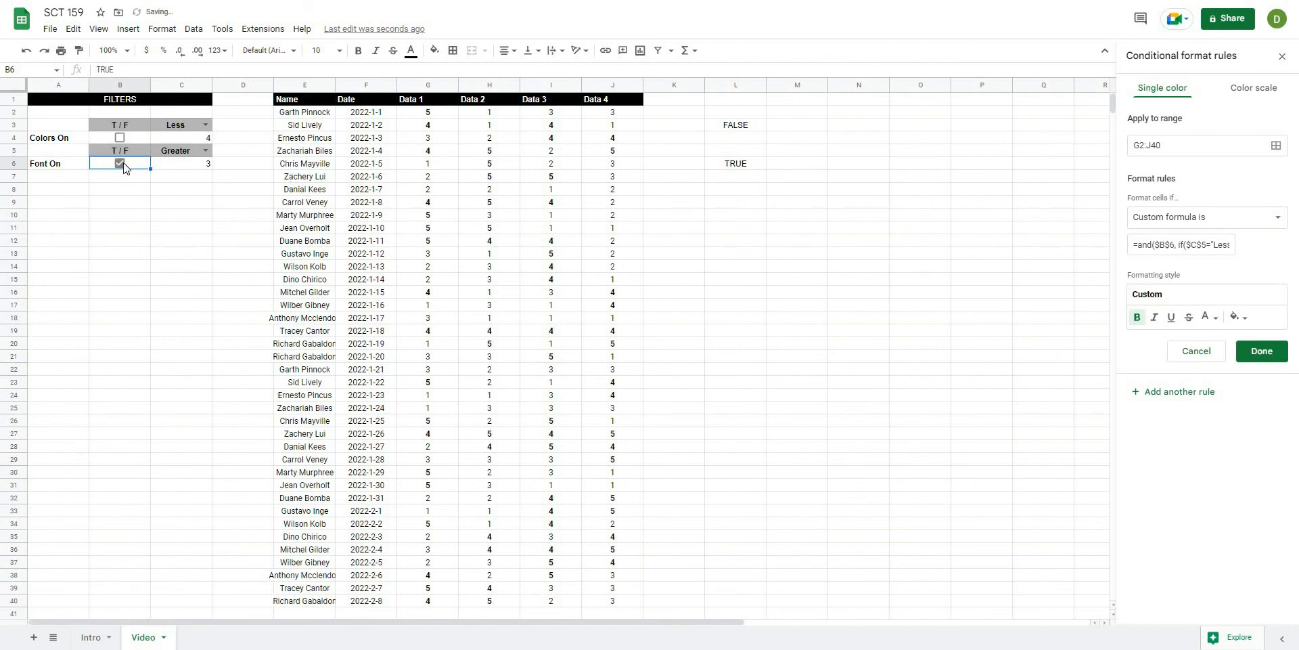
{"action": "left_click", "coordinate": [119, 163]}
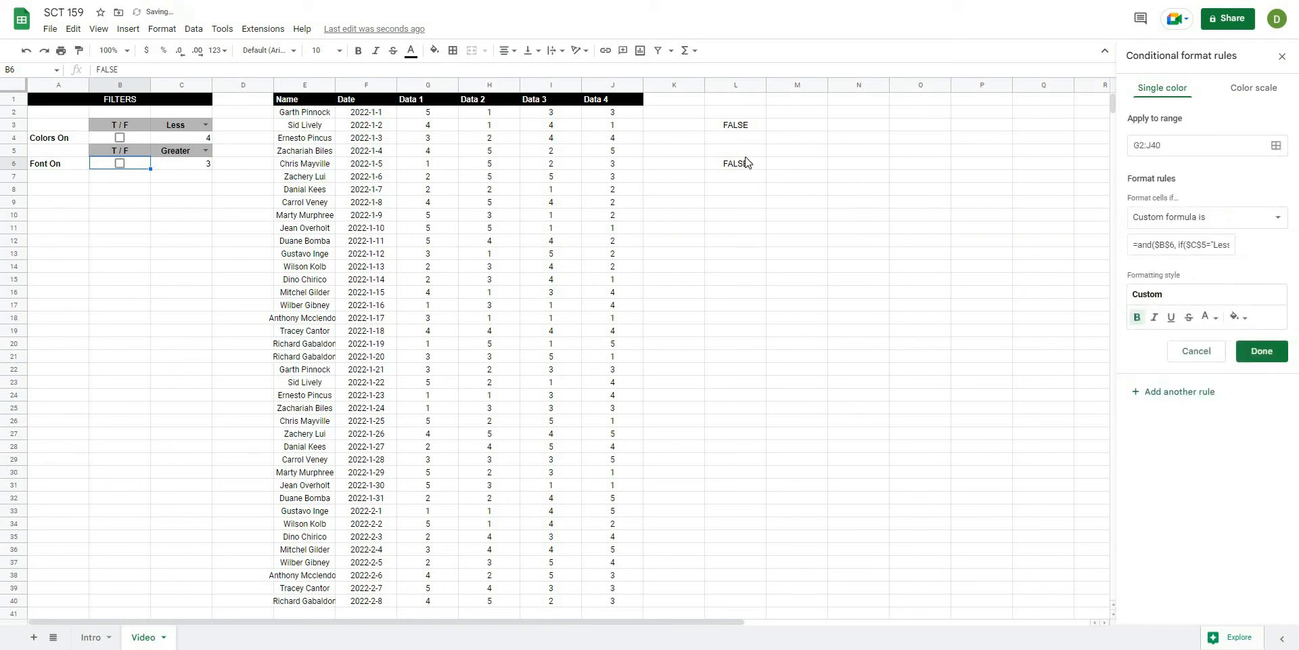
{"action": "left_click", "coordinate": [734, 162]}
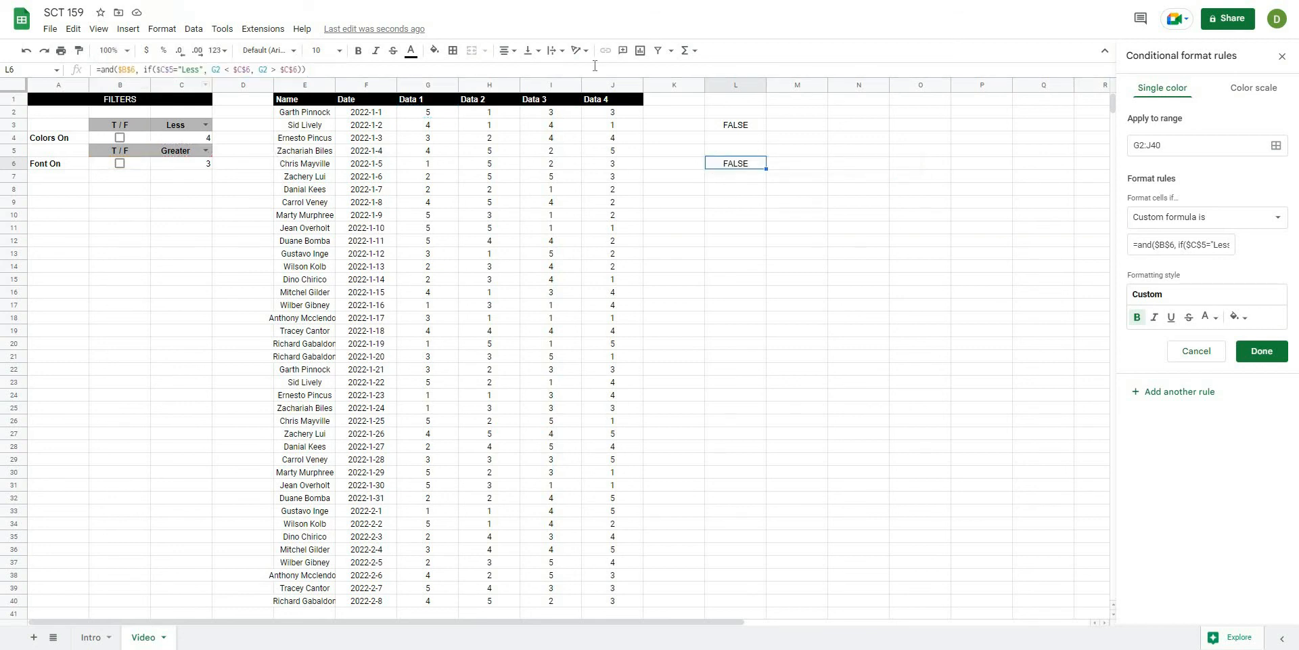
Step: Copy L6 into L7 and flip its comparisons to G2 >= $C$6 and G2 <= $C$6
{"action": "left_click", "coordinate": [734, 176]}
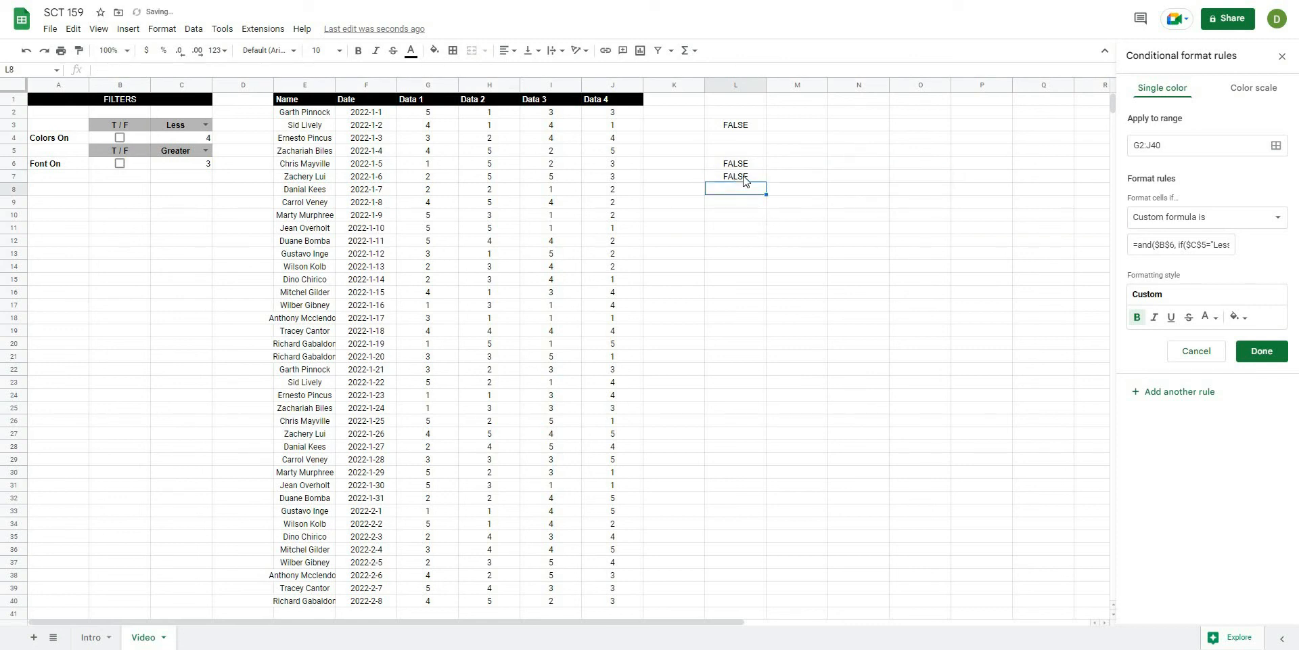
{"action": "left_click", "coordinate": [734, 176]}
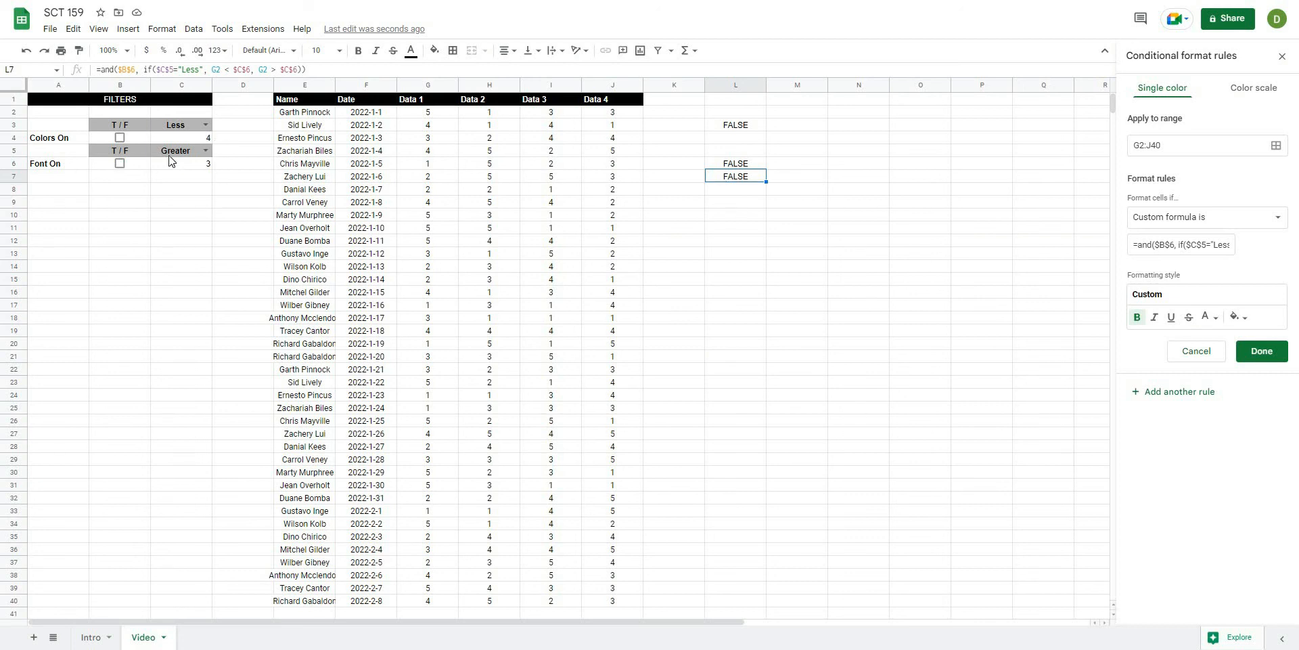
{"action": "mouse_move", "coordinate": [176, 150]}
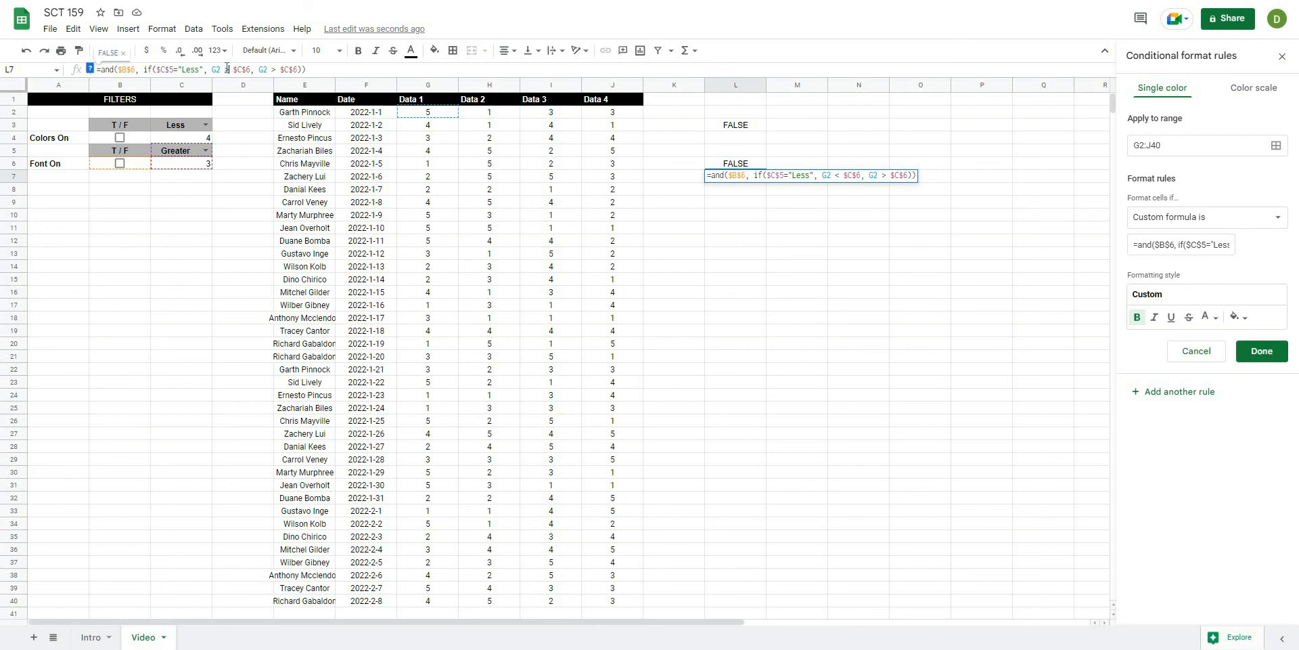
{"action": "type", "text": ">="}
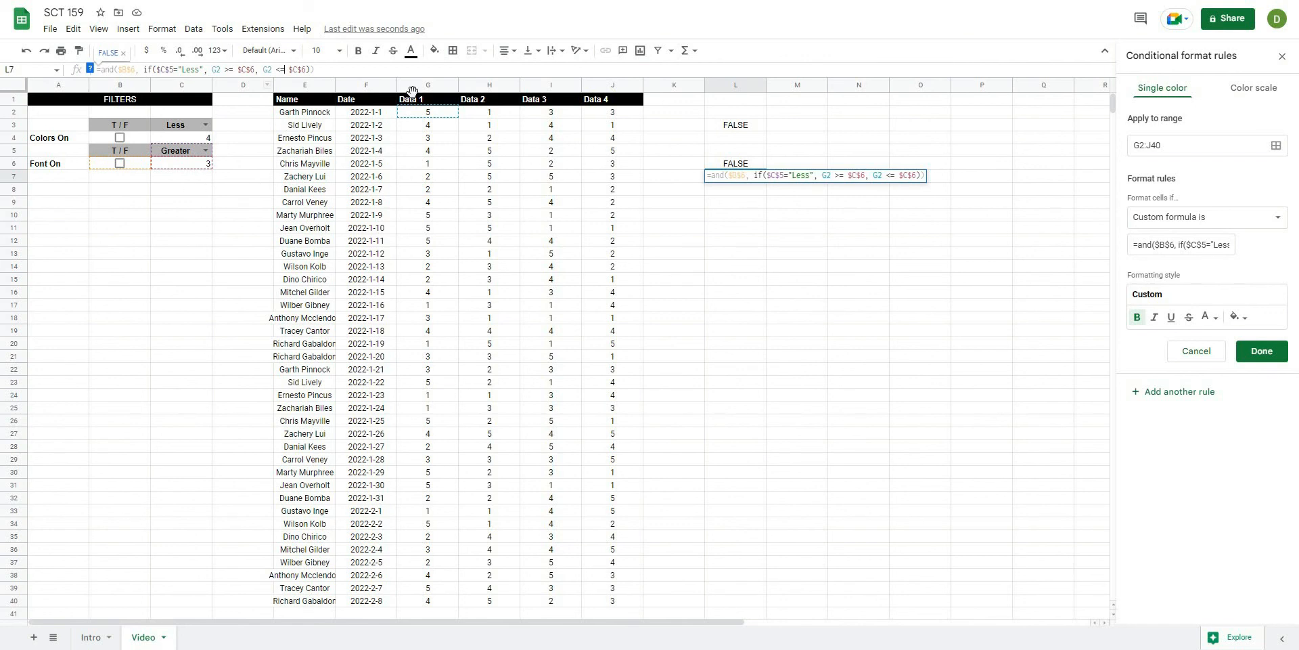
{"action": "mouse_move", "coordinate": [371, 101]}
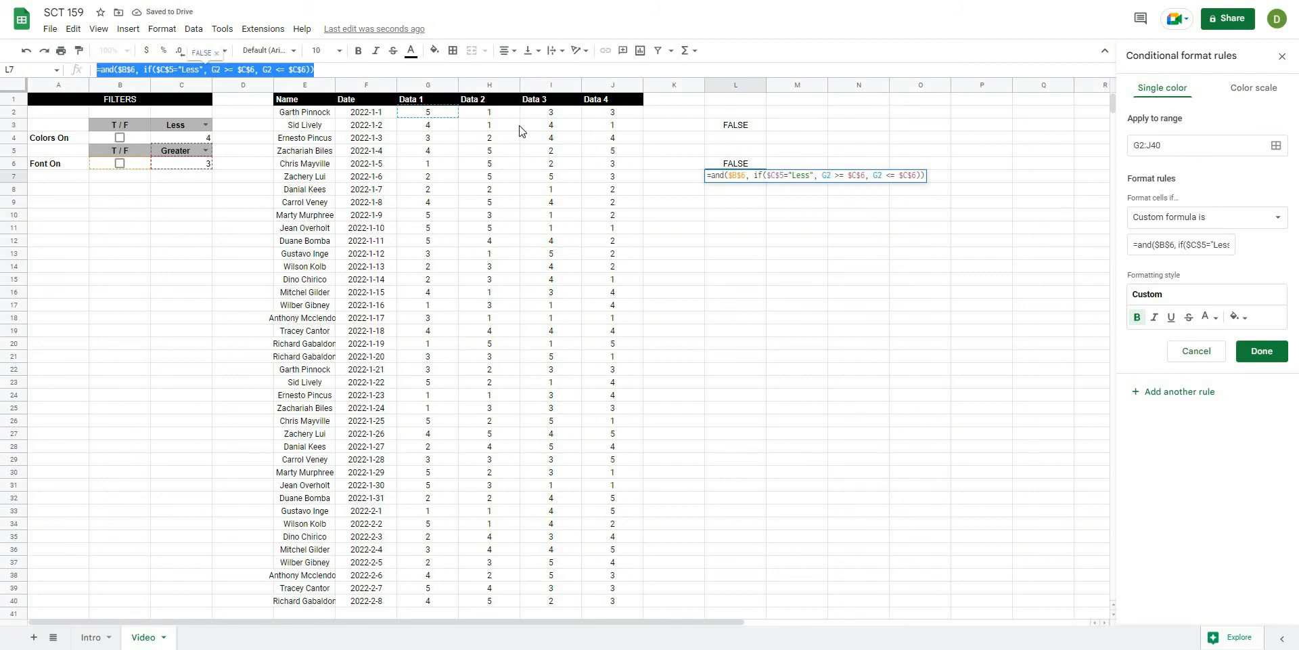
{"action": "mouse_move", "coordinate": [1164, 90]}
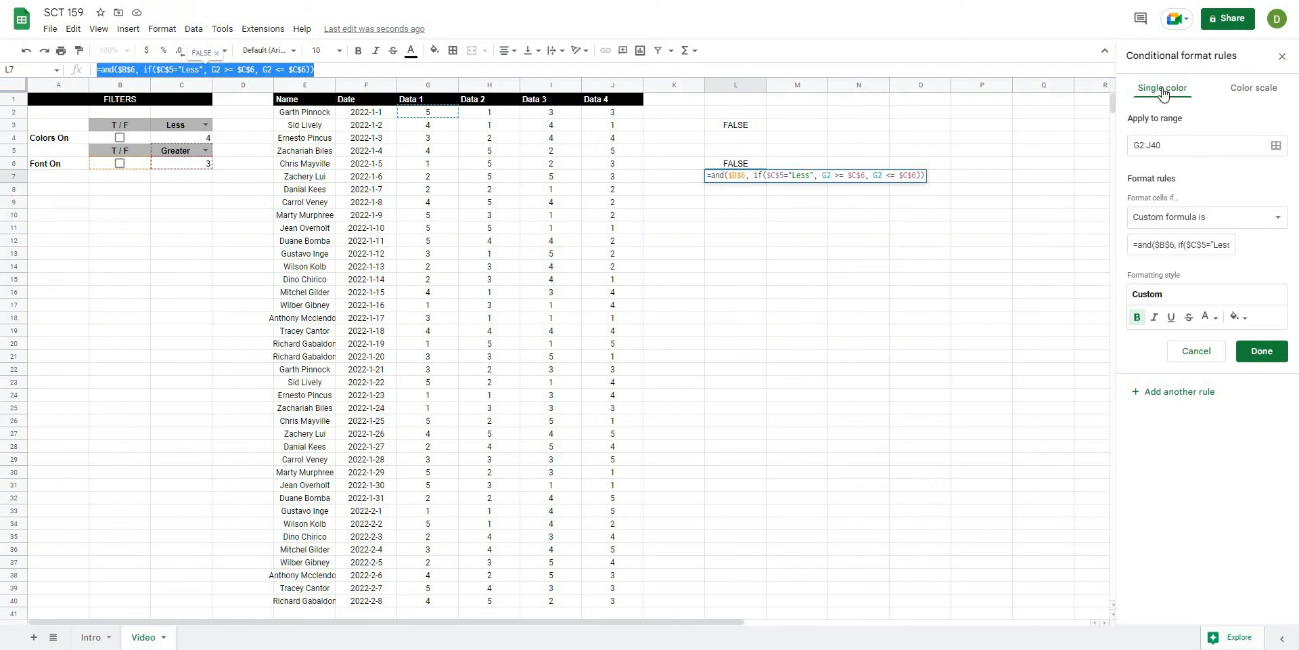
{"action": "mouse_move", "coordinate": [1187, 262]}
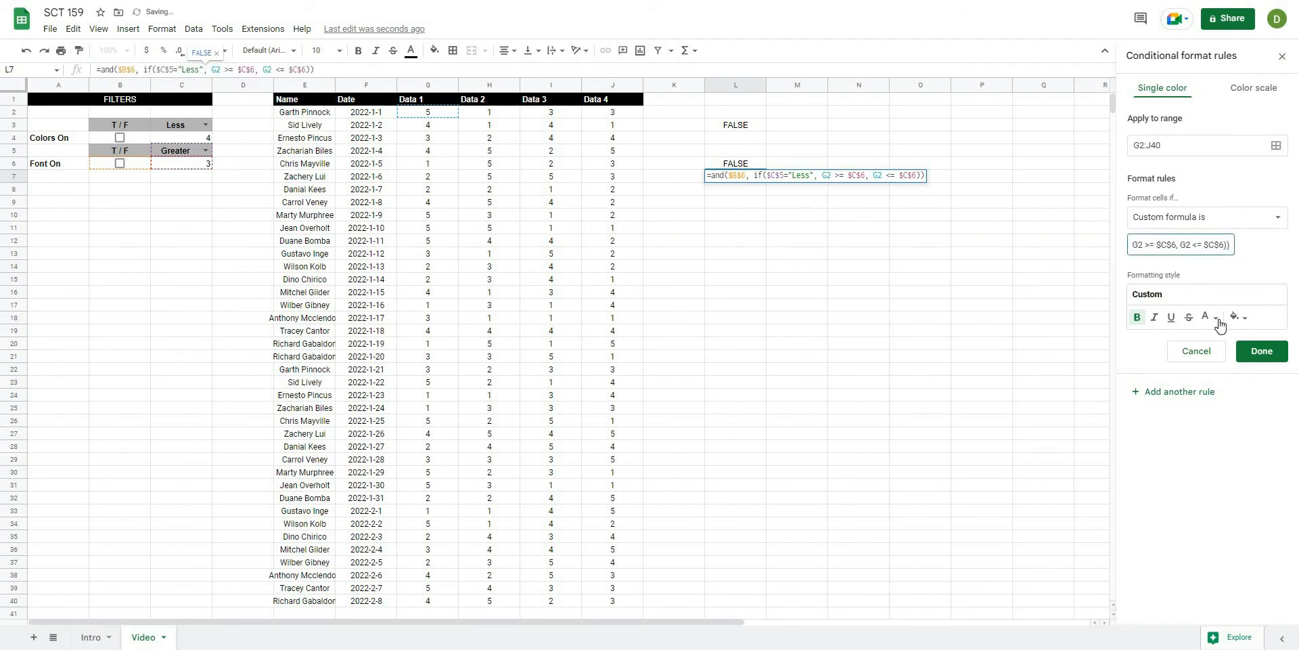
Step: Give the flipped-threshold rule on G2:J40 a light gray text color and save it
{"action": "left_click", "coordinate": [1210, 317]}
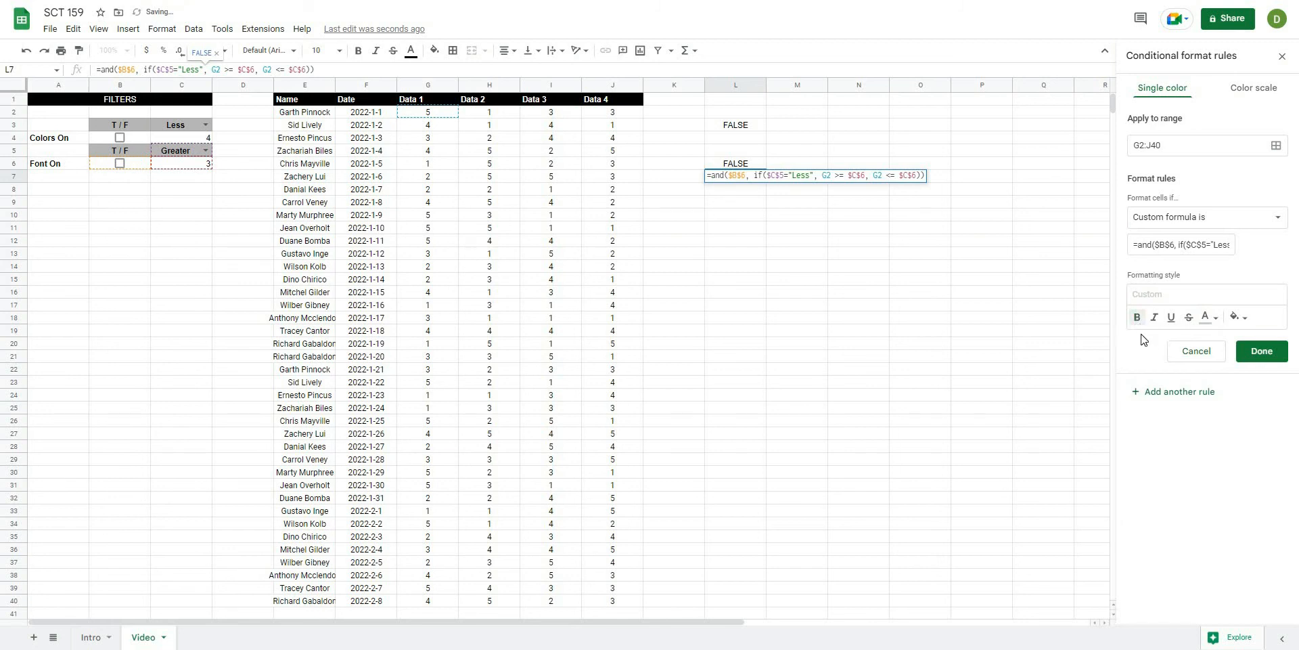
{"action": "mouse_move", "coordinate": [1207, 317]}
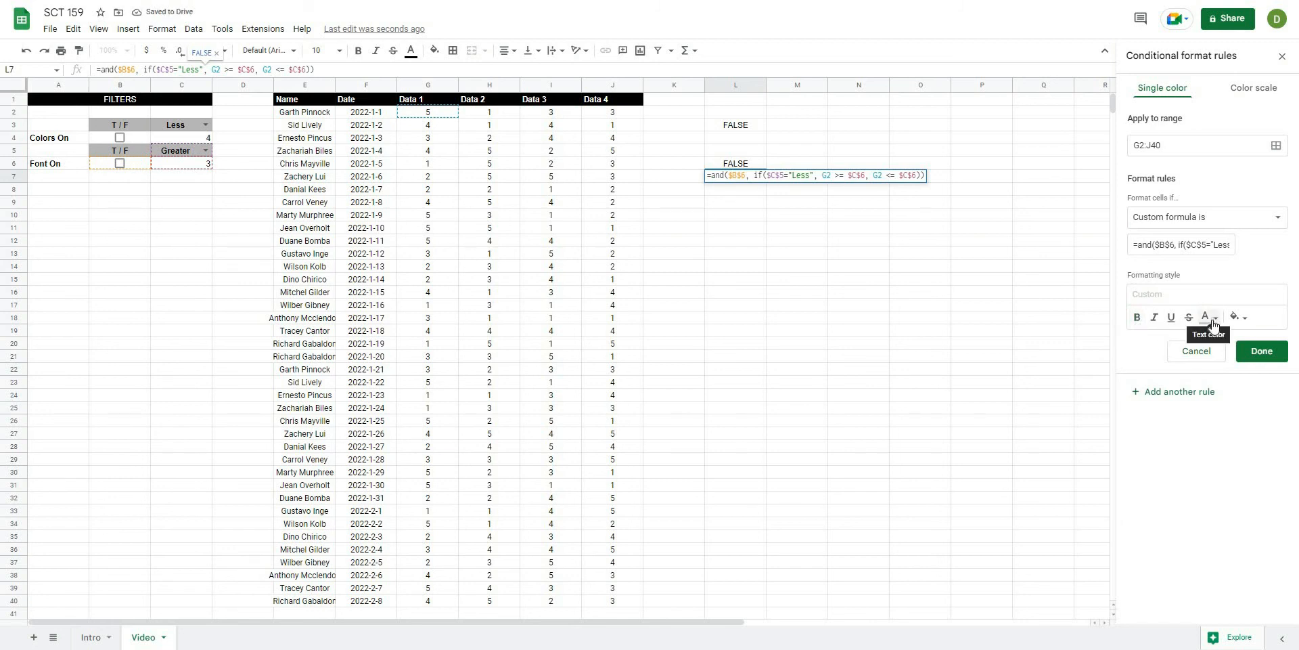
{"action": "left_click", "coordinate": [1260, 350]}
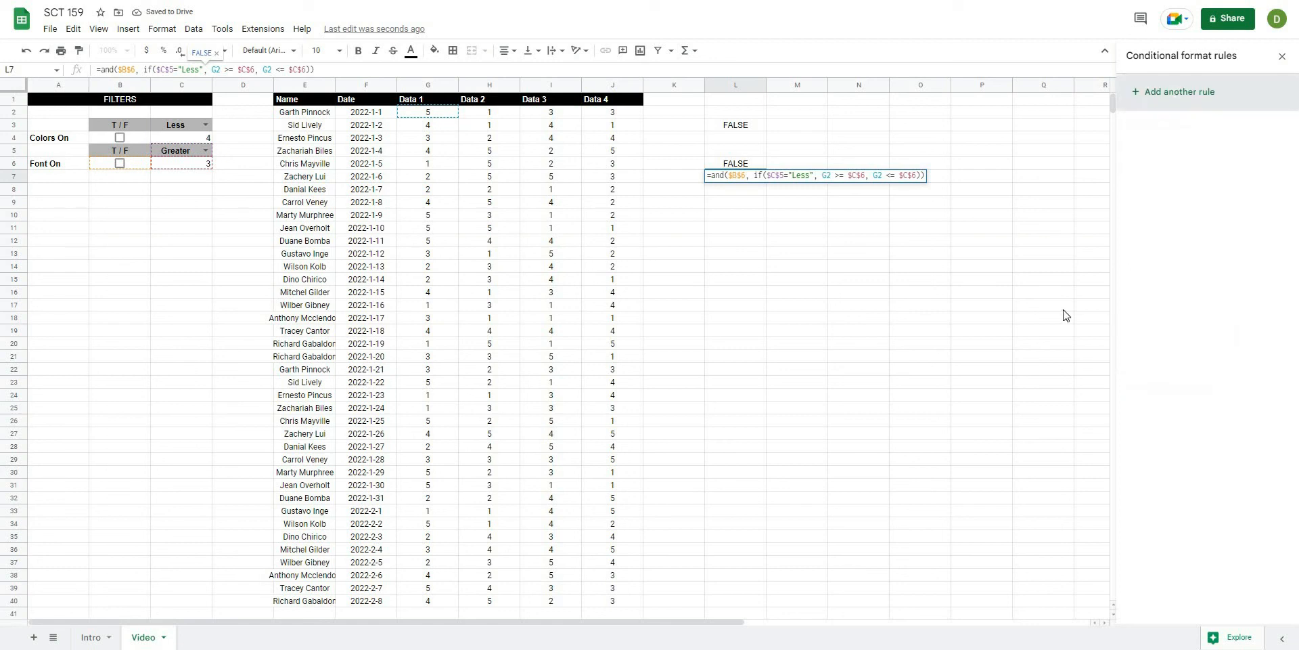
Step: Test Font On and Colors On checkboxes against the rules, then leave both unticked
{"action": "left_click", "coordinate": [119, 164]}
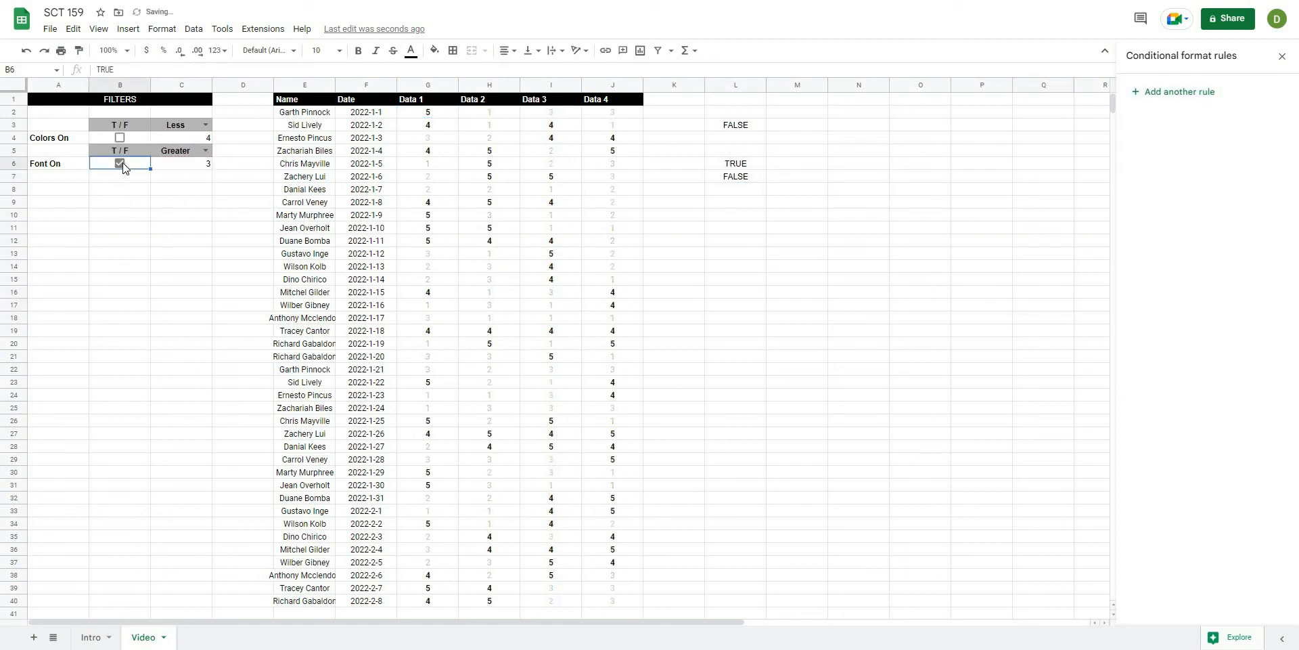
{"action": "left_click", "coordinate": [119, 164]}
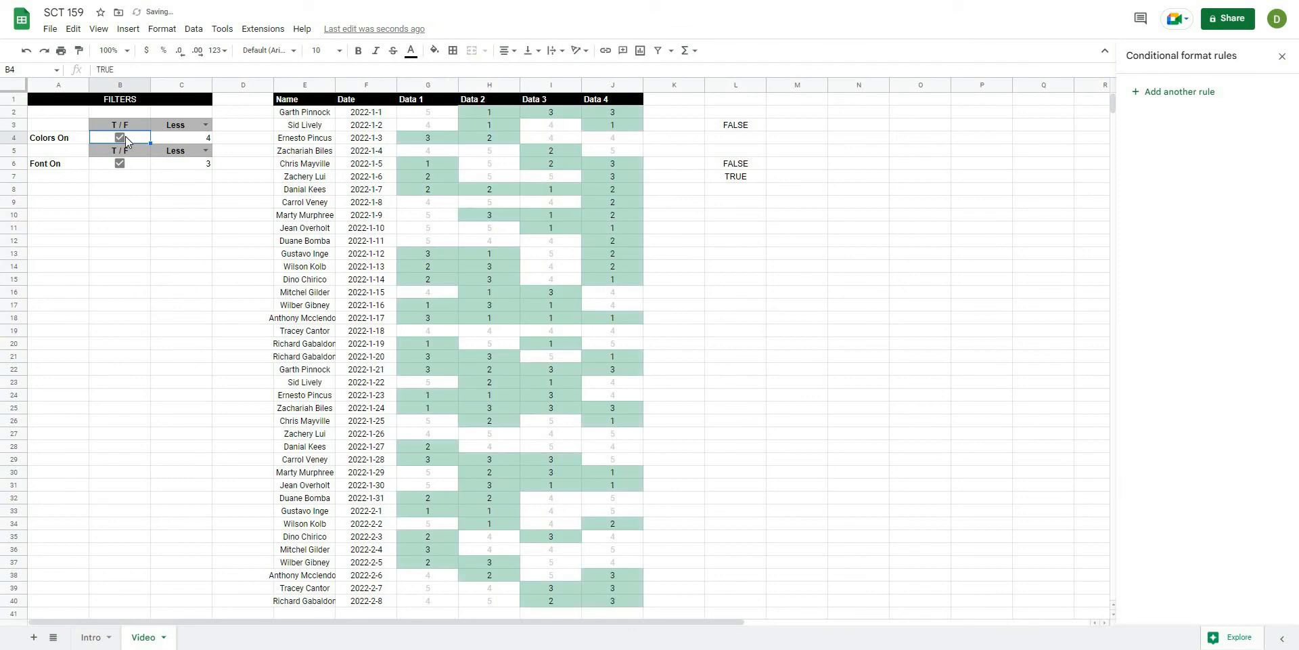
{"action": "left_click", "coordinate": [119, 139]}
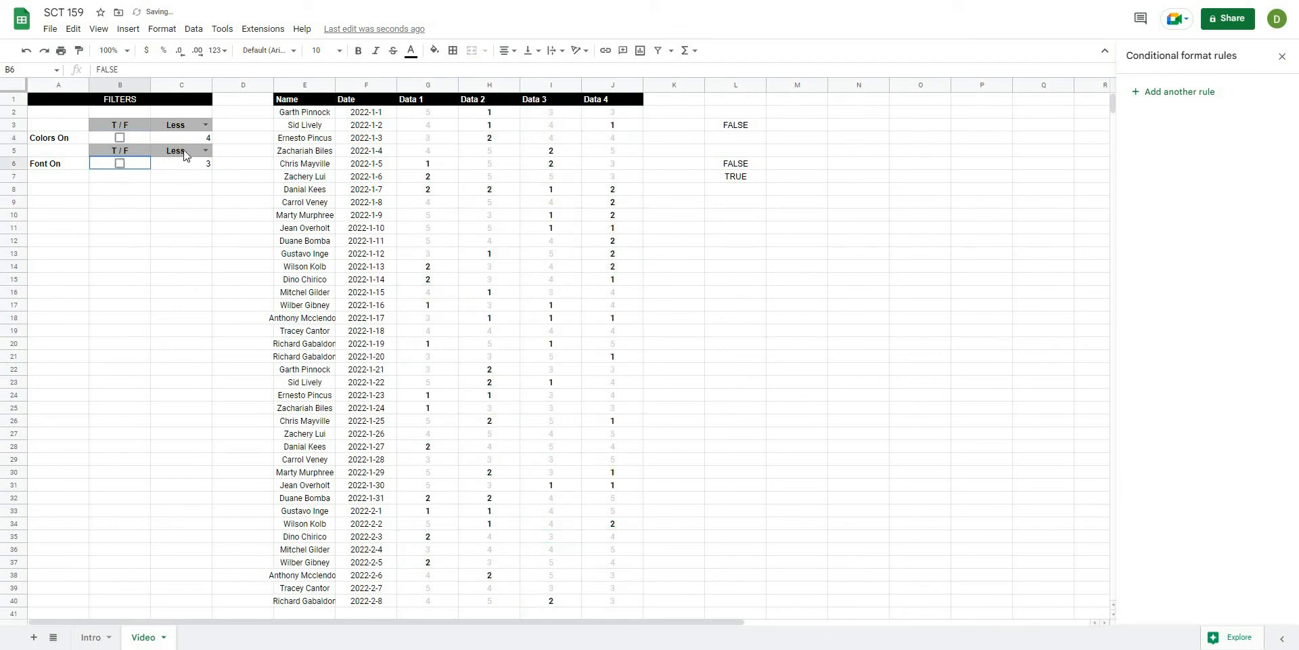
{"action": "left_click", "coordinate": [181, 253]}
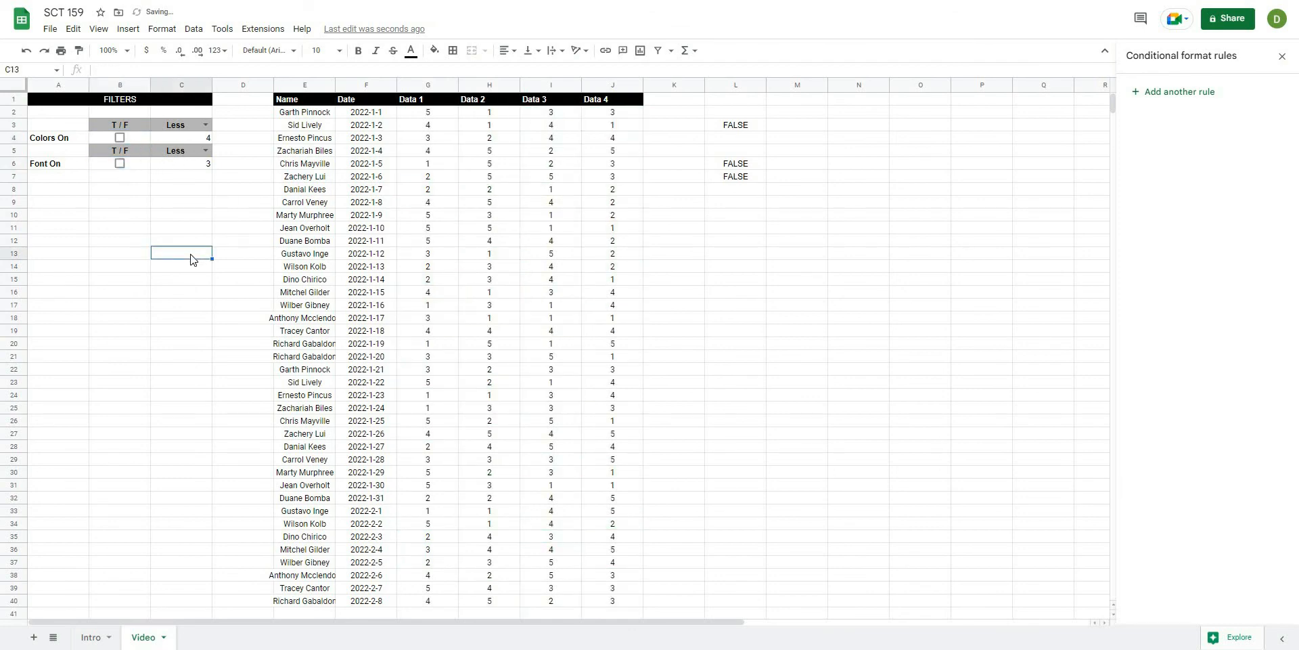